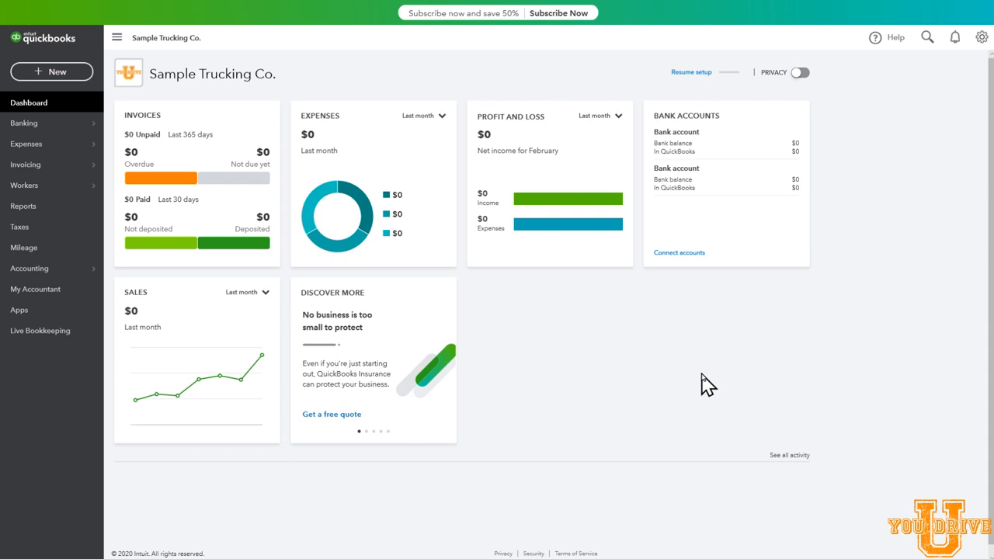
{"action": "mouse_move", "coordinate": [531, 256]}
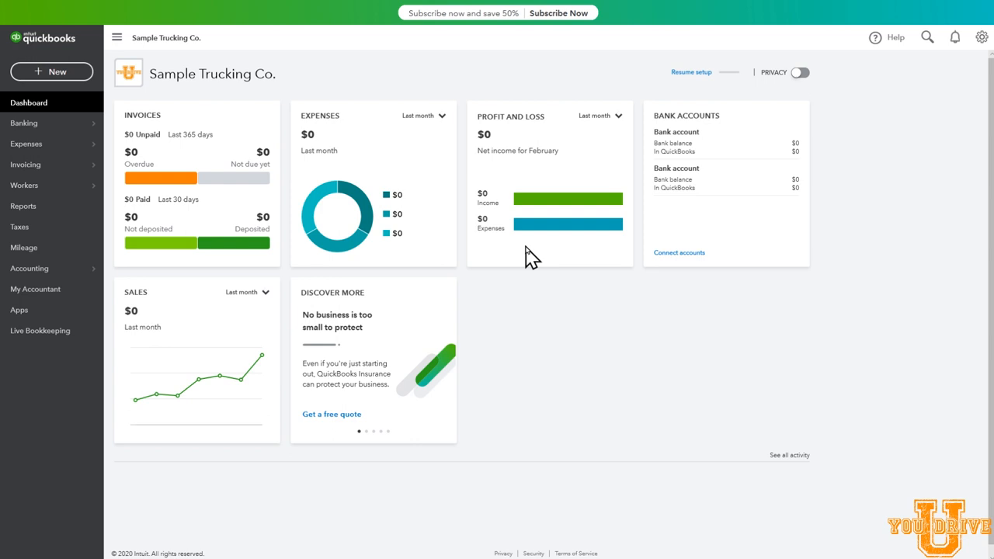
{"action": "mouse_move", "coordinate": [520, 163]}
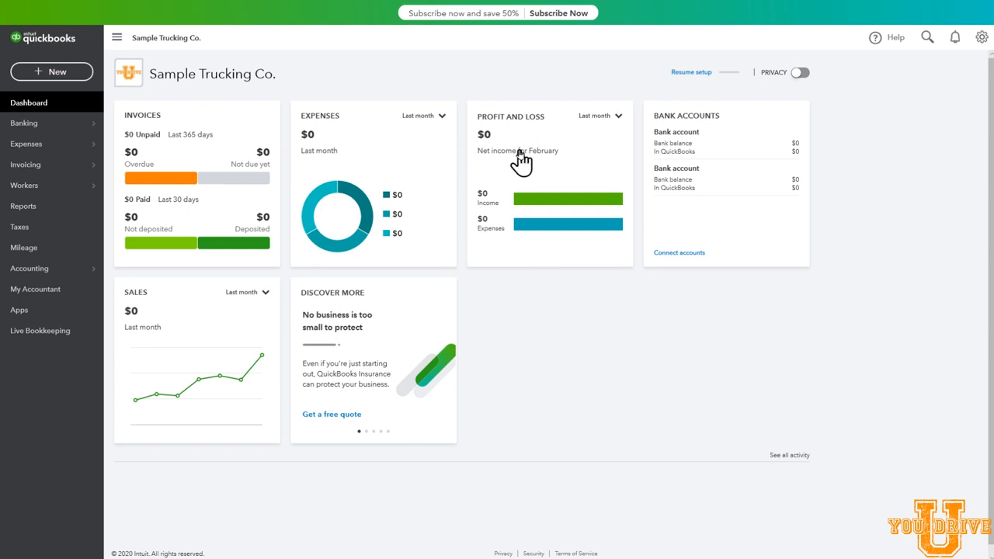
{"action": "mouse_move", "coordinate": [738, 160]}
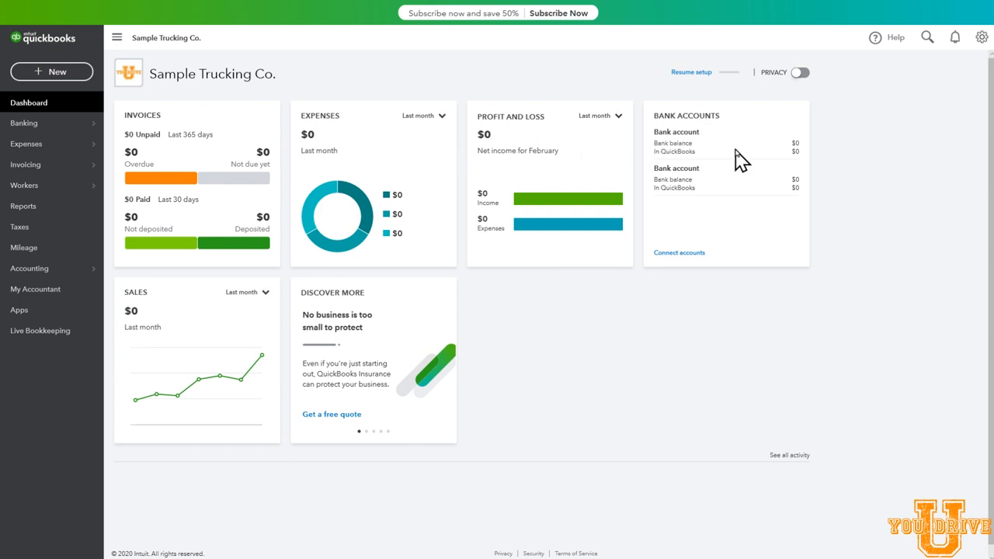
{"action": "mouse_move", "coordinate": [381, 163]}
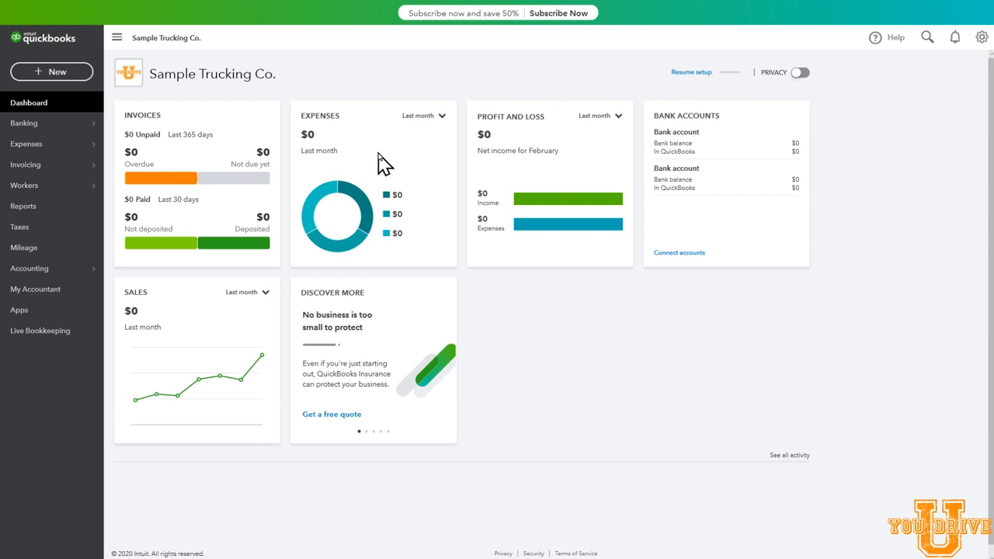
{"action": "mouse_move", "coordinate": [606, 165]}
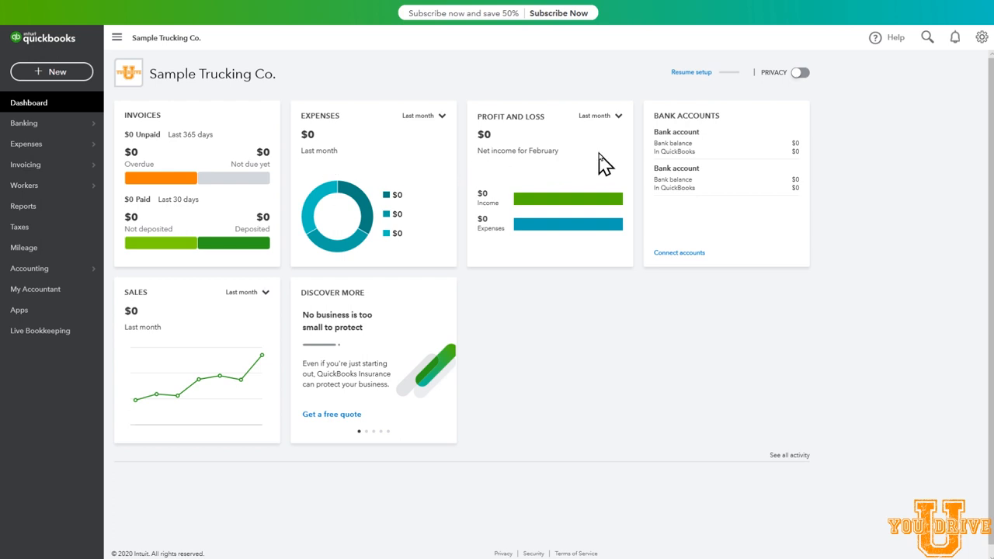
{"action": "mouse_move", "coordinate": [651, 364]}
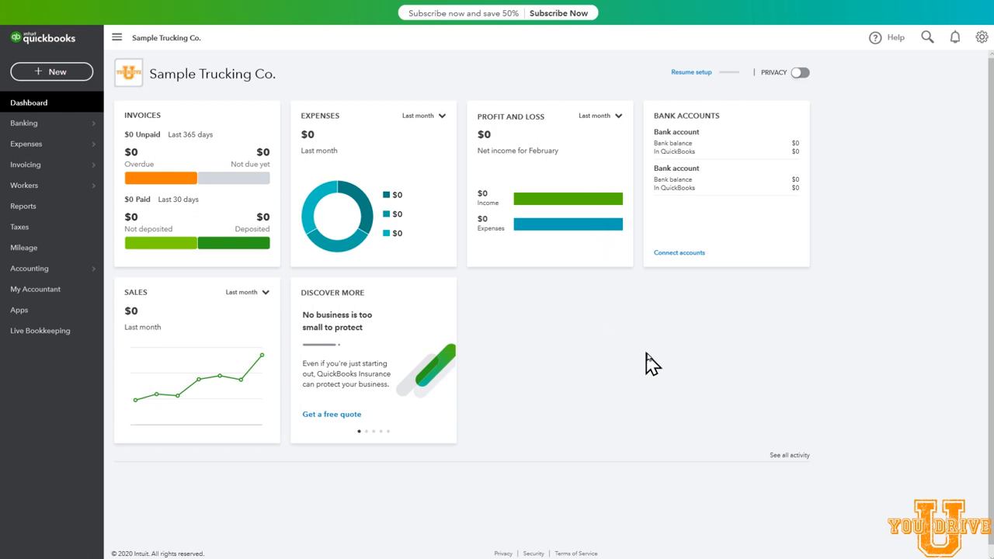
{"action": "mouse_move", "coordinate": [646, 358]}
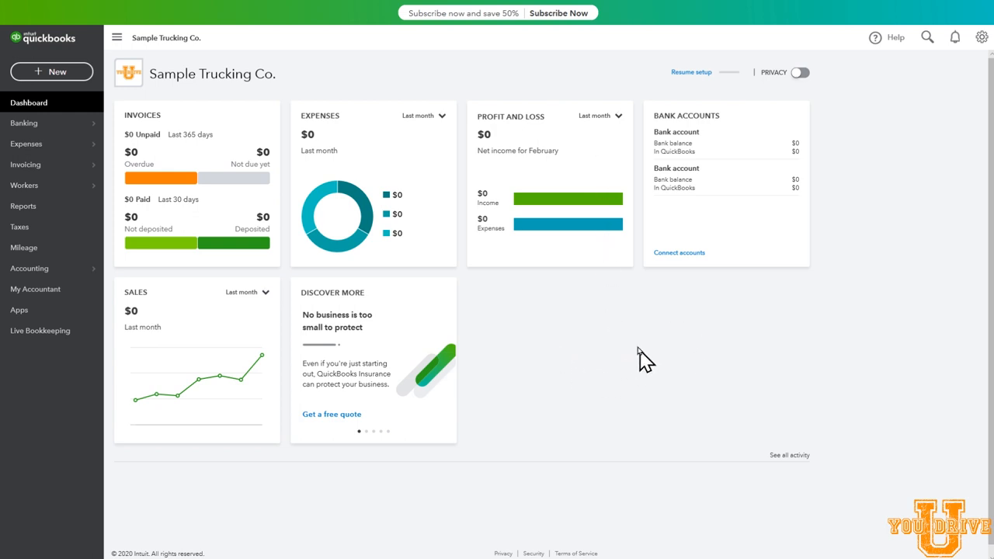
{"action": "mouse_move", "coordinate": [572, 343]}
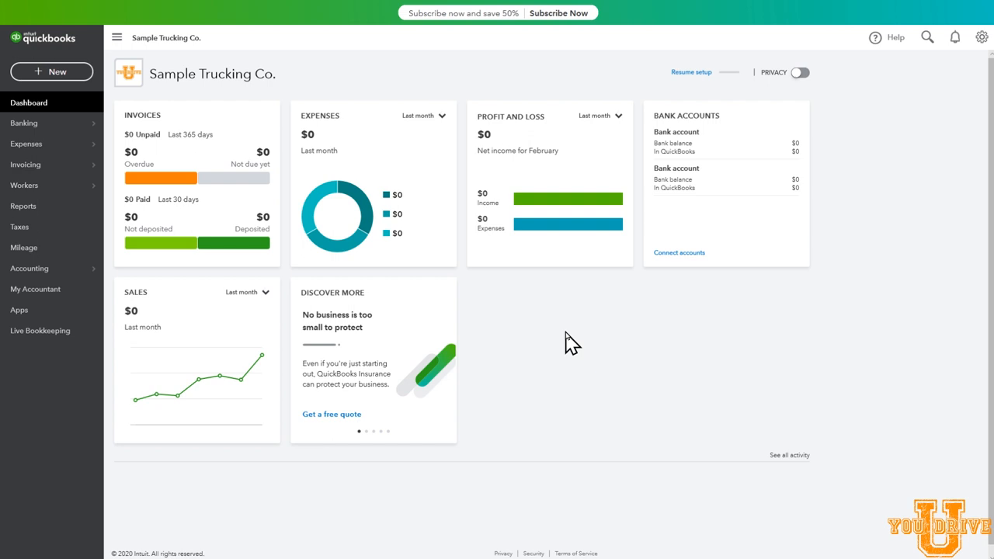
{"action": "mouse_move", "coordinate": [572, 342]}
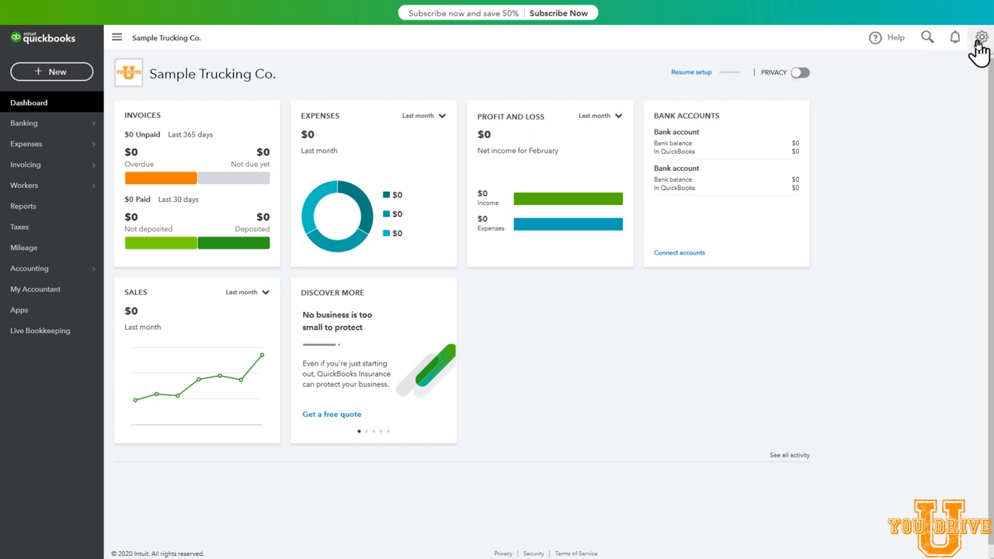
{"action": "mouse_move", "coordinate": [982, 38]}
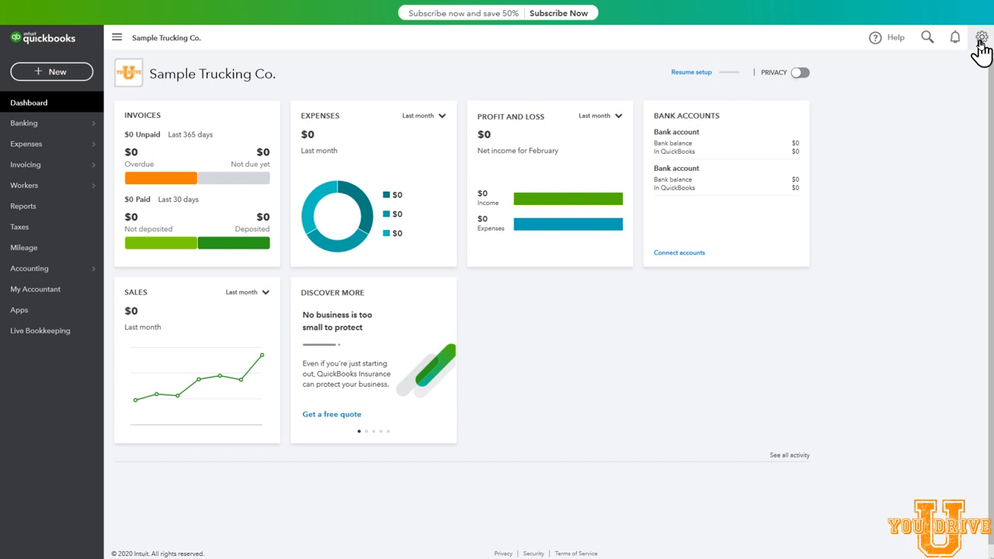
- Go to the Chart of Accounts from the gear menu's Your Company section
{"action": "left_click", "coordinate": [982, 38]}
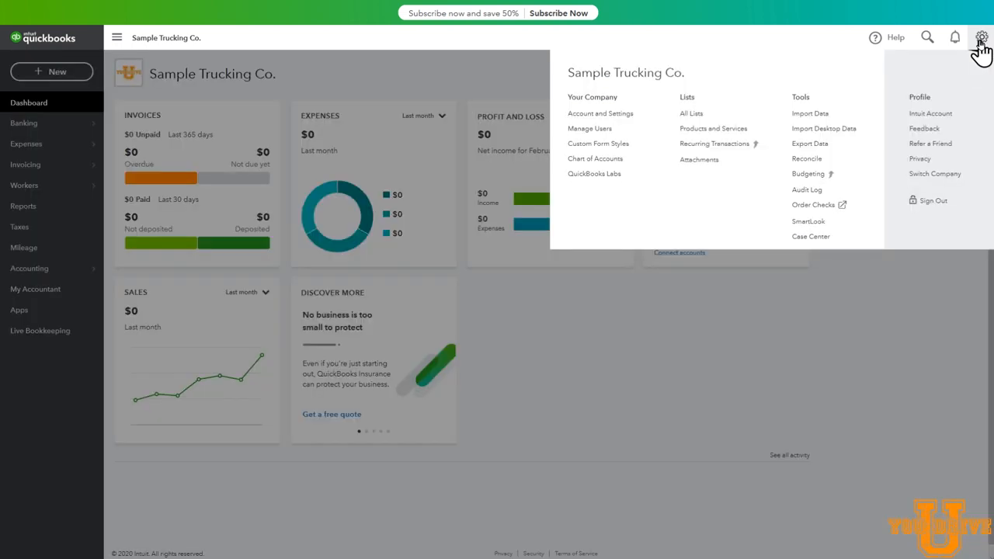
{"action": "mouse_move", "coordinate": [638, 109]}
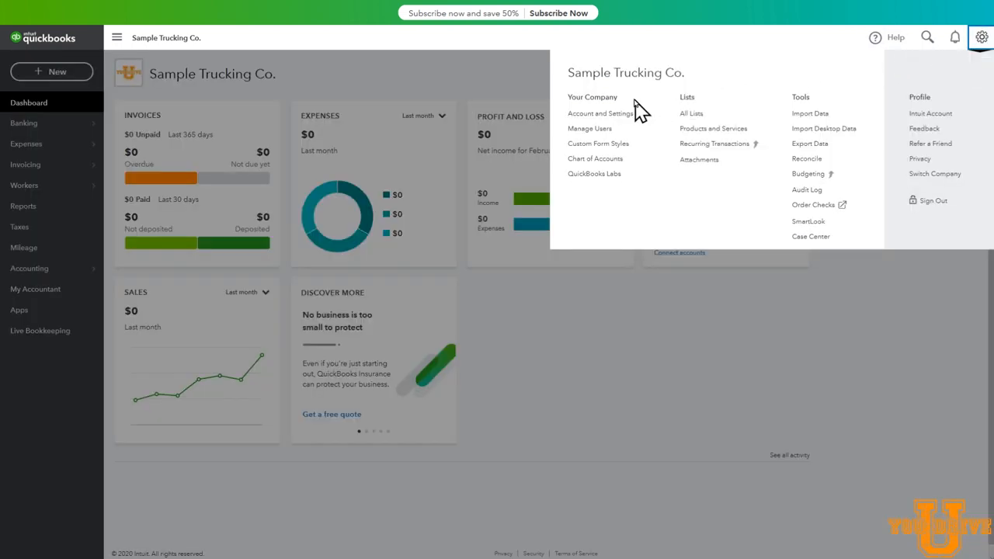
{"action": "mouse_move", "coordinate": [597, 158]}
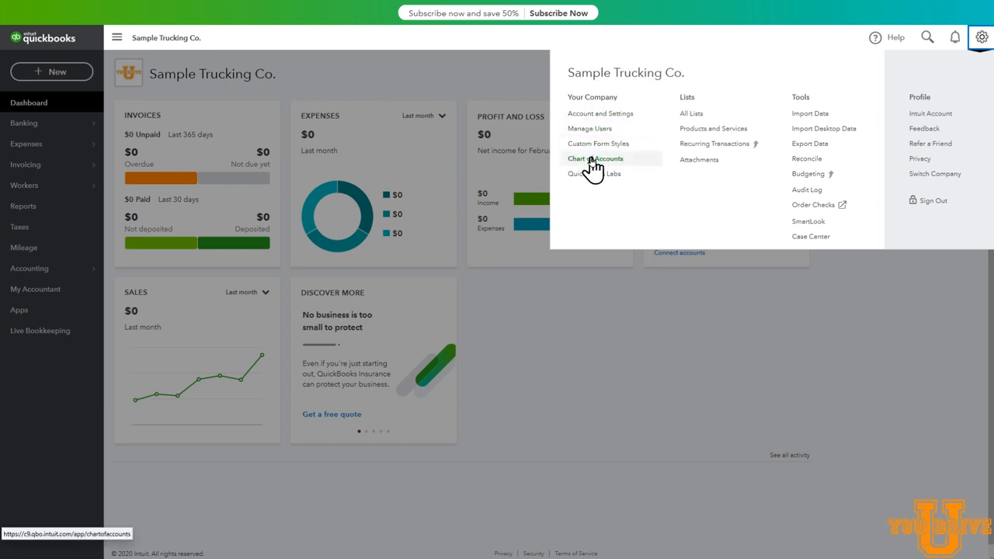
{"action": "left_click", "coordinate": [597, 158]}
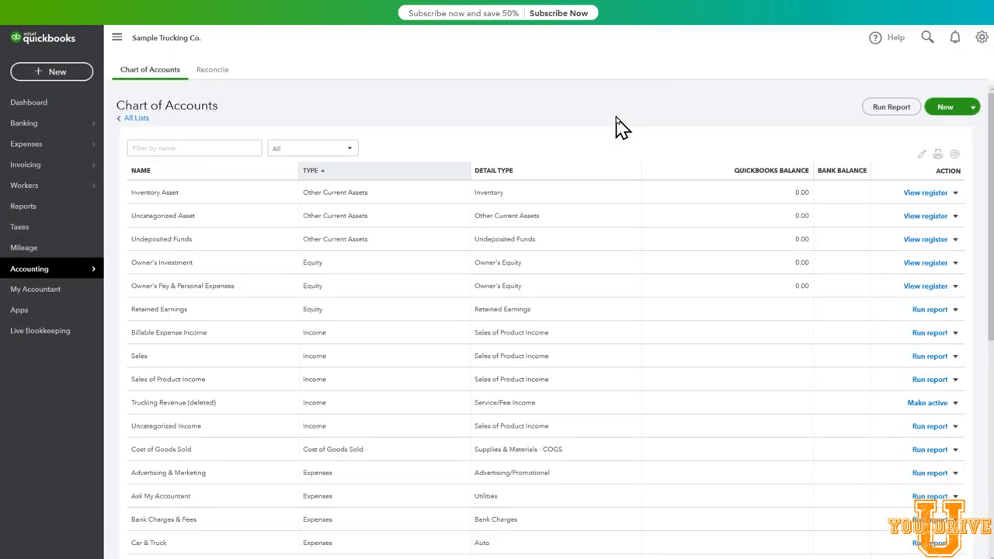
{"action": "mouse_move", "coordinate": [590, 127]}
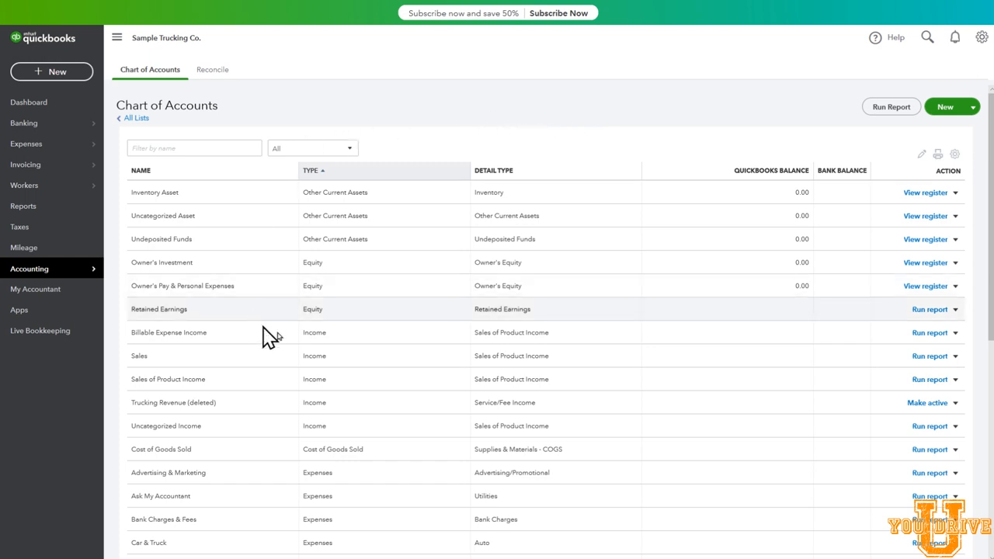
{"action": "mouse_move", "coordinate": [241, 202]}
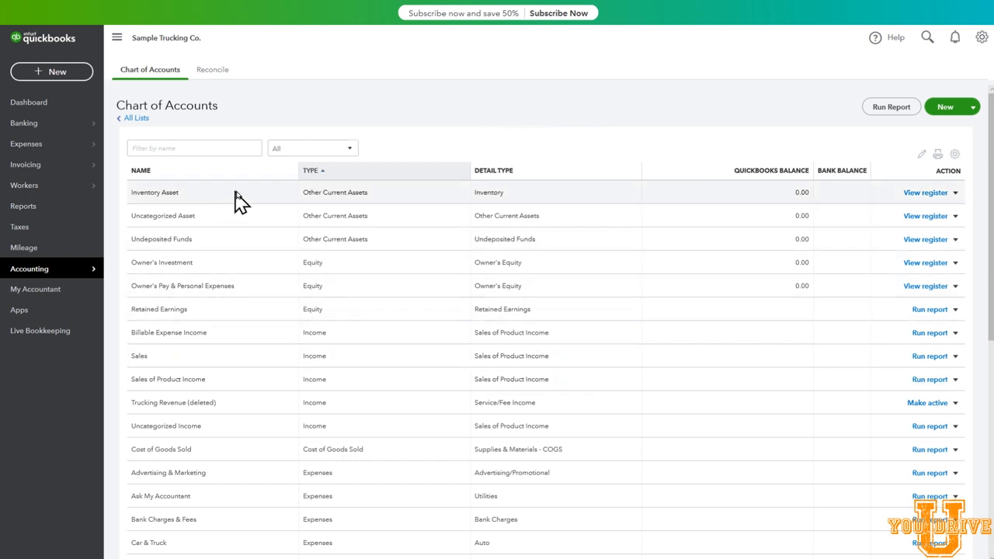
{"action": "mouse_move", "coordinate": [143, 205]}
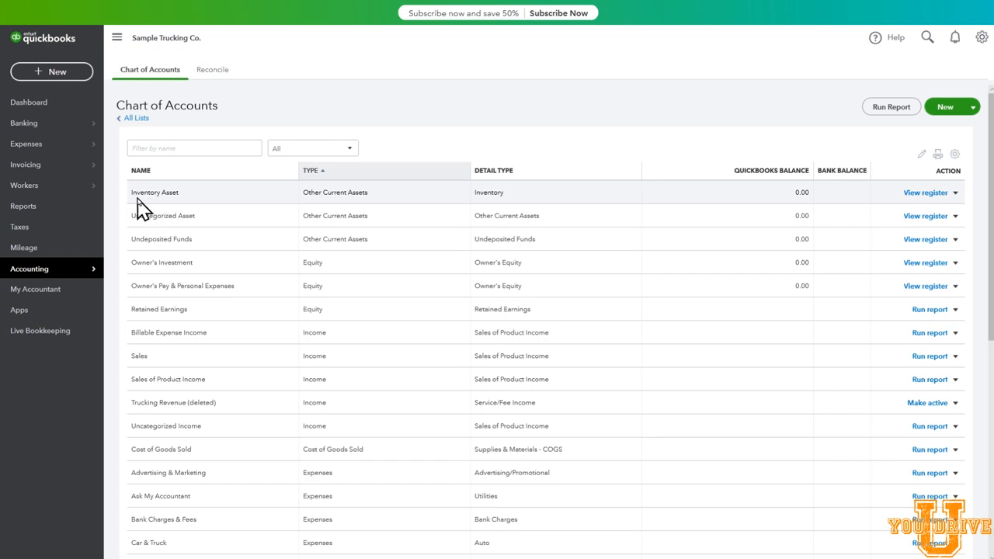
{"action": "mouse_move", "coordinate": [187, 205]}
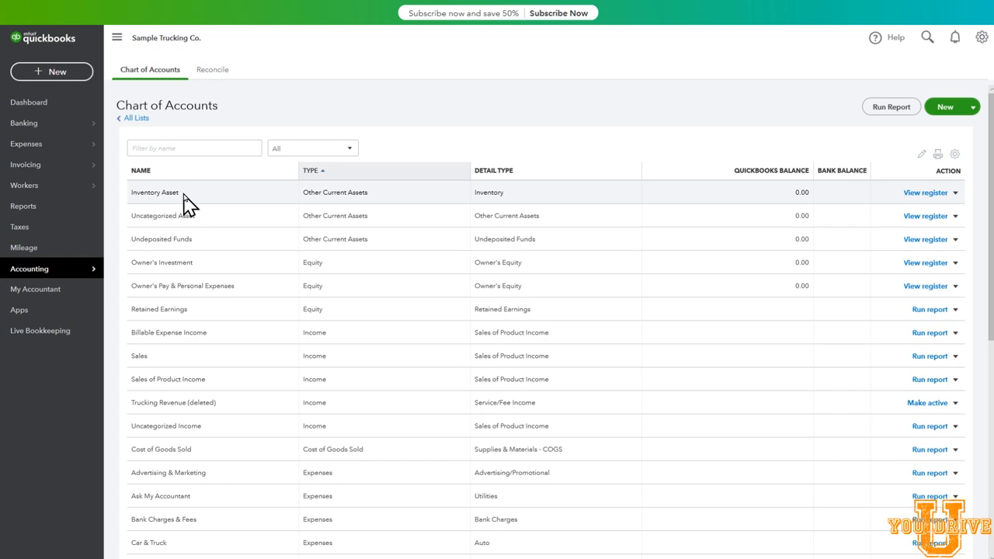
{"action": "mouse_move", "coordinate": [218, 203]}
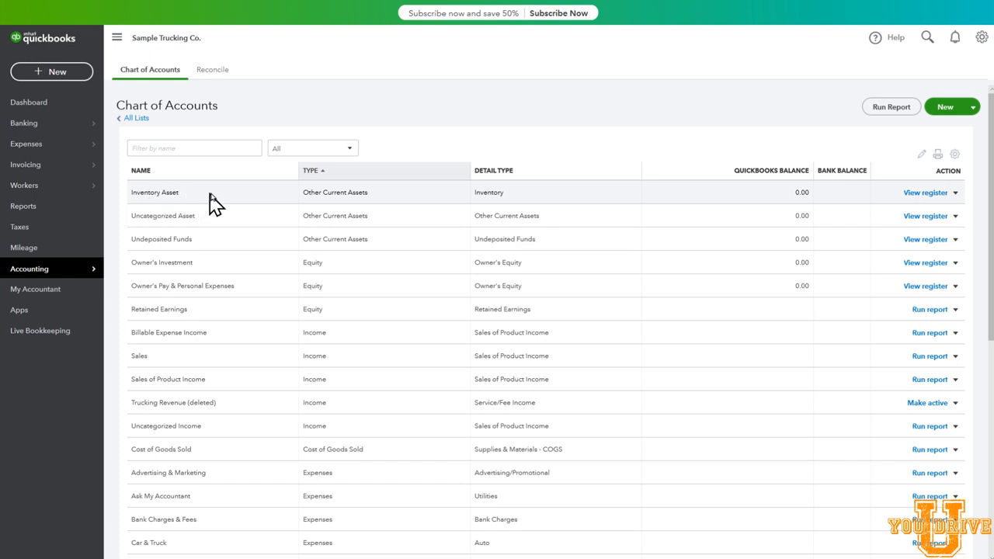
{"action": "mouse_move", "coordinate": [959, 195]}
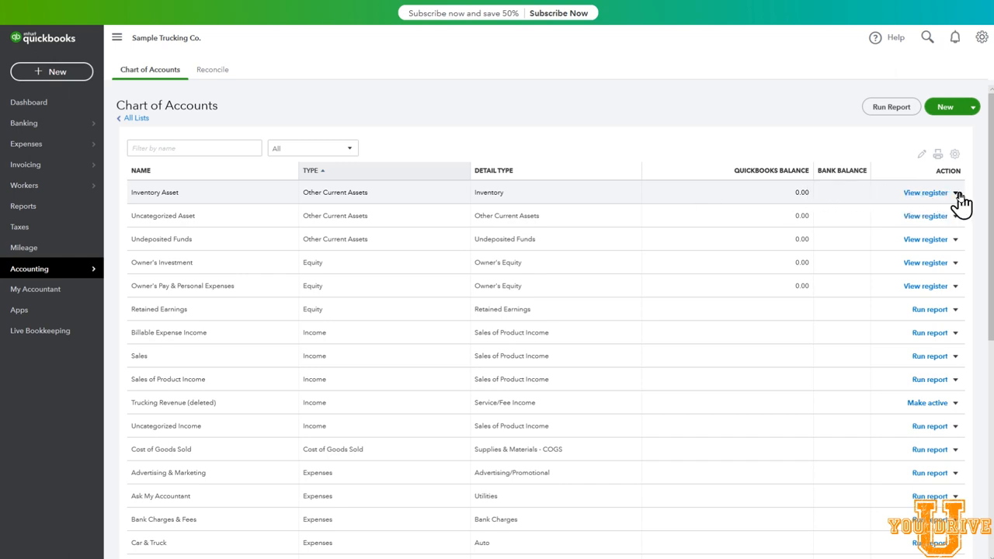
{"action": "mouse_move", "coordinate": [960, 204]}
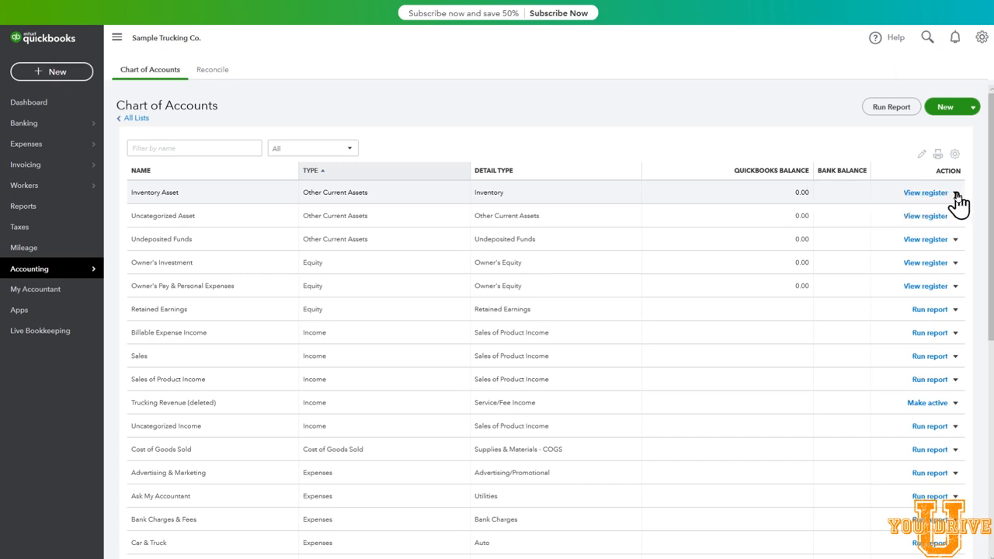
- Make the Inventory Asset account inactive and confirm
{"action": "left_click", "coordinate": [957, 193]}
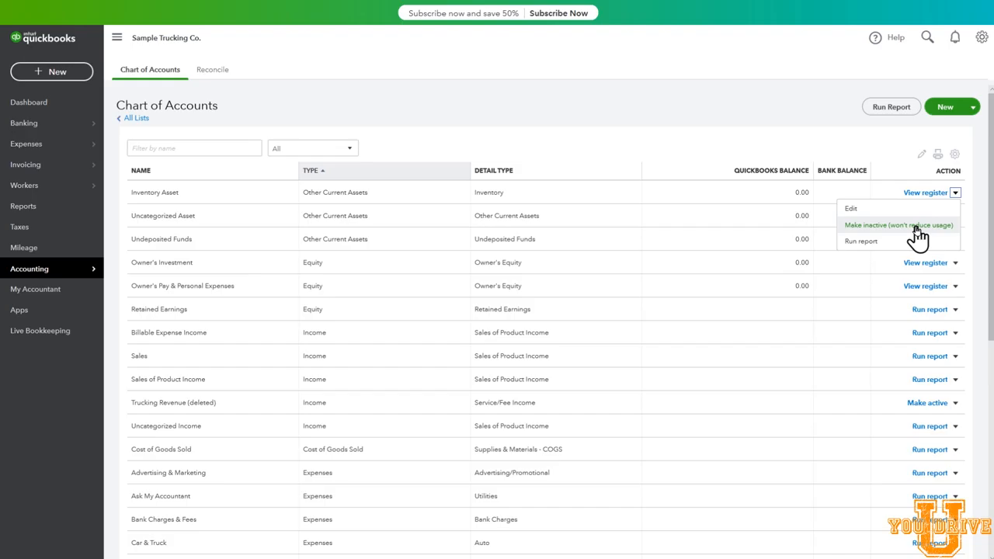
{"action": "left_click", "coordinate": [898, 223]}
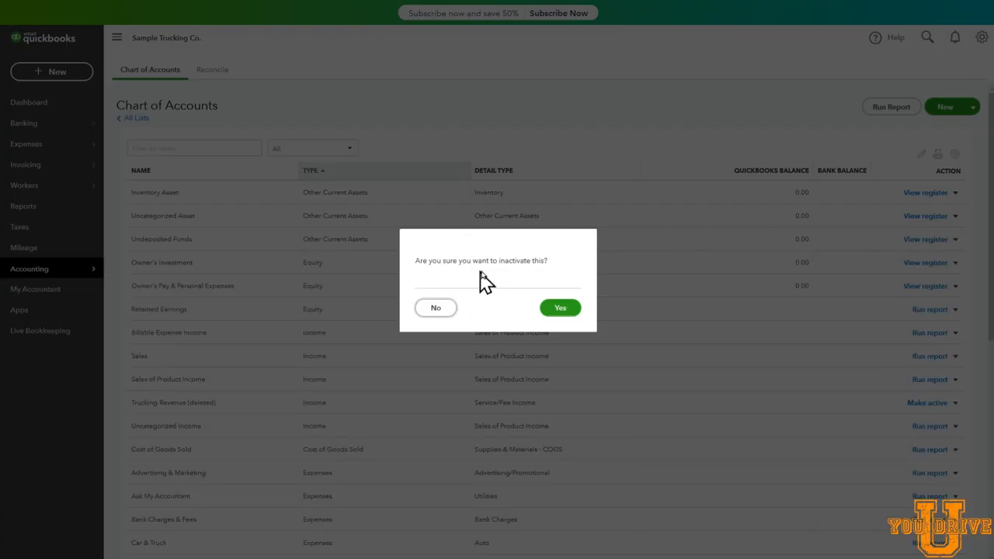
{"action": "left_click", "coordinate": [559, 307]}
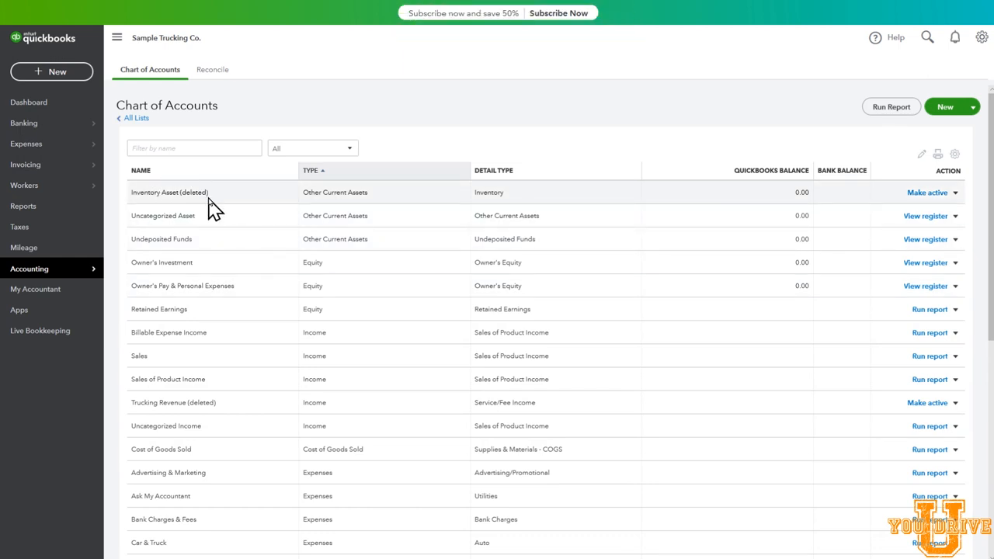
{"action": "mouse_move", "coordinate": [208, 224]}
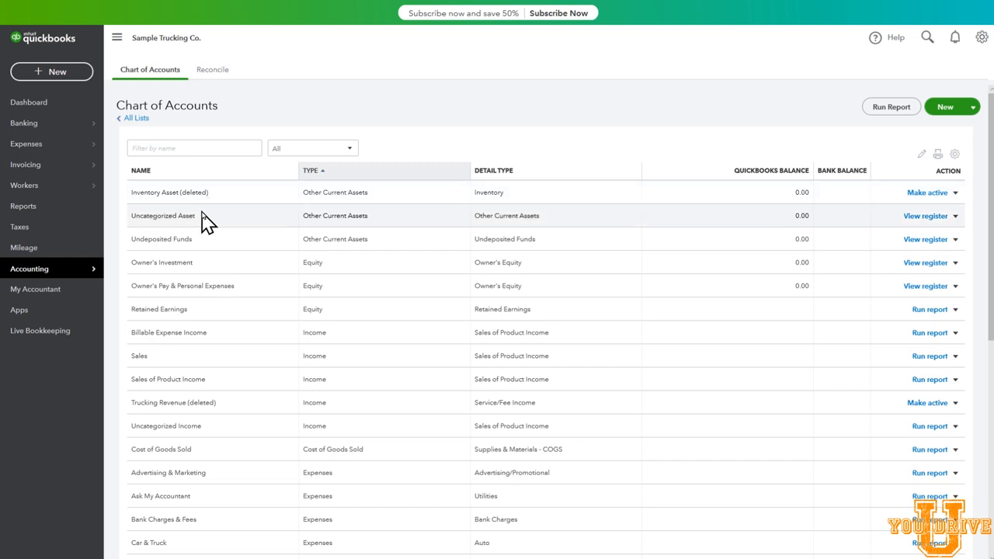
{"action": "mouse_move", "coordinate": [216, 224]}
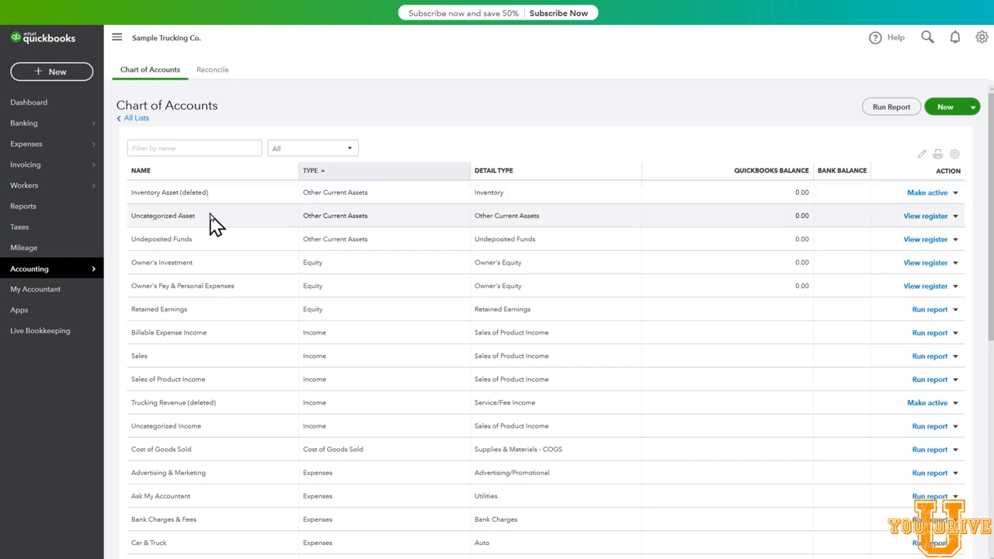
{"action": "mouse_move", "coordinate": [170, 219]}
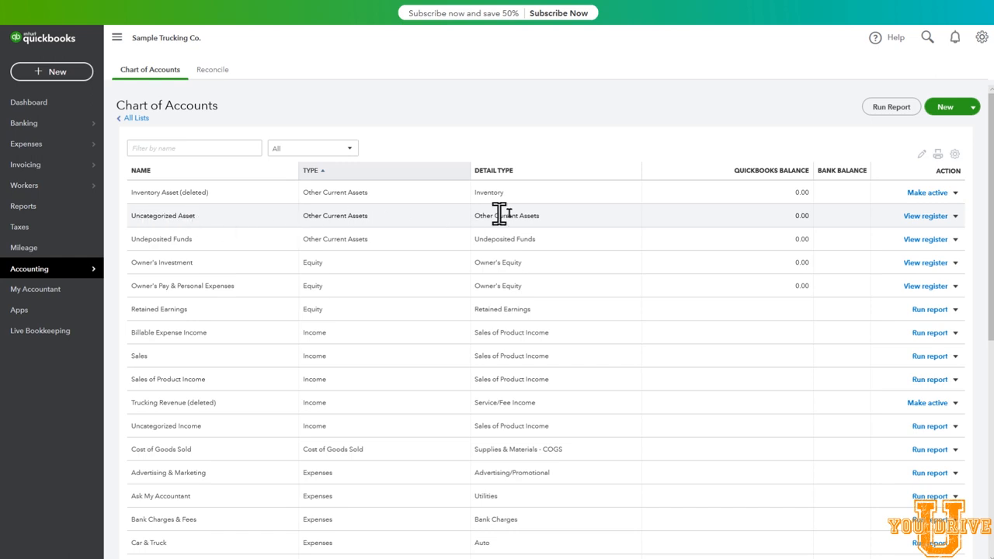
{"action": "mouse_move", "coordinate": [962, 227]}
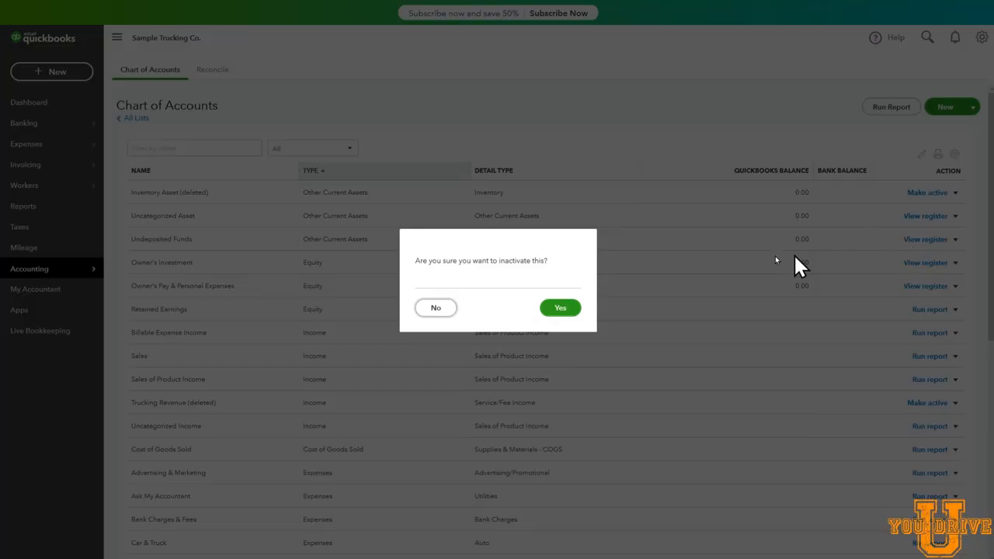
{"action": "left_click", "coordinate": [559, 307]}
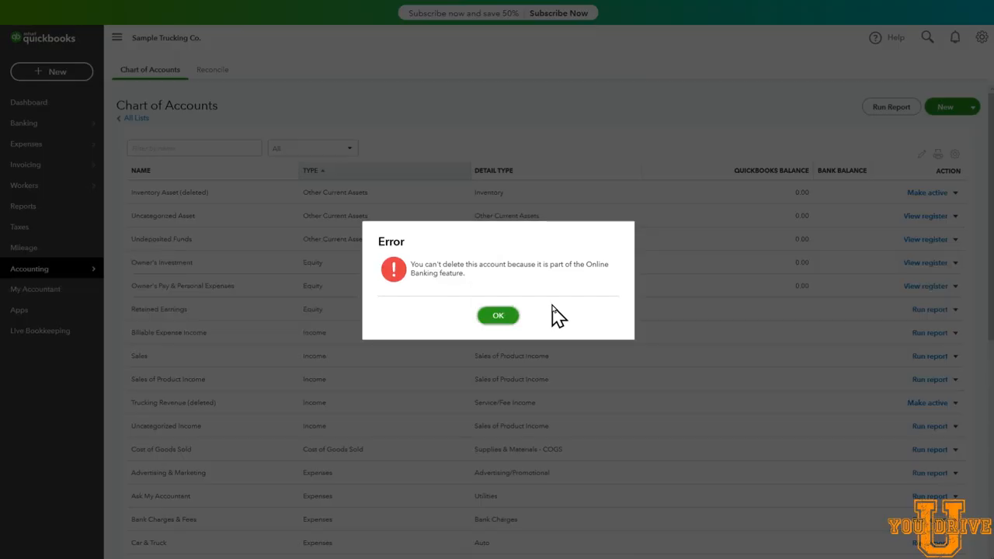
{"action": "mouse_move", "coordinate": [500, 299]}
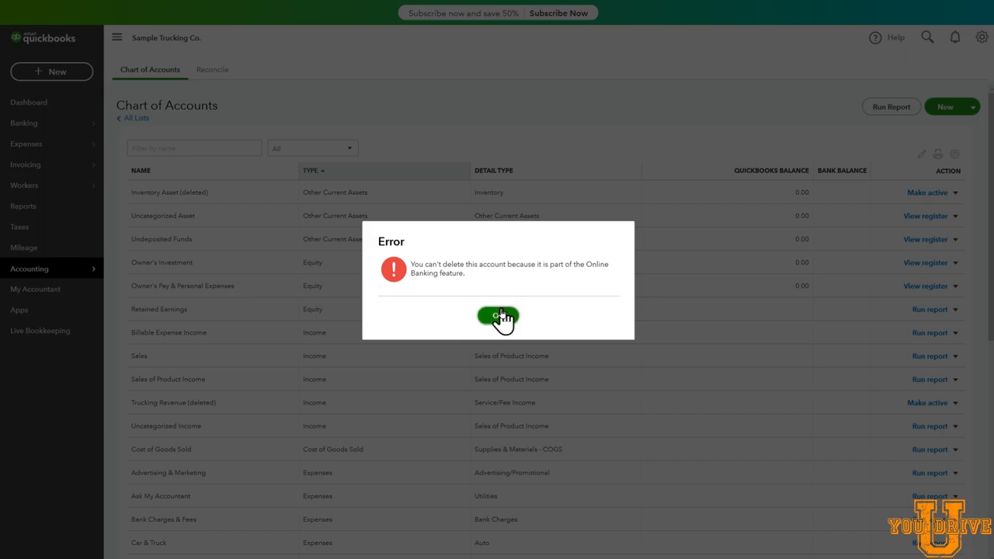
{"action": "left_click", "coordinate": [497, 320]}
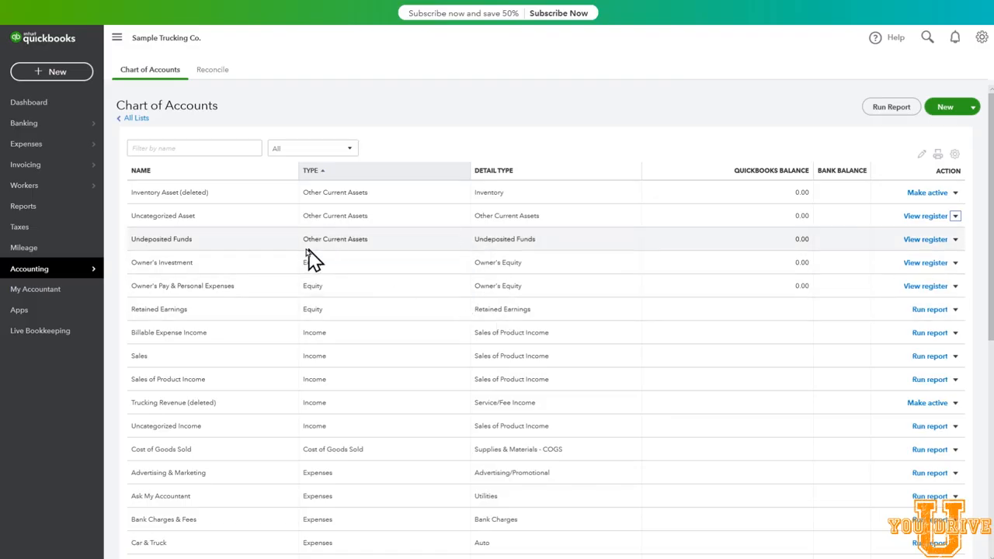
{"action": "mouse_move", "coordinate": [281, 223]}
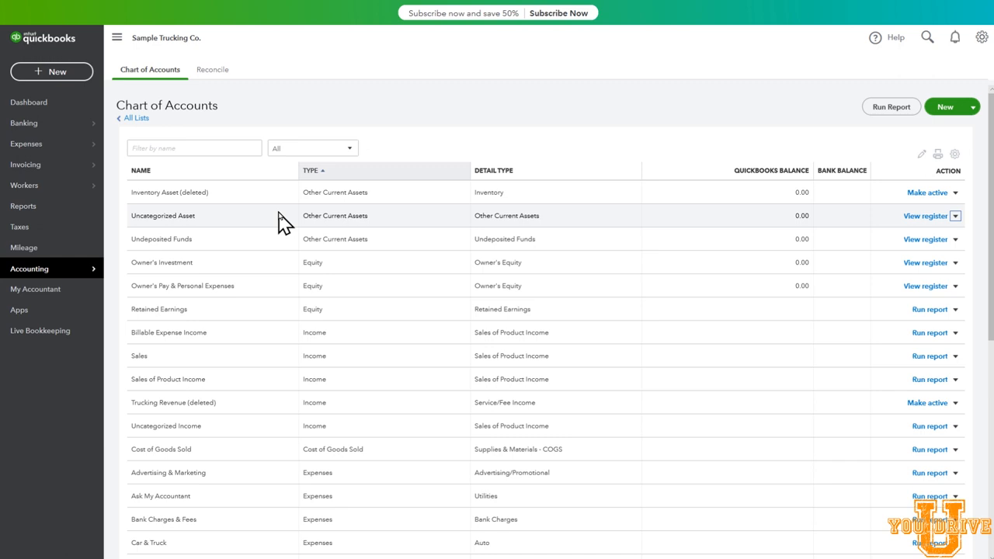
{"action": "mouse_move", "coordinate": [211, 230]}
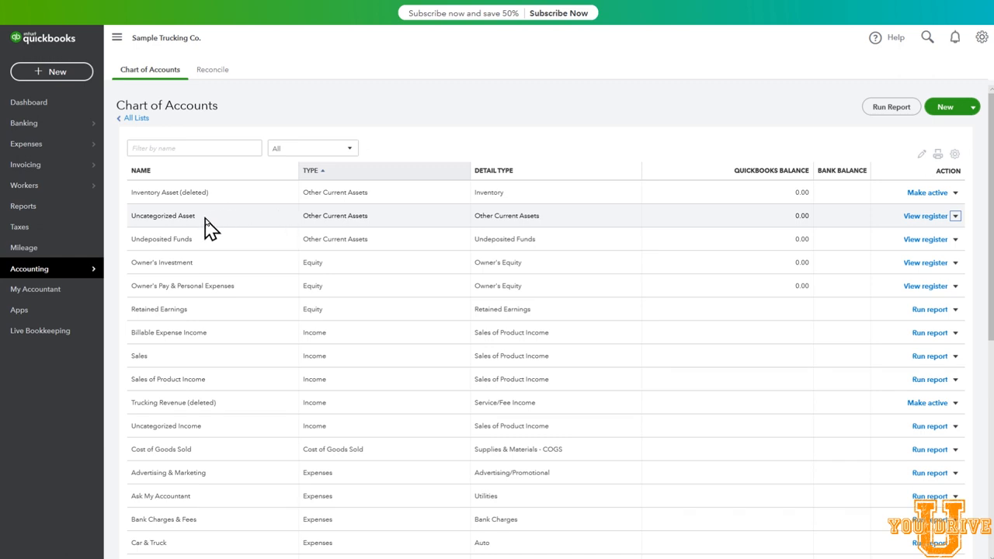
{"action": "mouse_move", "coordinate": [215, 250]}
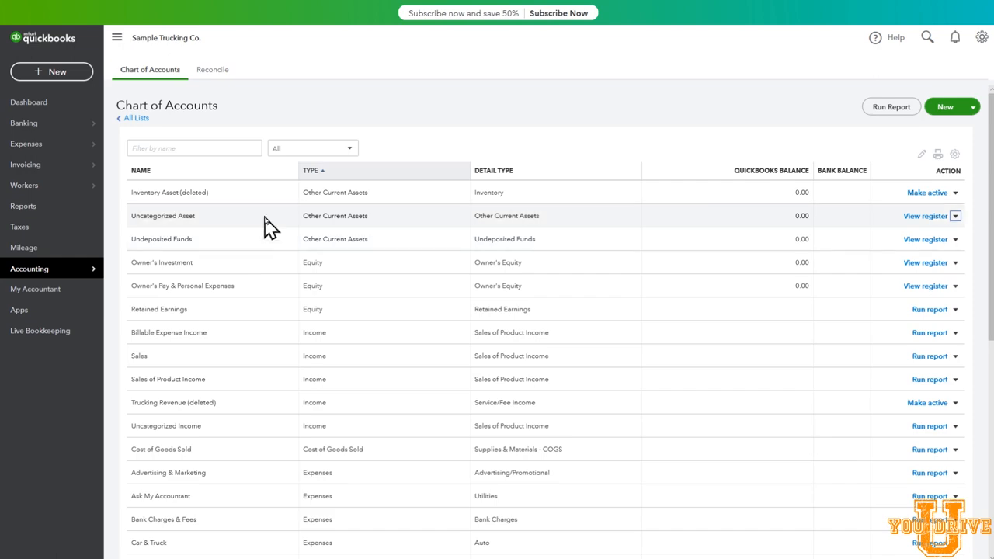
{"action": "scroll", "scroll_direction": "down", "scroll_amount": 3}
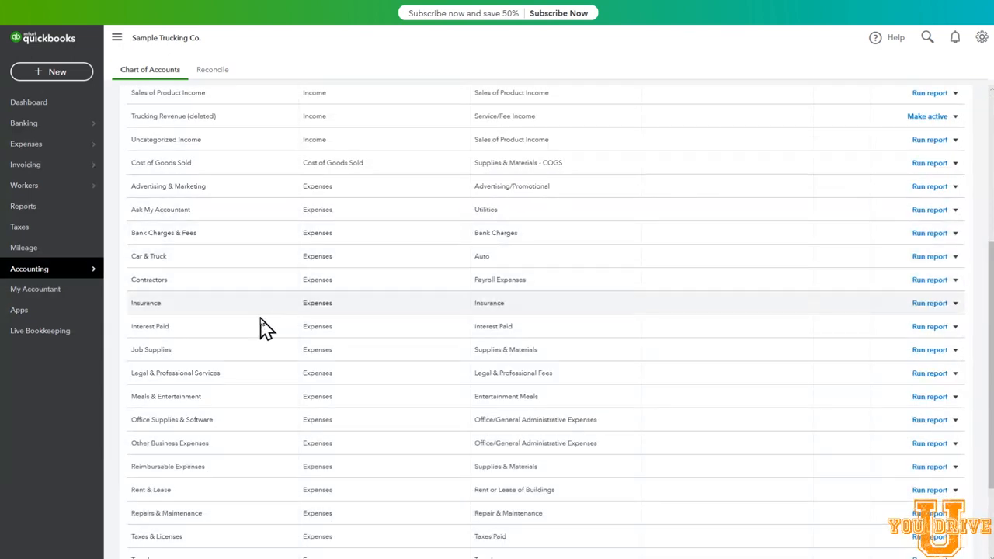
{"action": "mouse_move", "coordinate": [469, 365]}
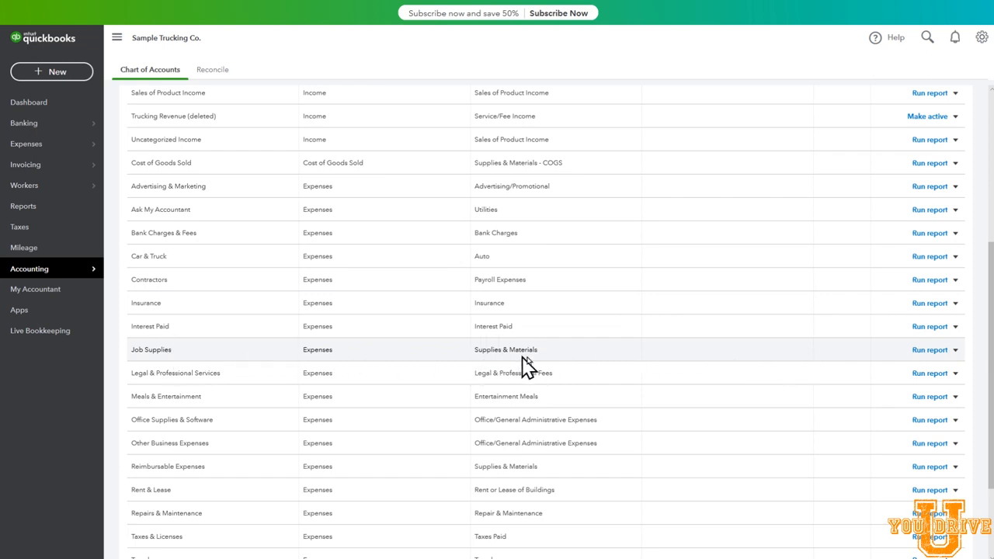
{"action": "mouse_move", "coordinate": [957, 358]}
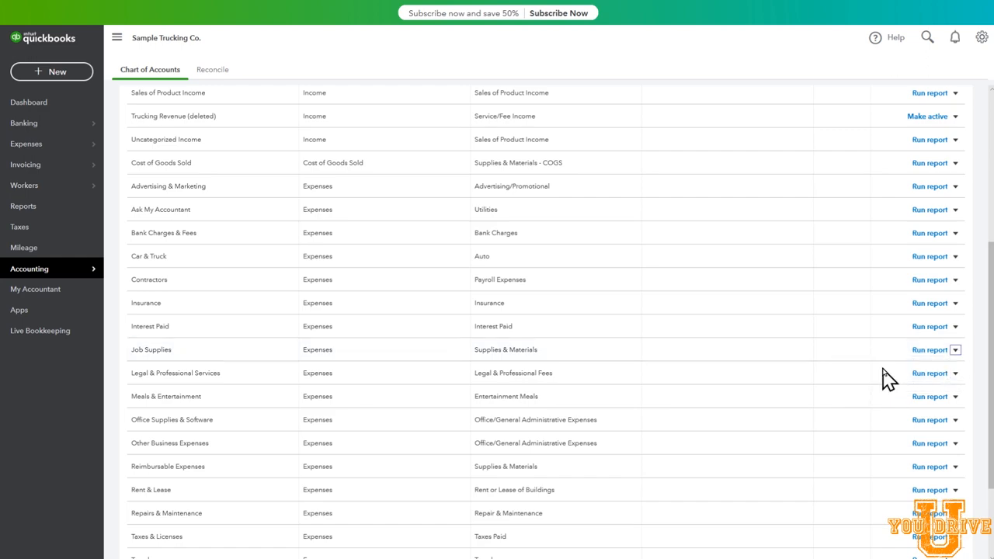
- Rename Job Supplies to Supplies with description 'Small tools and MISC' and save
{"action": "left_click", "coordinate": [954, 349]}
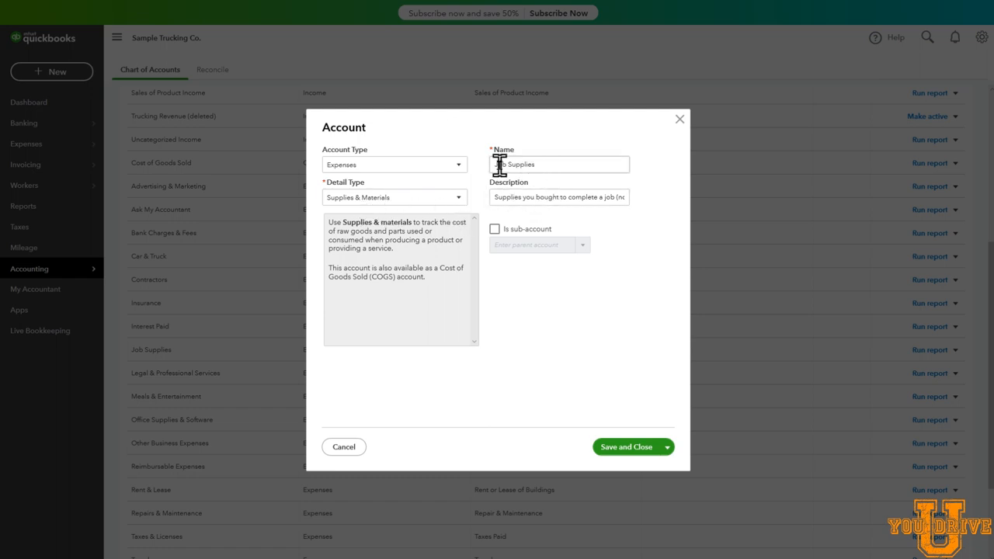
{"action": "type", "text": "Job Supplies"}
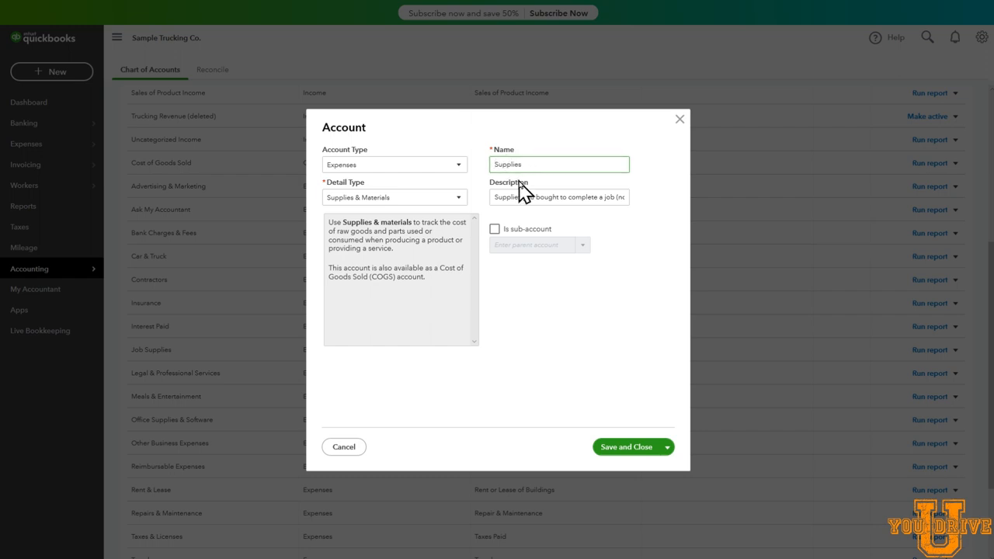
{"action": "triple_click", "coordinate": [558, 196]}
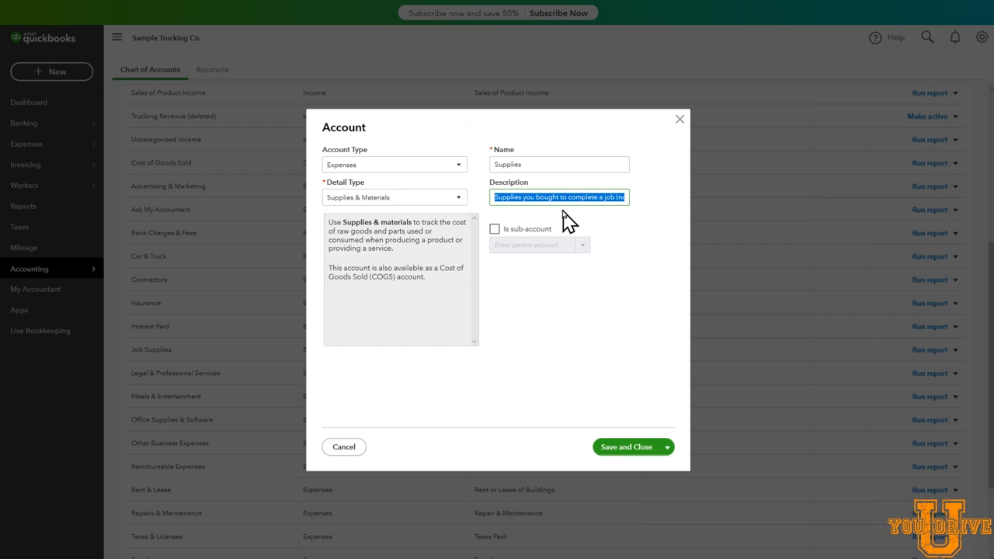
{"action": "mouse_move", "coordinate": [575, 281]}
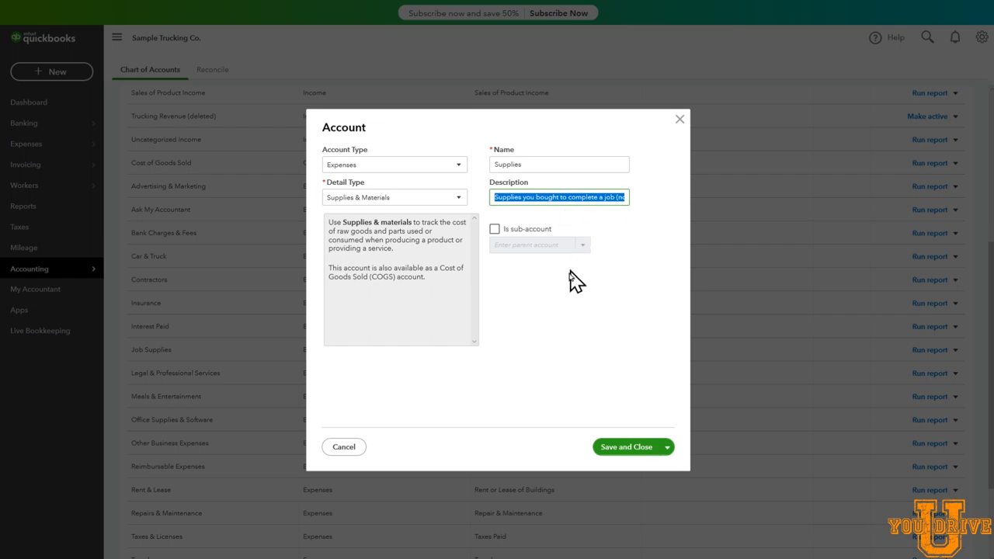
{"action": "left_click", "coordinate": [552, 196]}
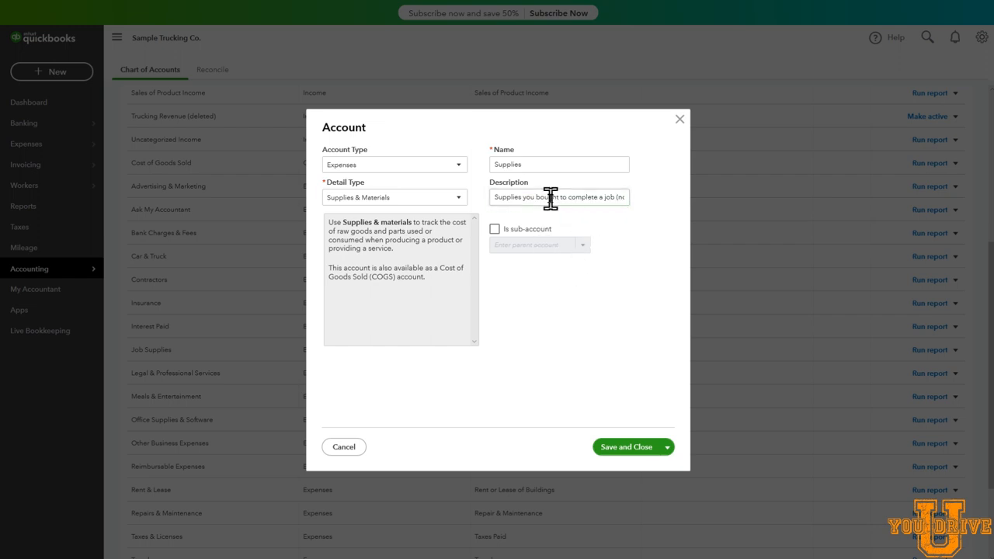
{"action": "type", "text": "Small tools and MISC"}
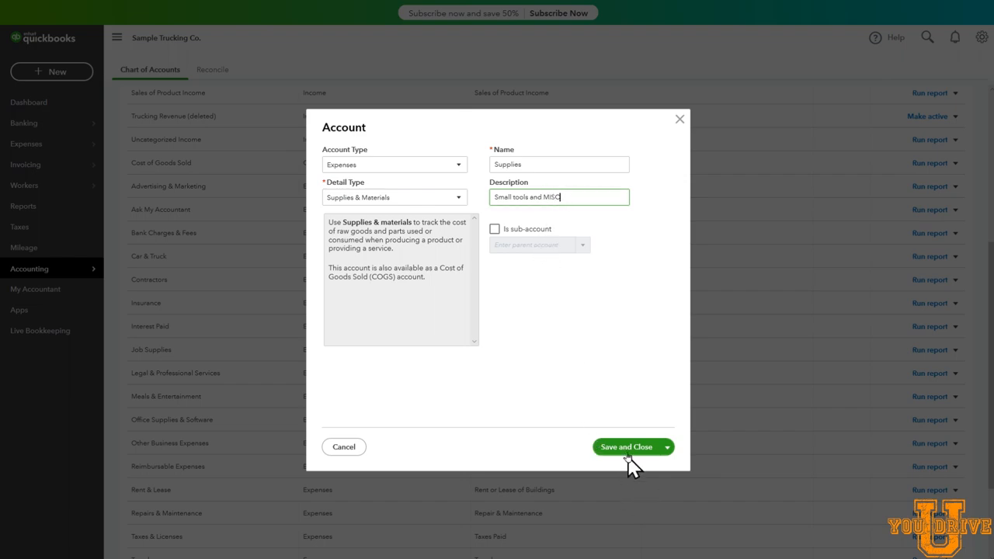
{"action": "left_click", "coordinate": [627, 447]}
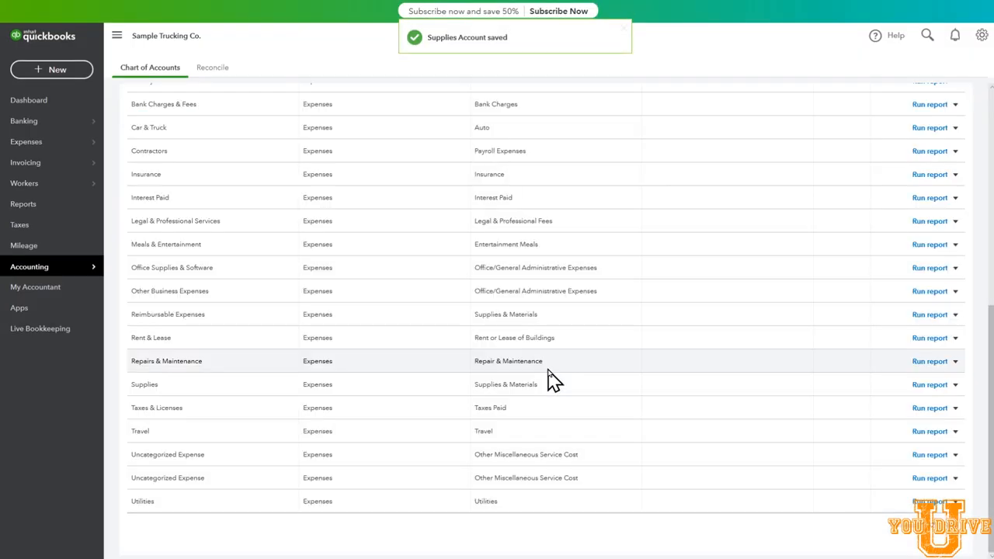
{"action": "scroll", "scroll_direction": "up", "scroll_amount": 3}
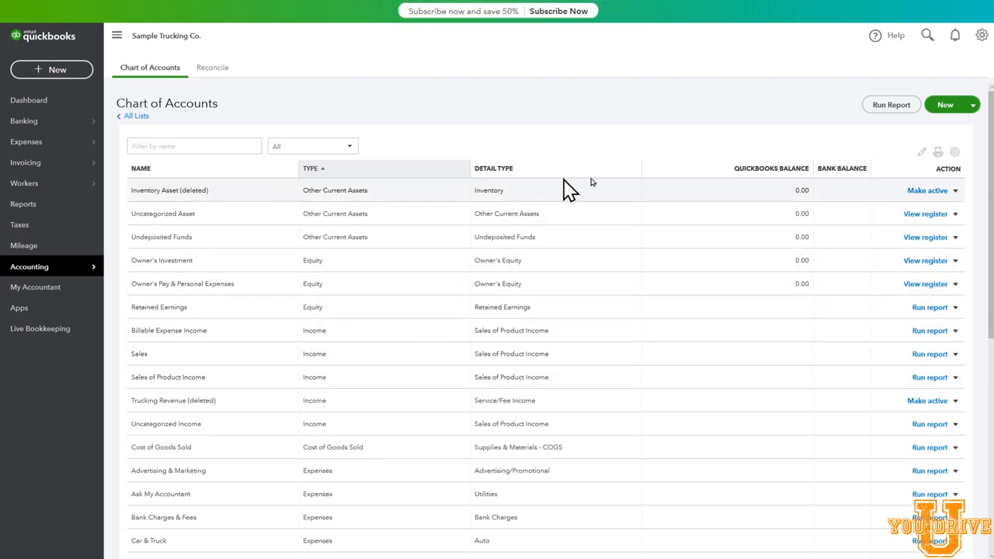
{"action": "mouse_move", "coordinate": [951, 112]}
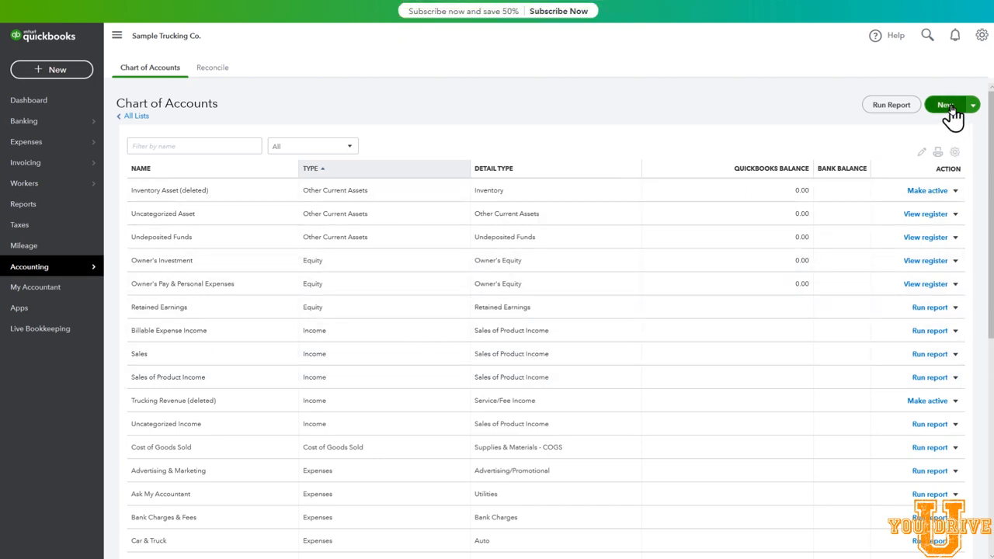
- Start a new account of type Income with detail type Service/Fee Income
{"action": "left_click", "coordinate": [946, 104]}
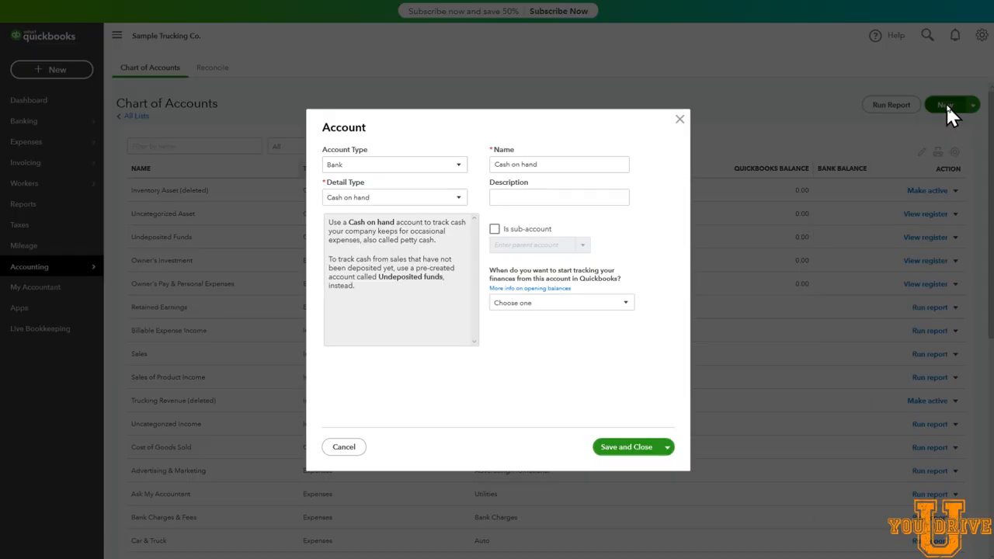
{"action": "left_click", "coordinate": [394, 165]}
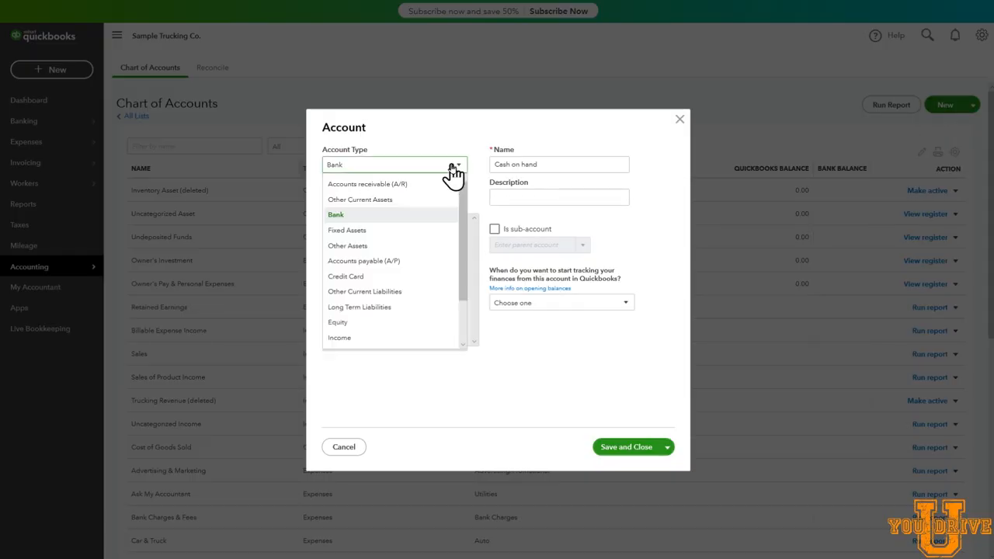
{"action": "left_click", "coordinate": [339, 337]}
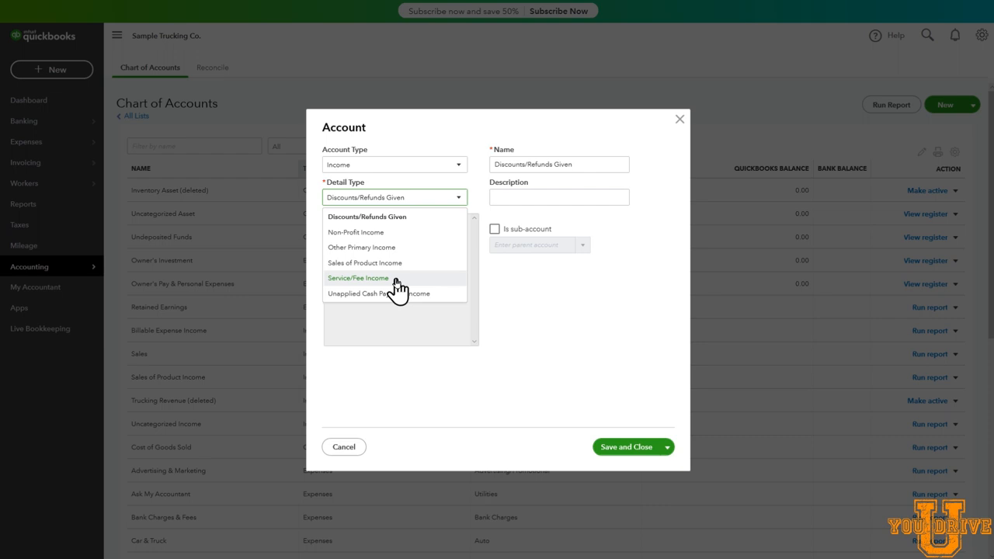
{"action": "left_click", "coordinate": [357, 278]}
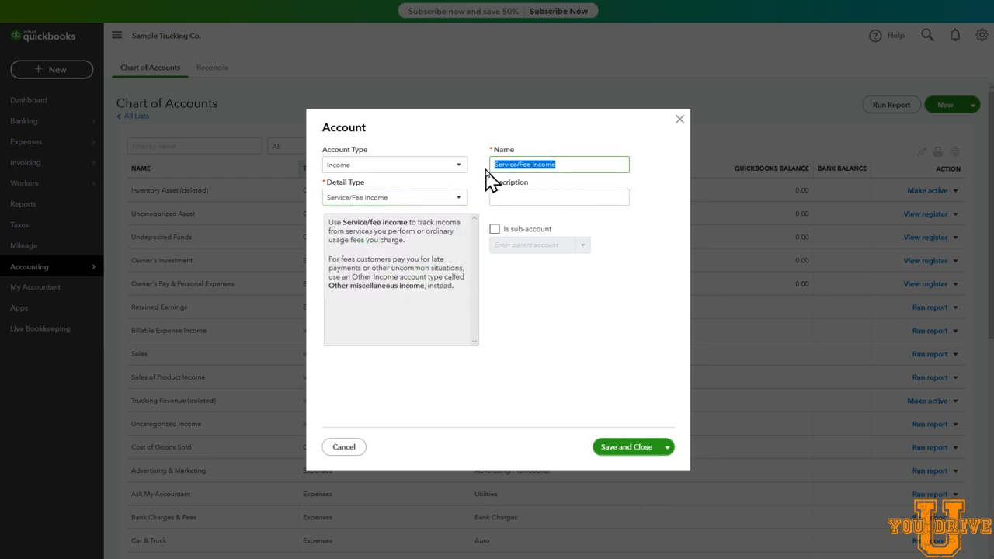
- Name it Trucking Income, describe it as income from hauling freight, and save
{"action": "type", "text": "Truc"}
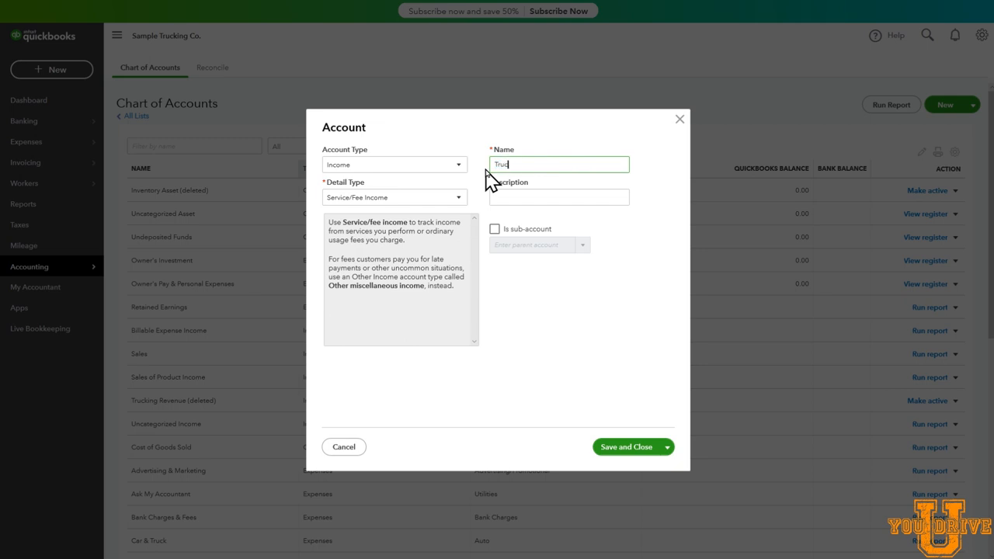
{"action": "type", "text": "Trucking Income"}
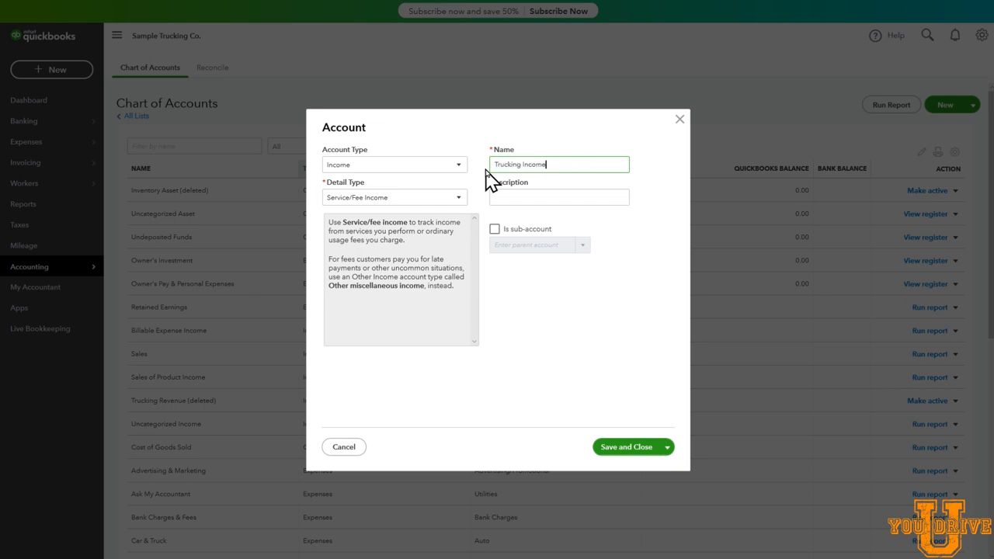
{"action": "left_click", "coordinate": [559, 196]}
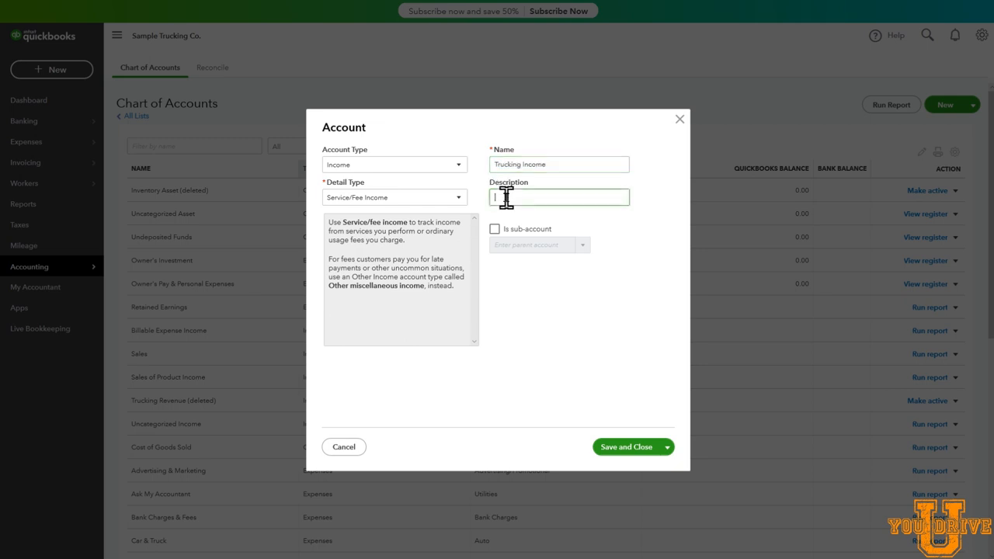
{"action": "type", "text": "Income from hauling freight"}
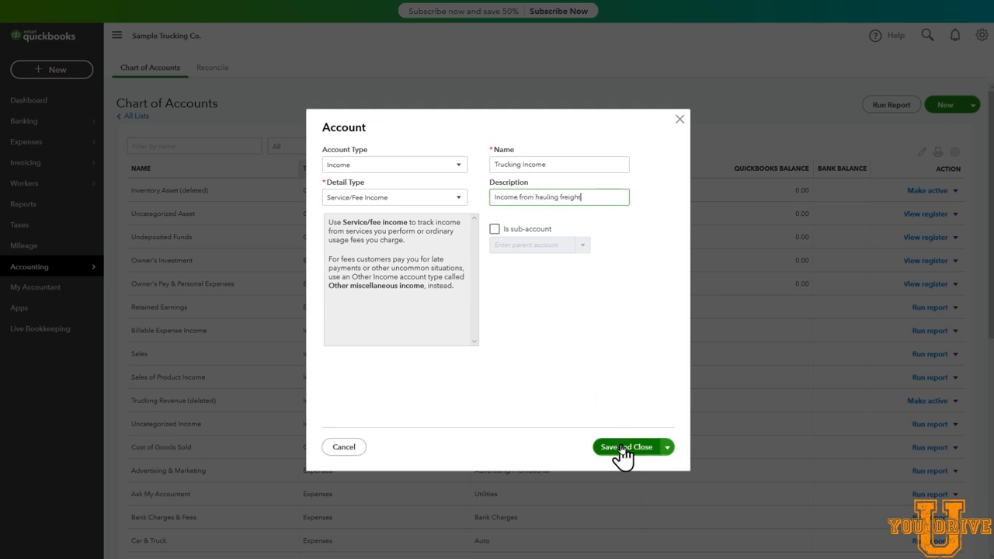
{"action": "left_click", "coordinate": [628, 448]}
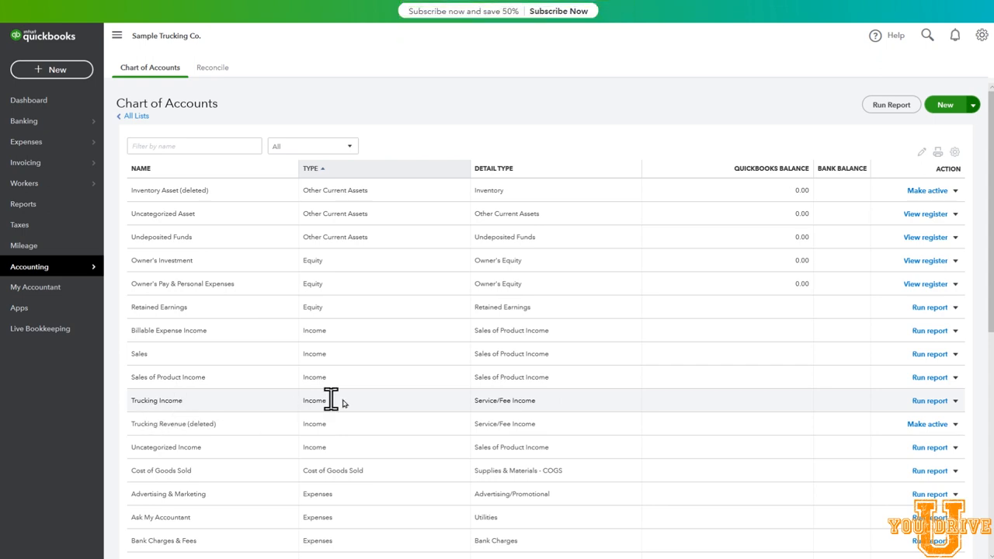
{"action": "mouse_move", "coordinate": [252, 411]}
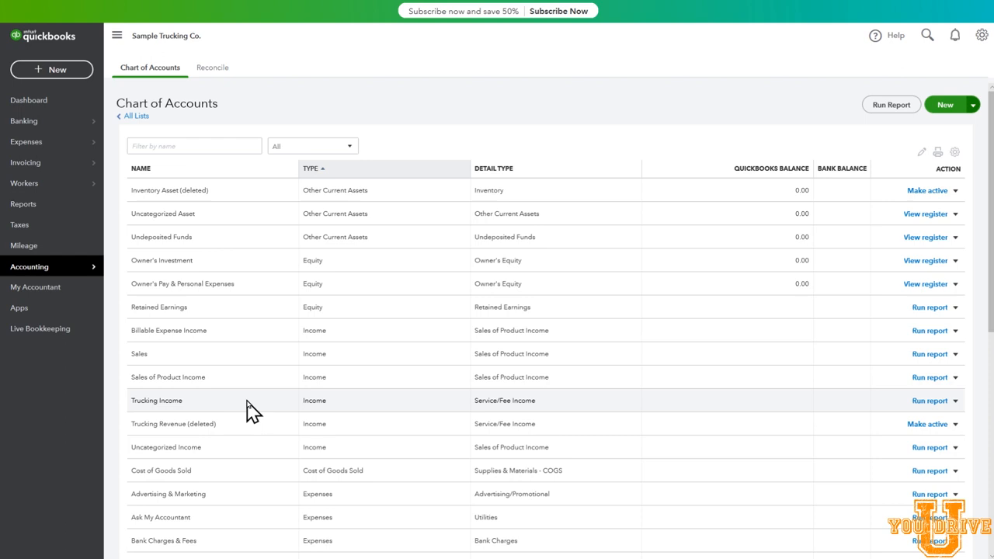
{"action": "mouse_move", "coordinate": [234, 416]}
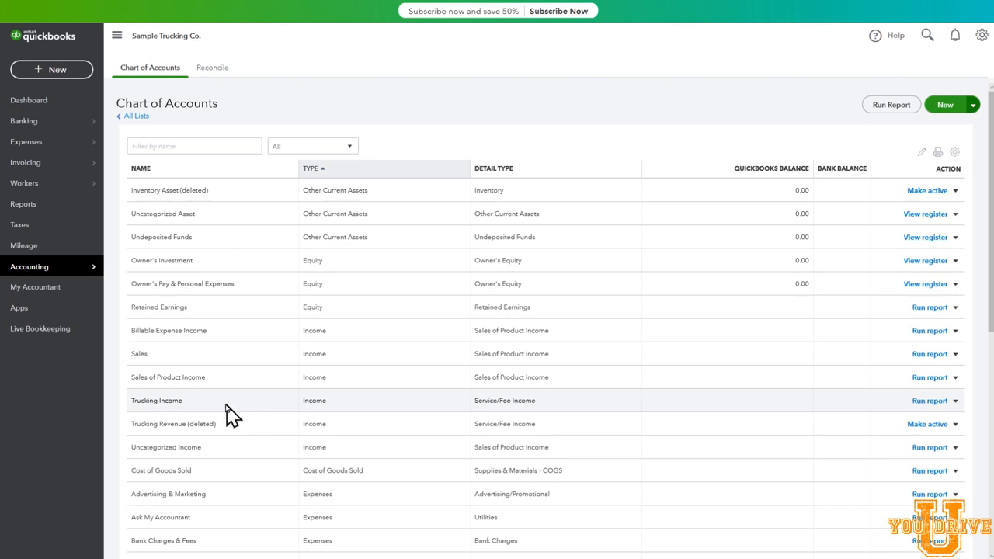
{"action": "mouse_move", "coordinate": [214, 405]}
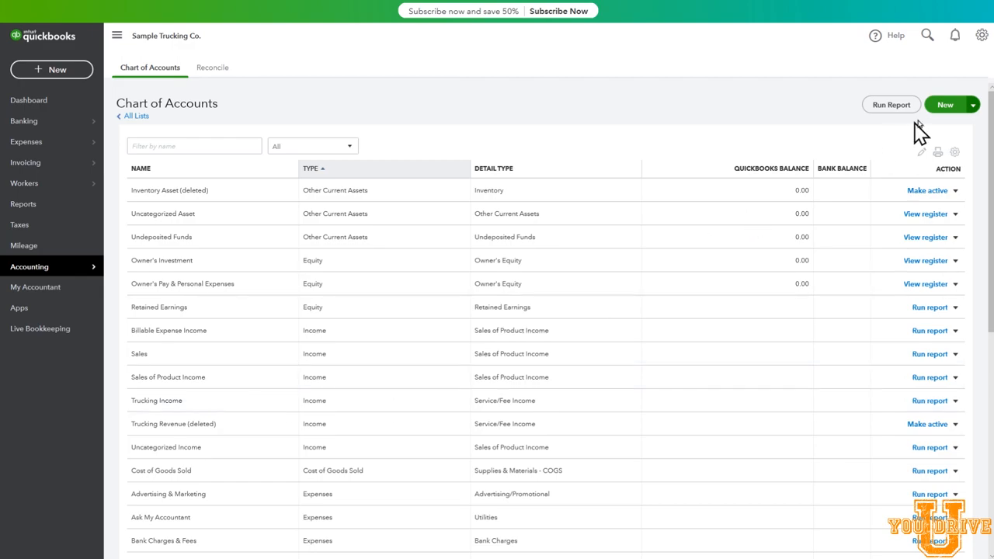
- Create Linehaul Flat Rate, Service/Fee Income, as a sub-account of Trucking Income and save
{"action": "left_click", "coordinate": [945, 106]}
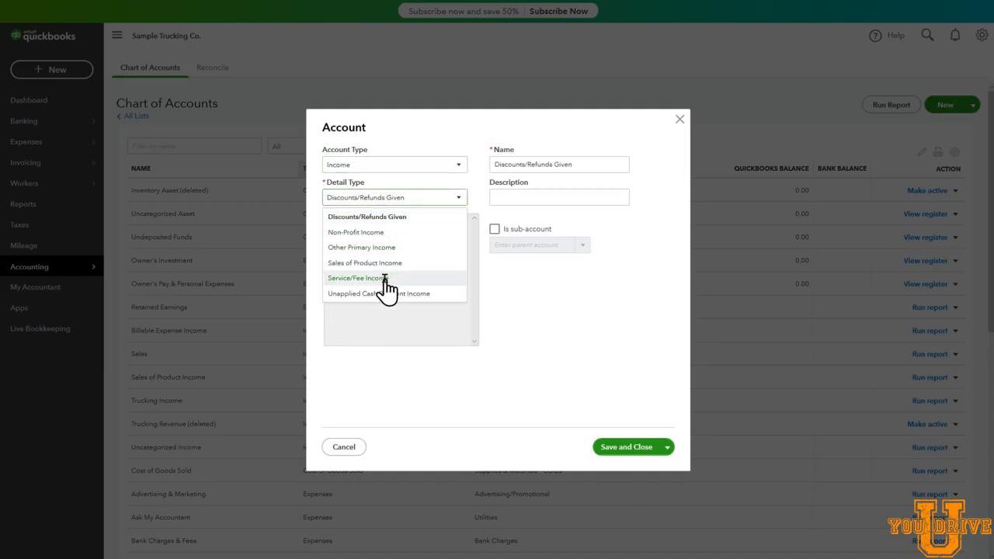
{"action": "left_click", "coordinate": [357, 278]}
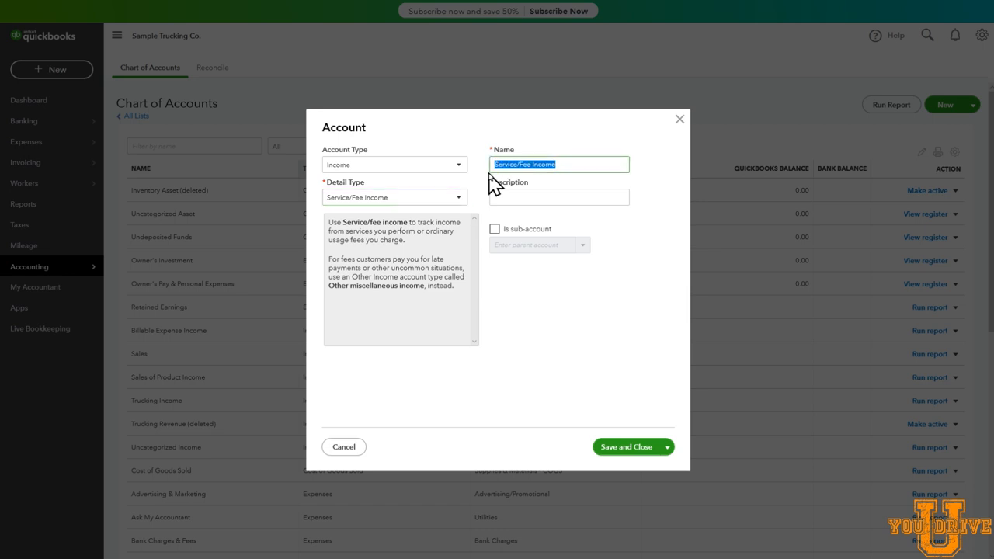
{"action": "type", "text": "Linehaul"}
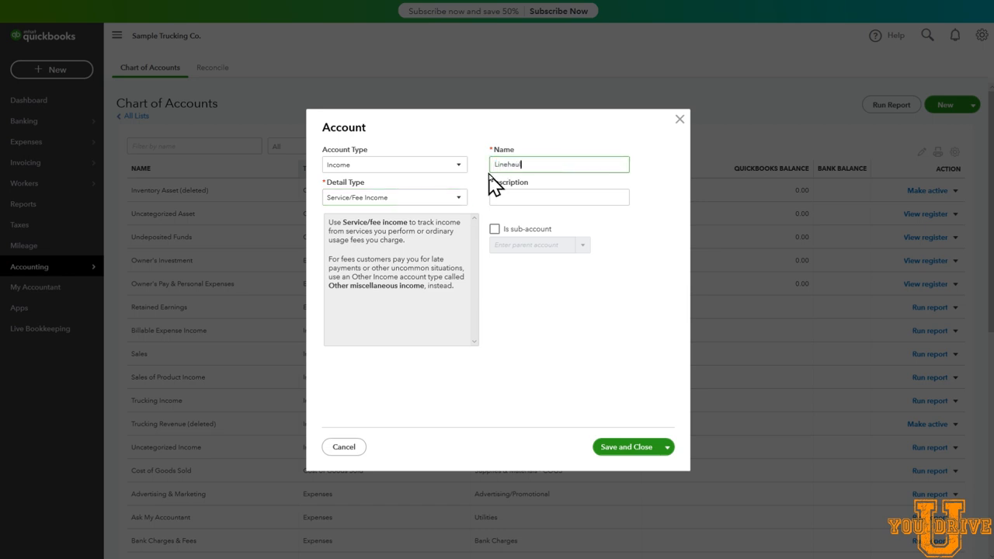
{"action": "type", "text": "Flat Rate"}
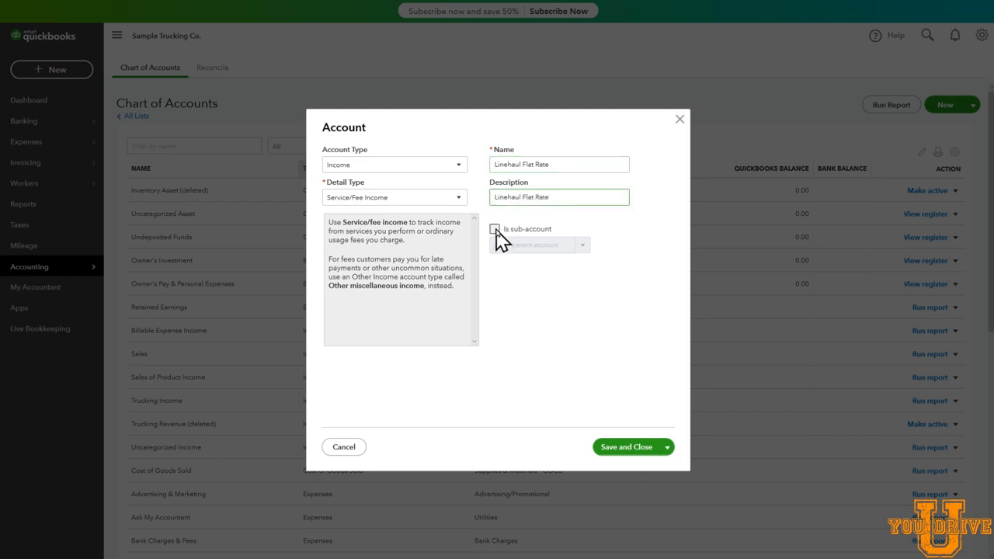
{"action": "left_click", "coordinate": [494, 228]}
{"action": "type", "text": "Trucking Income"}
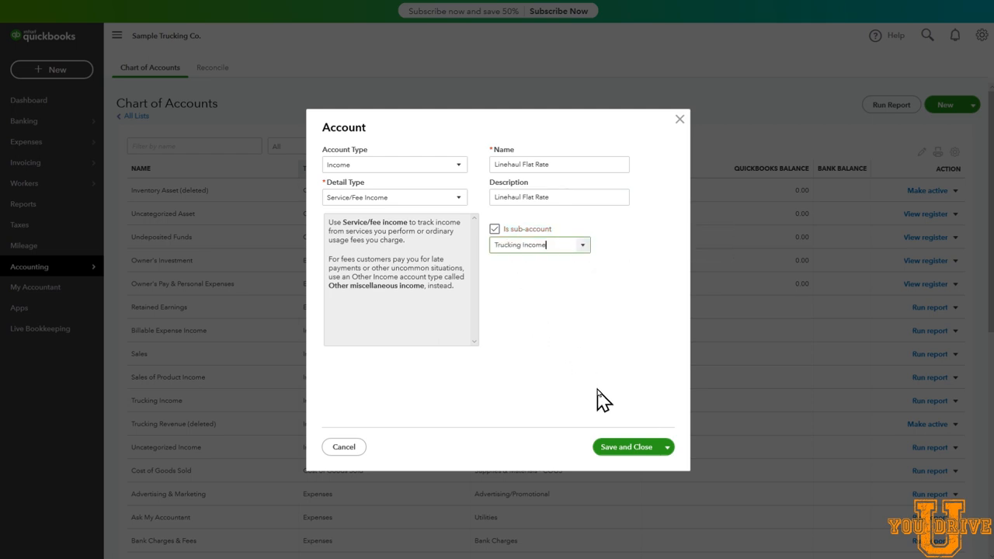
{"action": "left_click", "coordinate": [625, 447]}
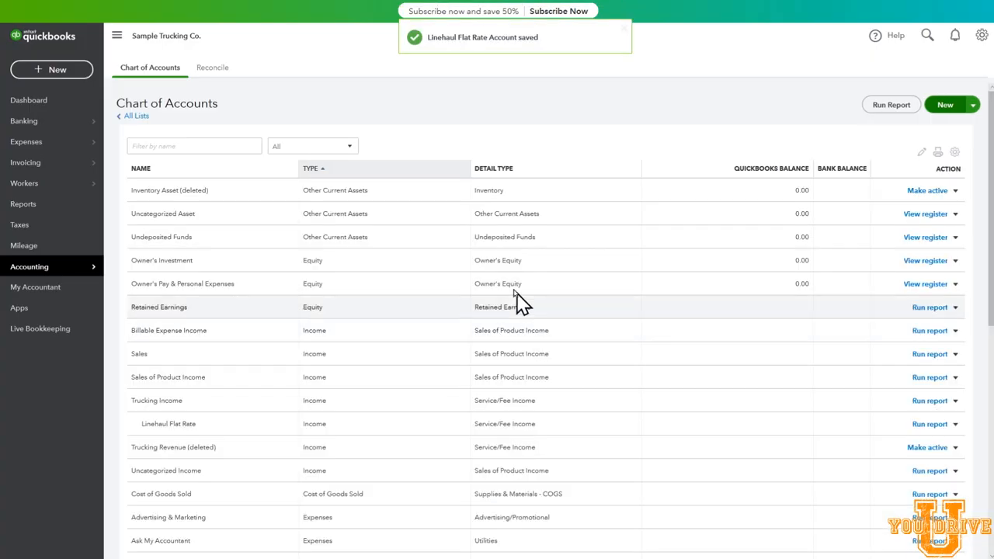
{"action": "scroll", "scroll_direction": "down", "scroll_amount": 3}
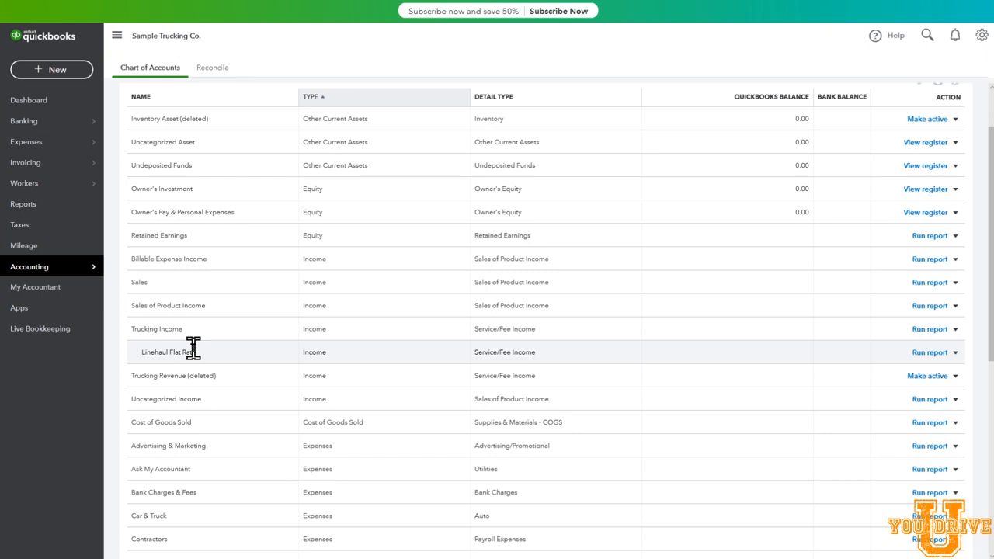
{"action": "mouse_move", "coordinate": [898, 361]}
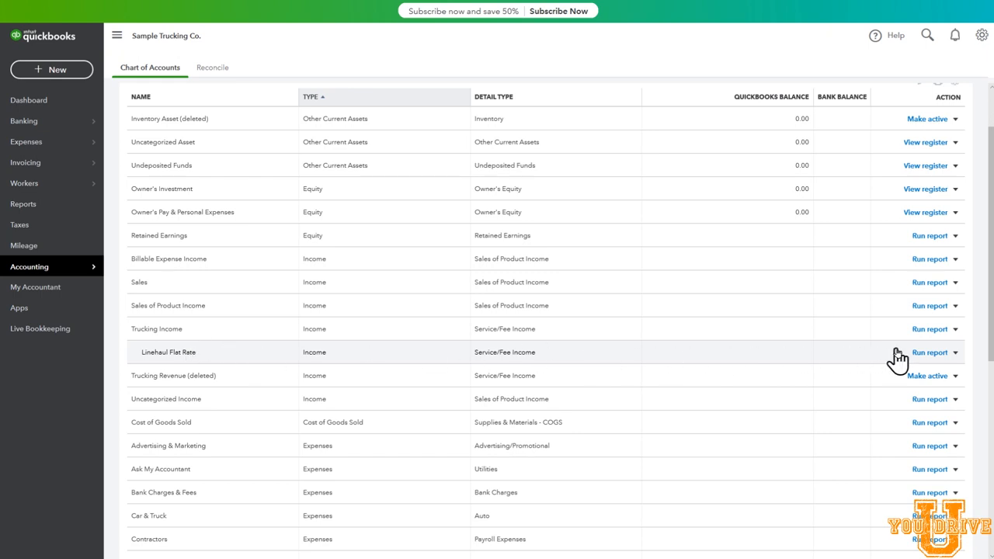
{"action": "mouse_move", "coordinate": [552, 381]}
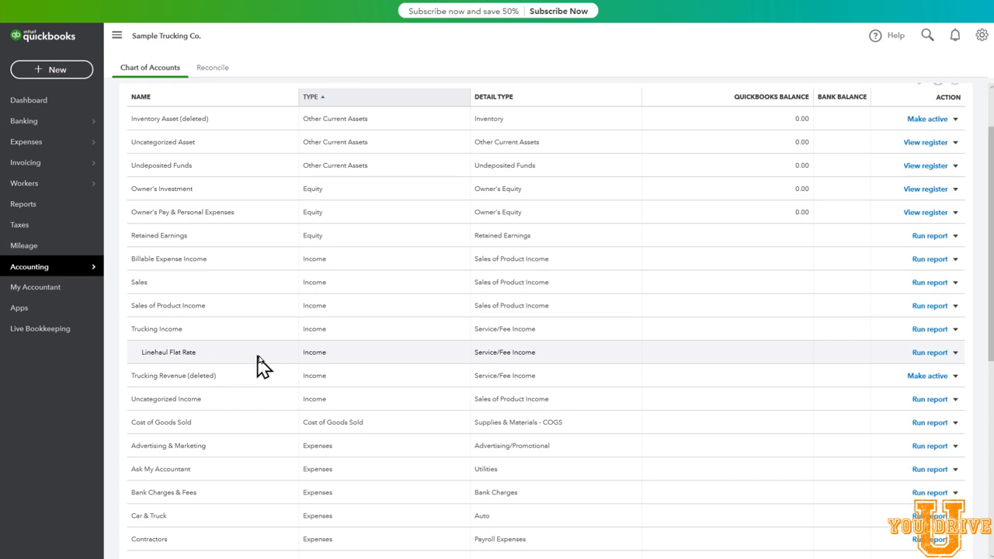
{"action": "mouse_move", "coordinate": [230, 365]}
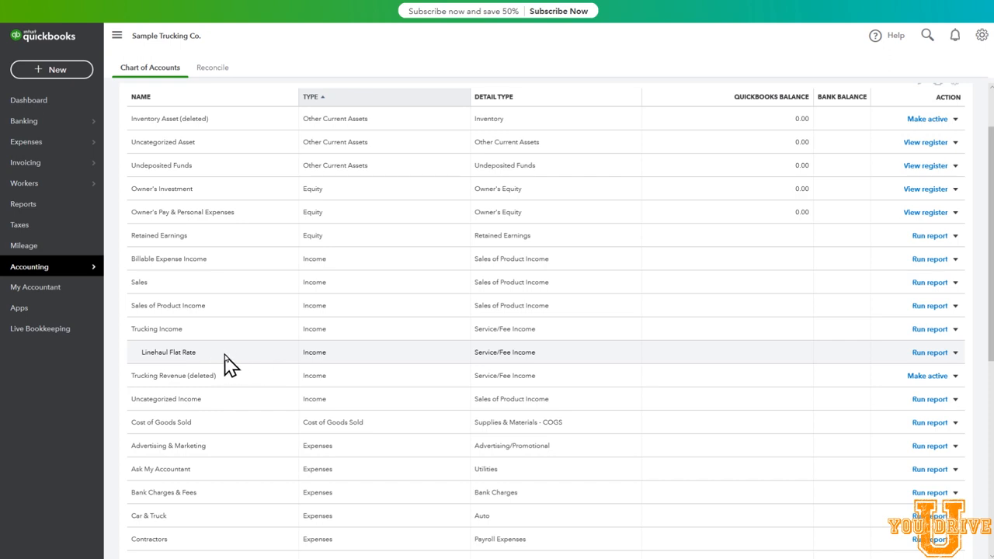
{"action": "mouse_move", "coordinate": [216, 363]}
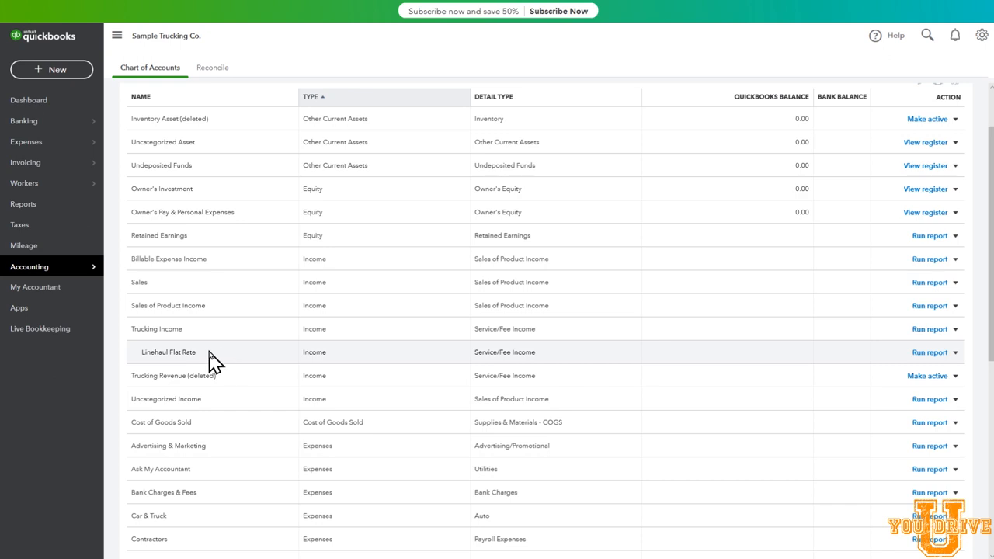
{"action": "mouse_move", "coordinate": [205, 361]}
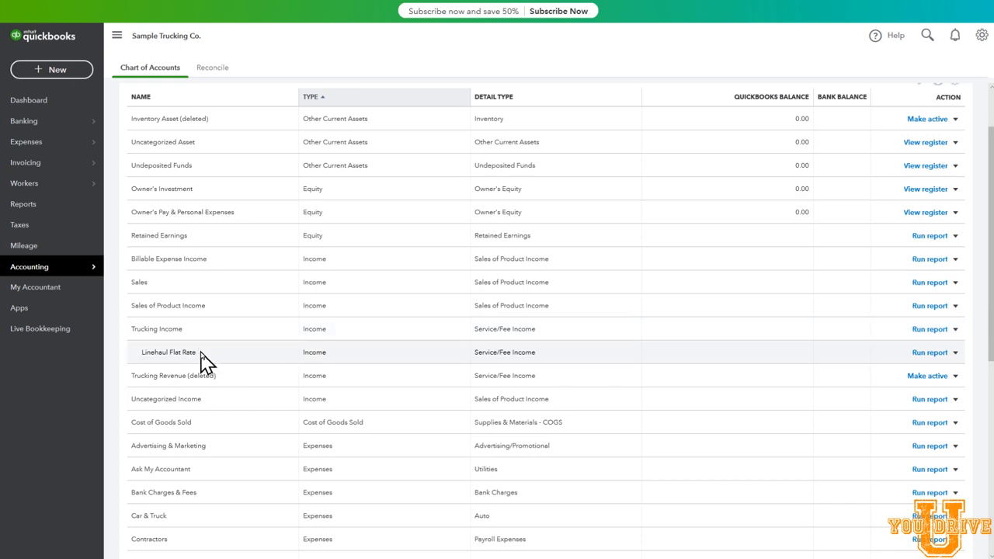
{"action": "mouse_move", "coordinate": [929, 334]}
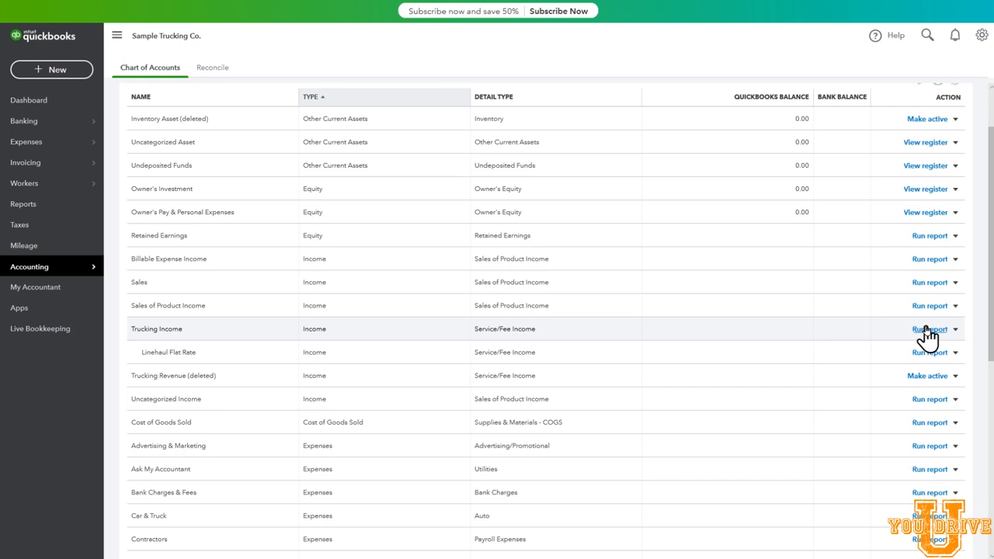
{"action": "mouse_move", "coordinate": [925, 341]}
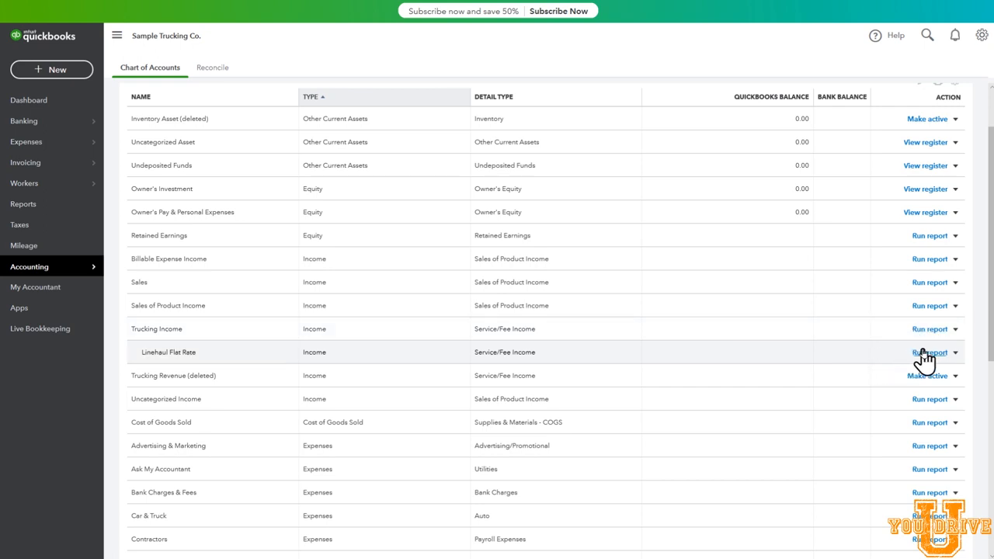
{"action": "mouse_move", "coordinate": [900, 361]}
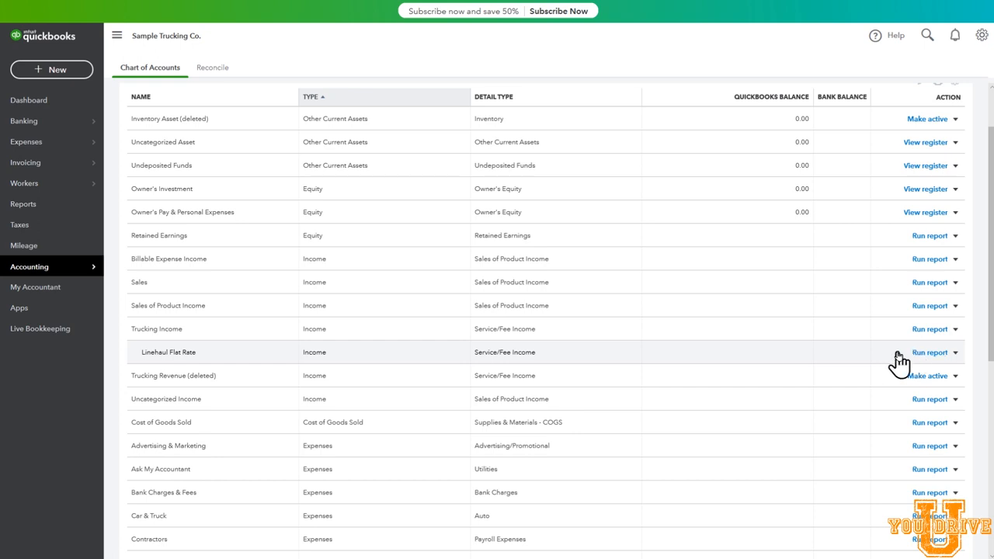
{"action": "mouse_move", "coordinate": [907, 364]}
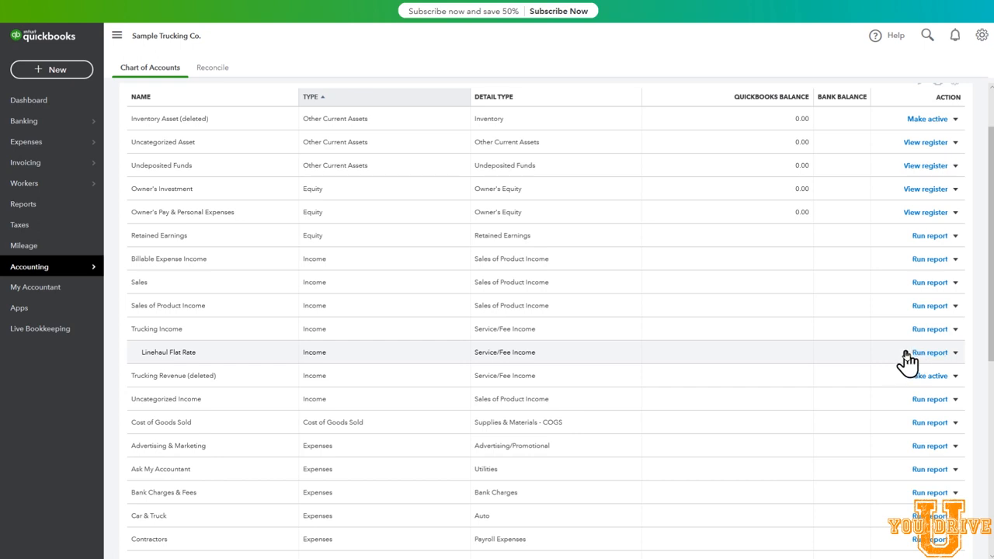
{"action": "mouse_move", "coordinate": [901, 365]}
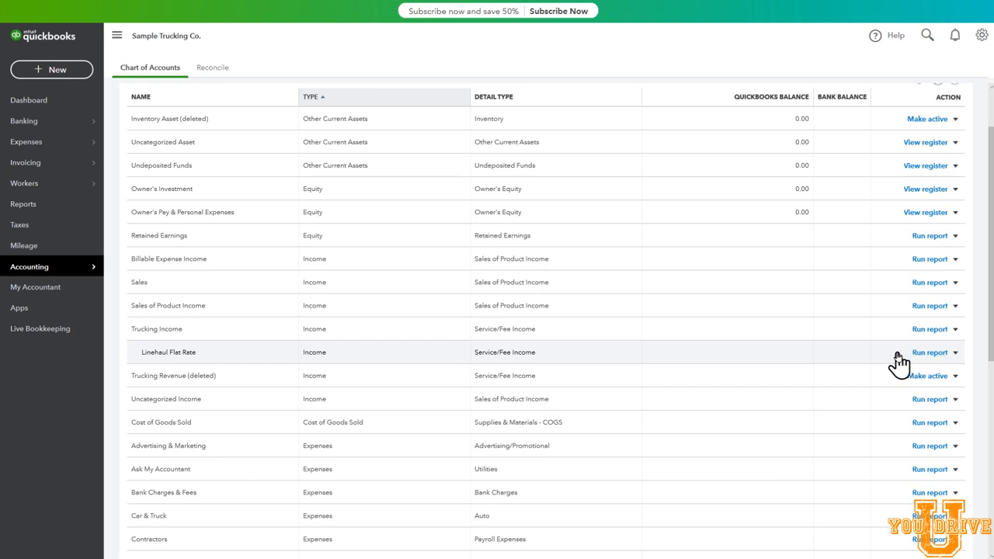
{"action": "mouse_move", "coordinate": [901, 367]}
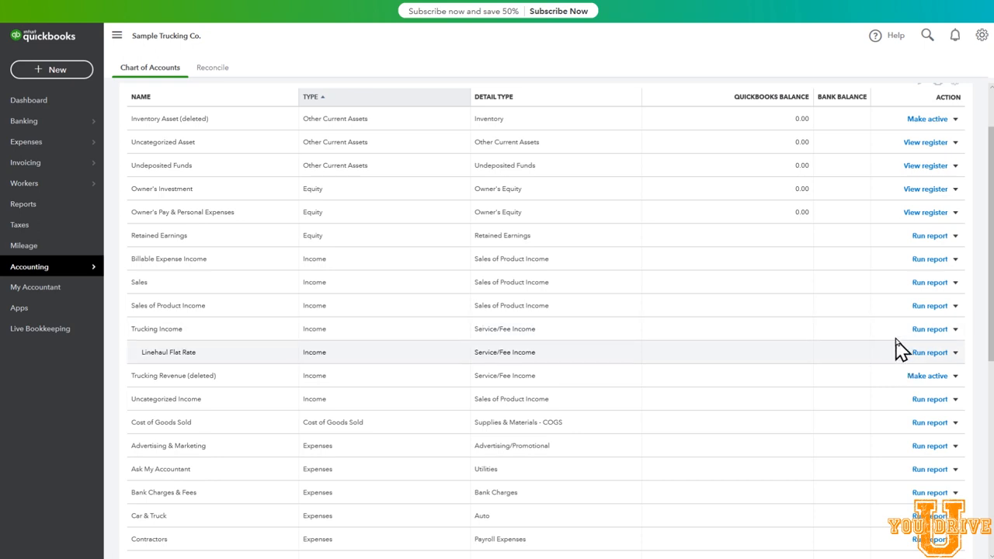
{"action": "mouse_move", "coordinate": [274, 360]}
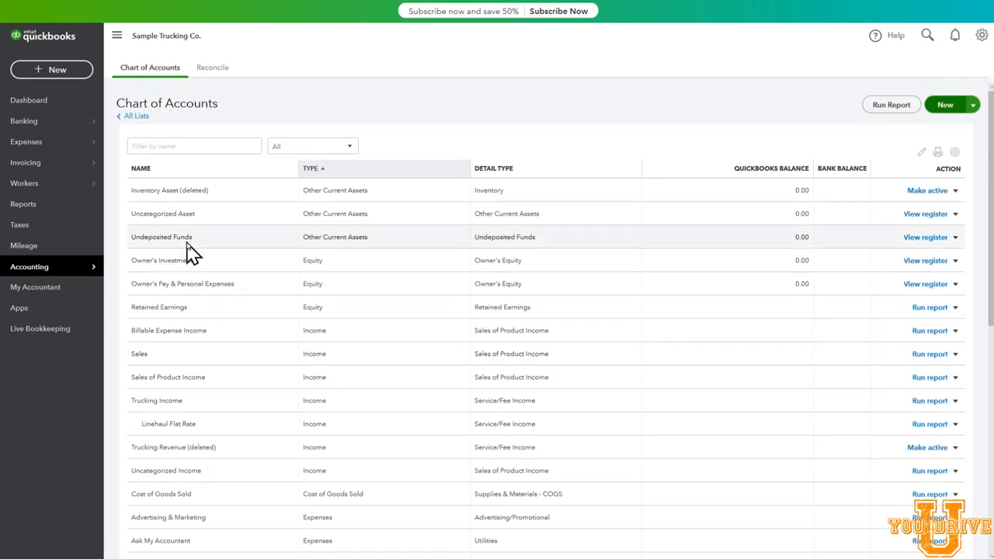
{"action": "scroll", "scroll_direction": "down", "scroll_amount": 3}
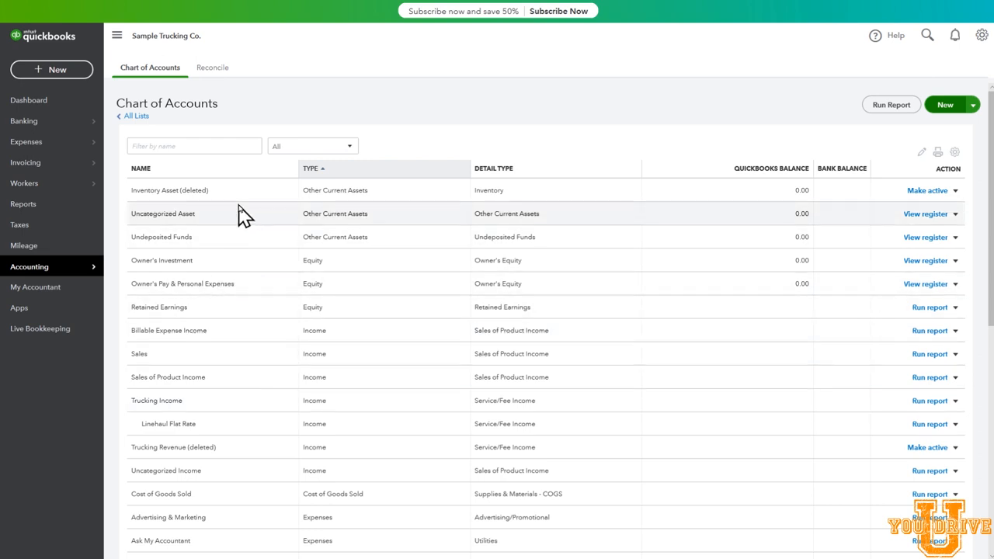
{"action": "mouse_move", "coordinate": [100, 144]}
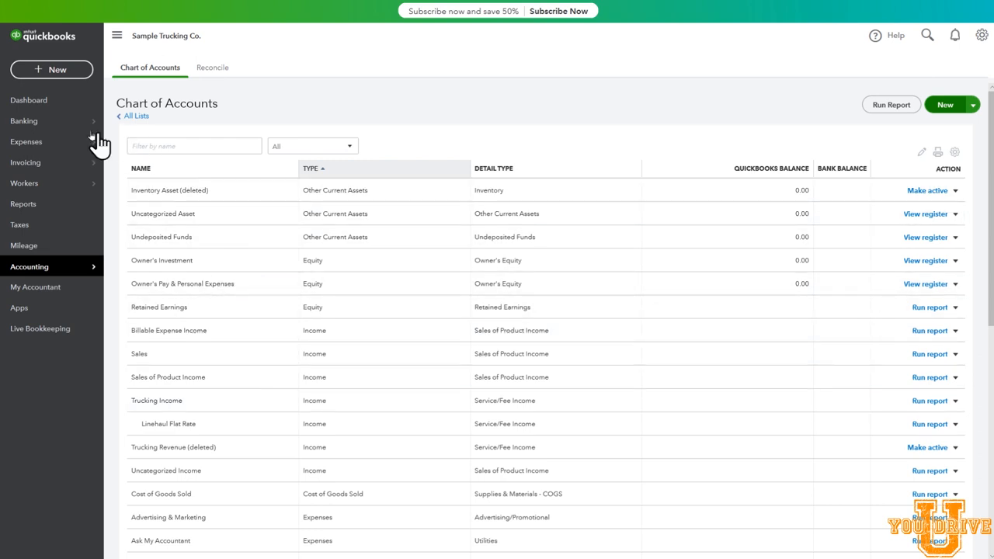
- Return to the Sample Trucking Co. dashboard
{"action": "left_click", "coordinate": [28, 99]}
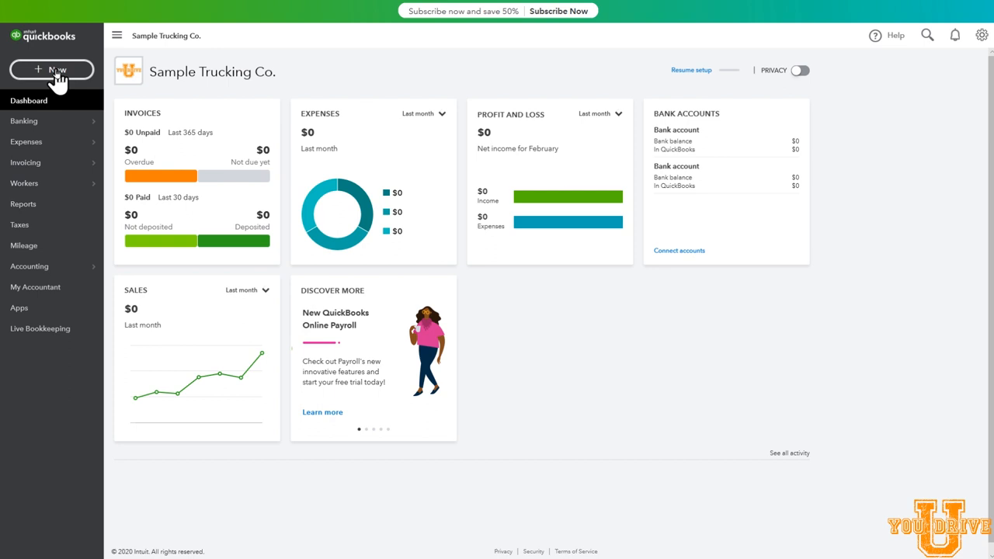
{"action": "mouse_move", "coordinate": [62, 74]}
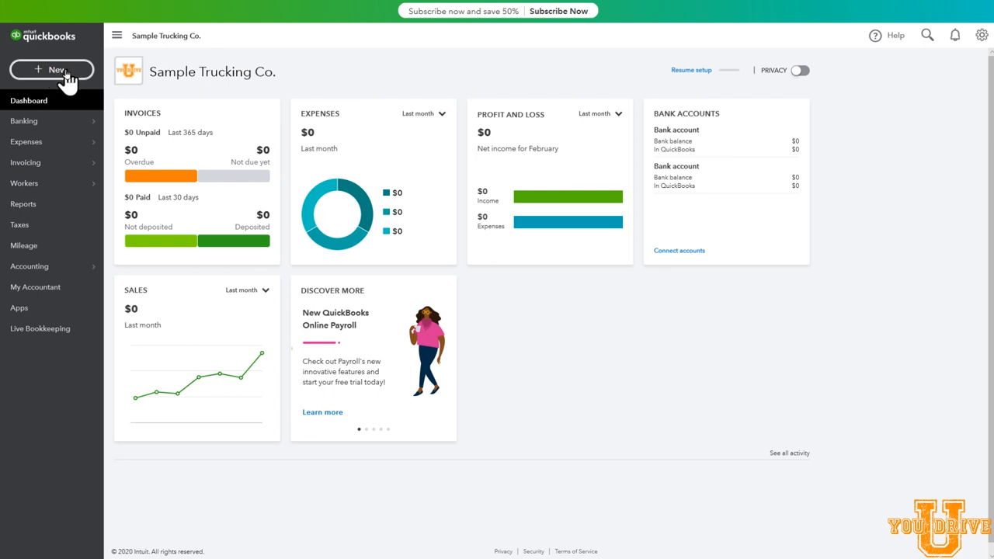
- Start a new invoice from the + New menu under Customers
{"action": "left_click", "coordinate": [51, 70]}
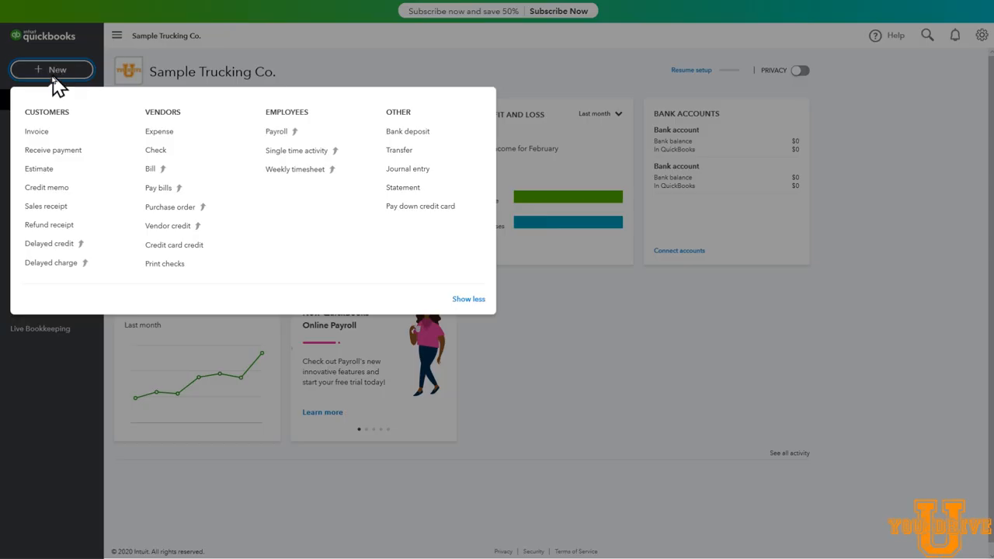
{"action": "mouse_move", "coordinate": [37, 130]}
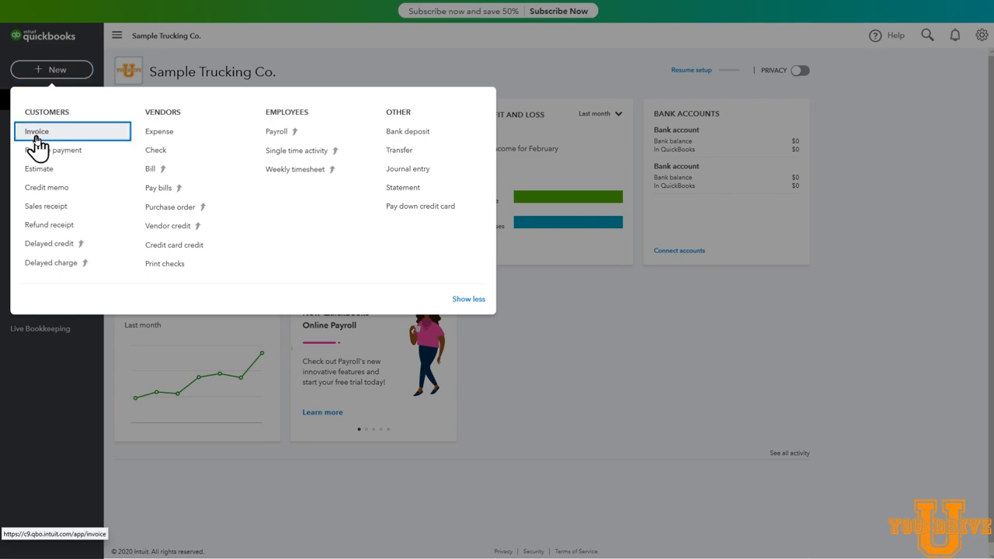
{"action": "left_click", "coordinate": [36, 131]}
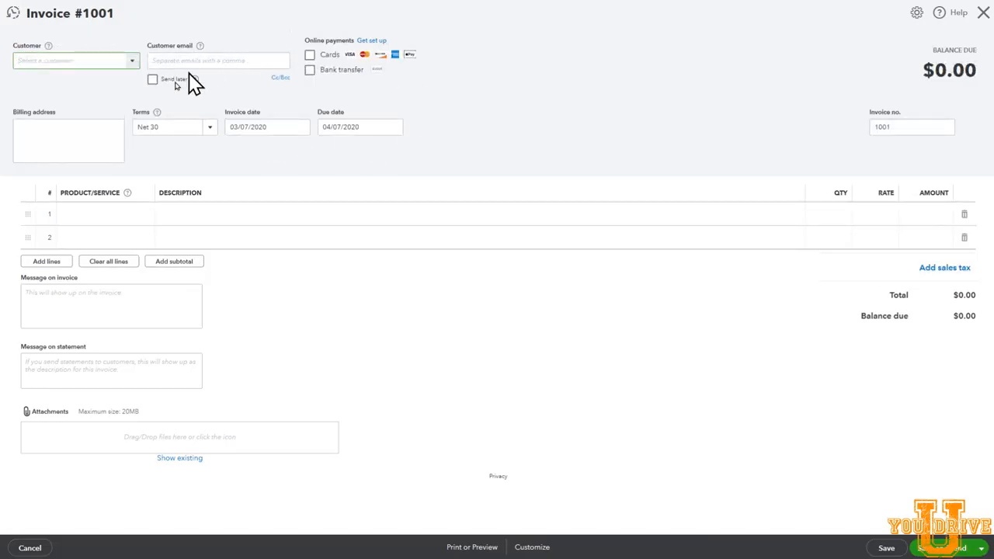
{"action": "mouse_move", "coordinate": [443, 140]}
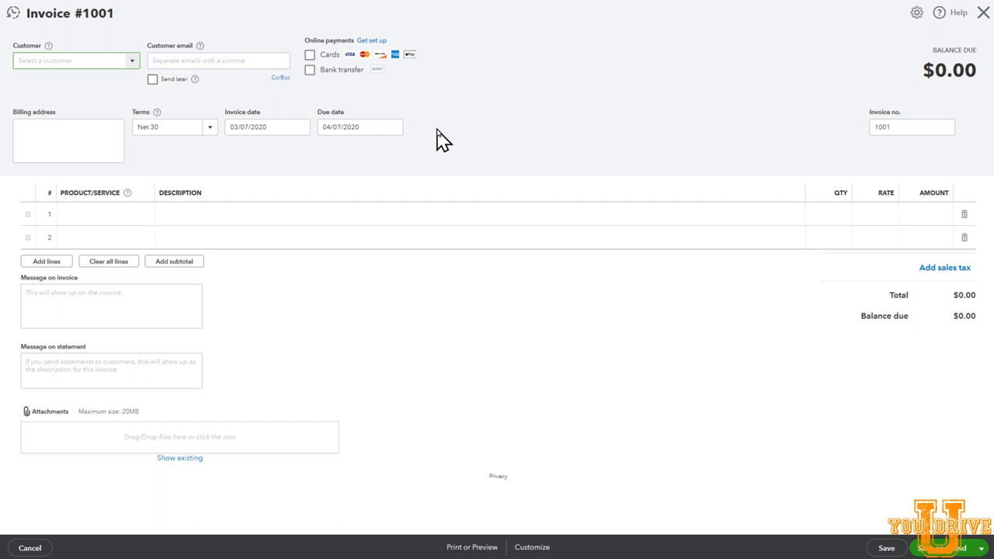
{"action": "mouse_move", "coordinate": [867, 68]}
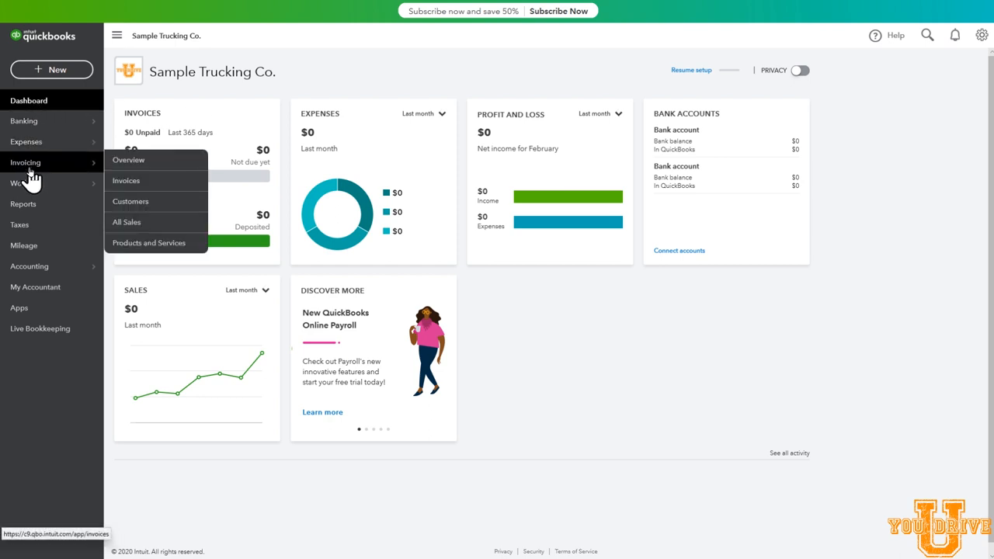
{"action": "mouse_move", "coordinate": [132, 163]}
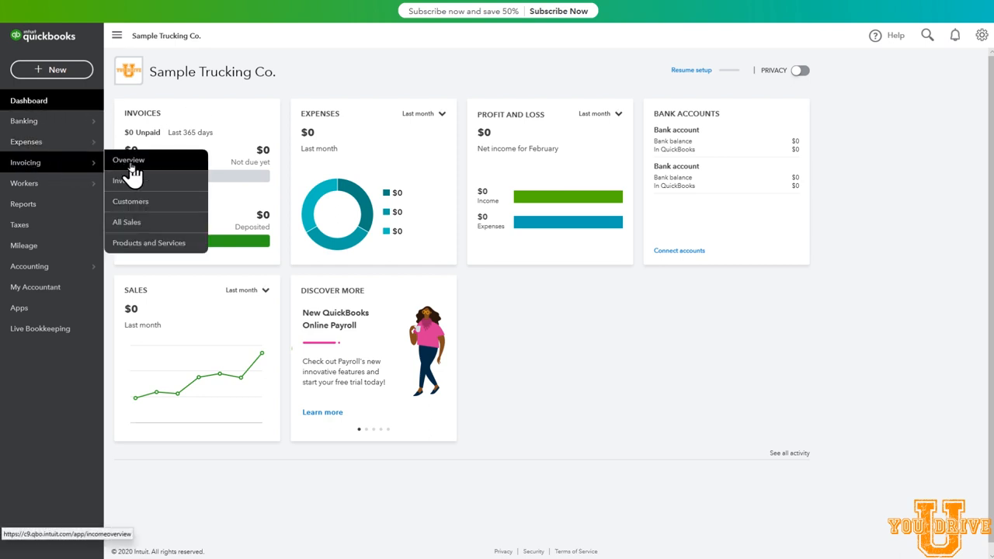
- Go to the Invoicing overview page showing $0.00 totals
{"action": "left_click", "coordinate": [127, 160]}
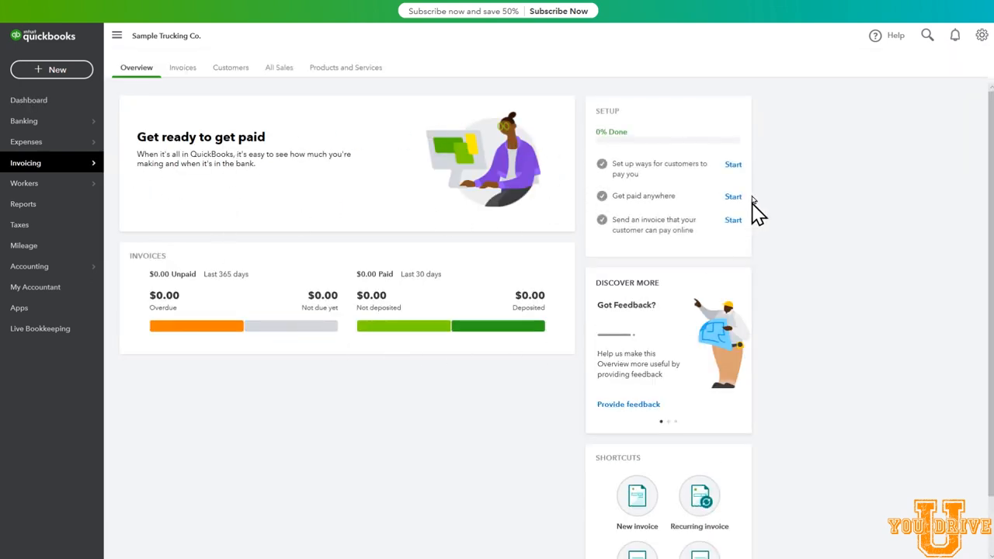
{"action": "mouse_move", "coordinate": [301, 299]}
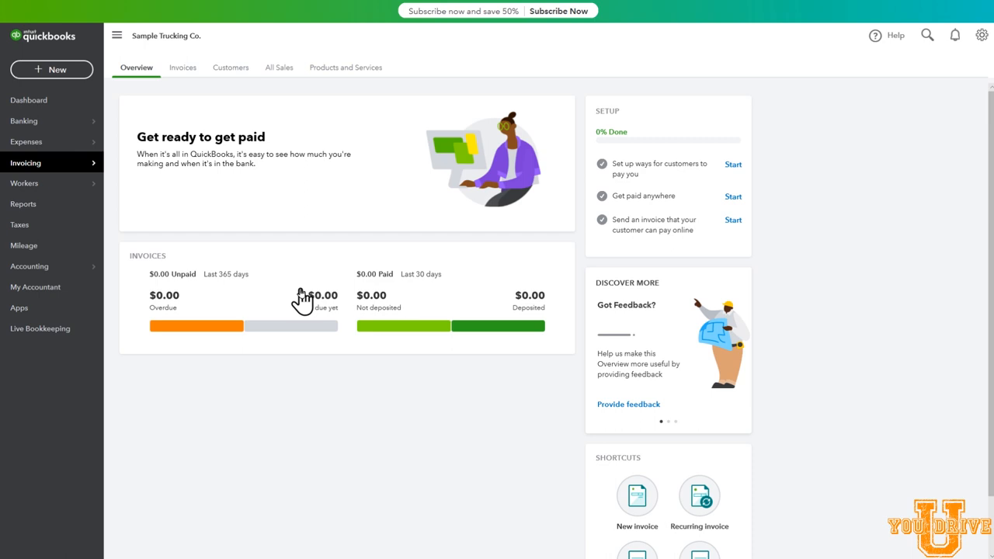
{"action": "mouse_move", "coordinate": [302, 292]}
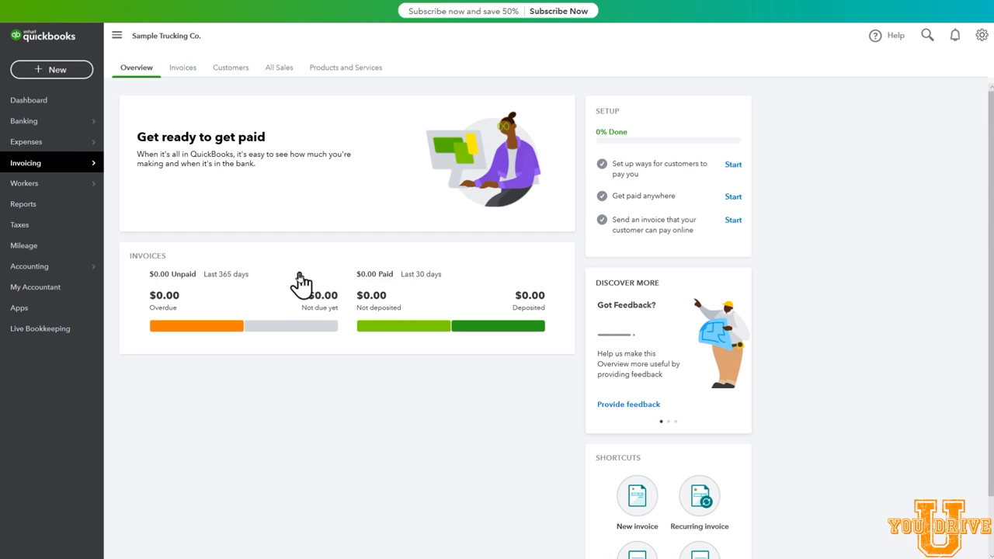
{"action": "mouse_move", "coordinate": [295, 325]}
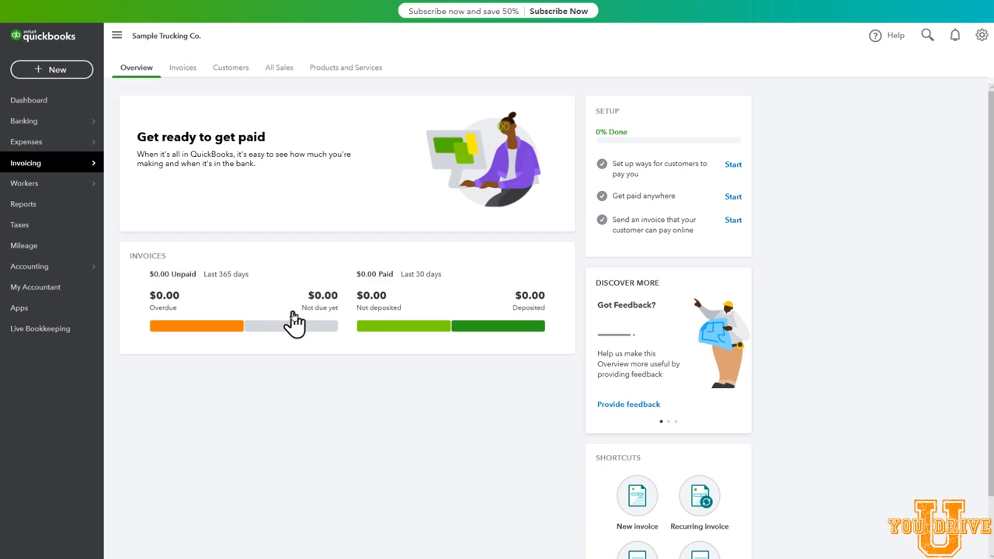
{"action": "mouse_move", "coordinate": [426, 292]}
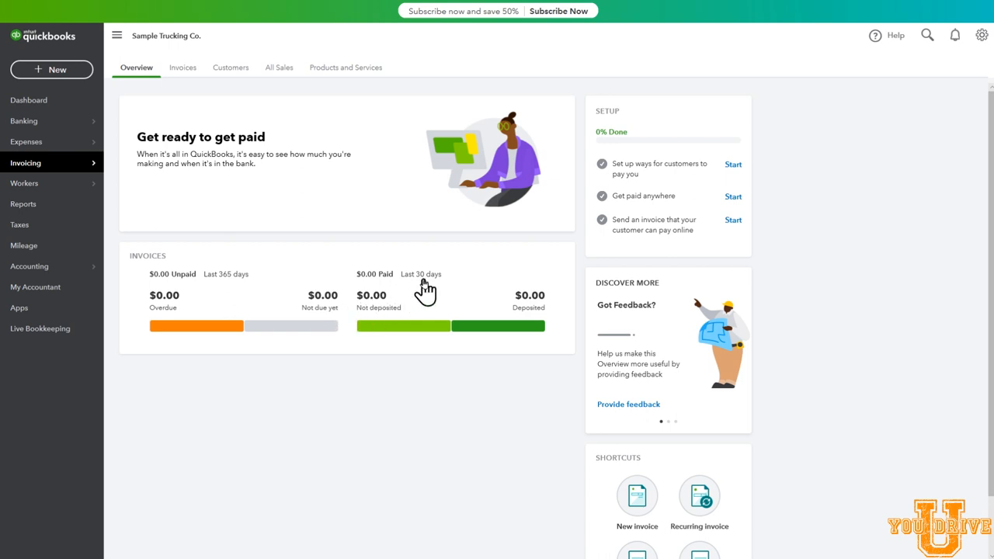
{"action": "mouse_move", "coordinate": [404, 311]}
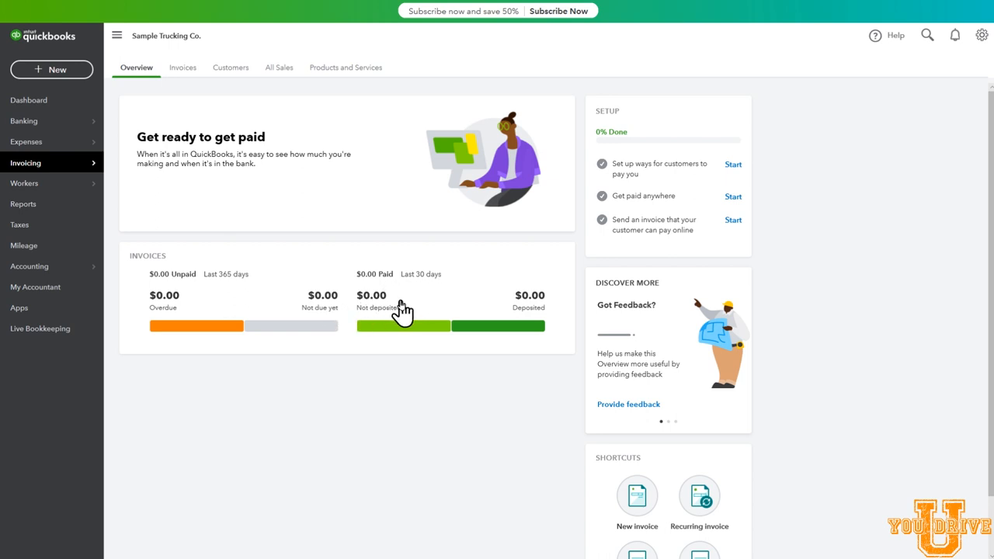
{"action": "mouse_move", "coordinate": [410, 322]}
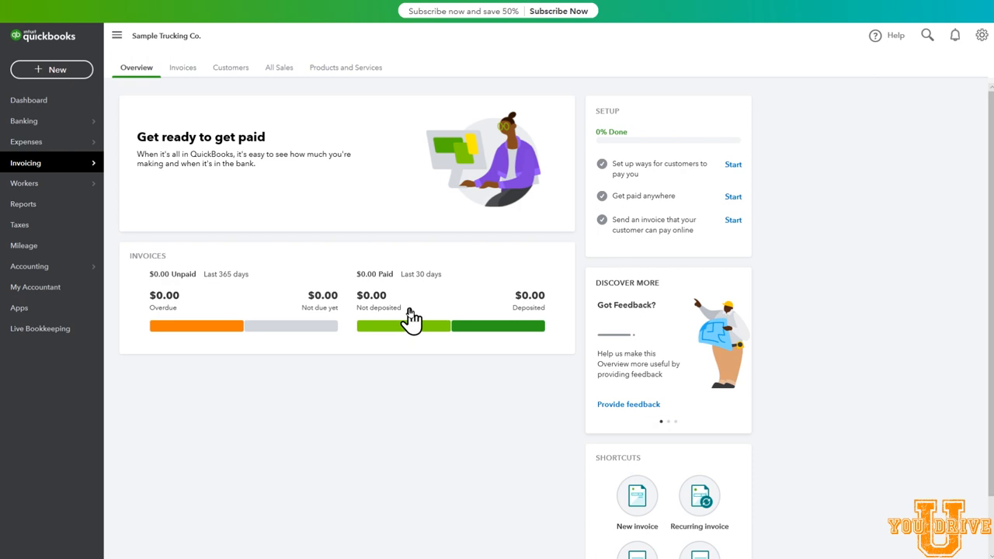
{"action": "mouse_move", "coordinate": [412, 313]}
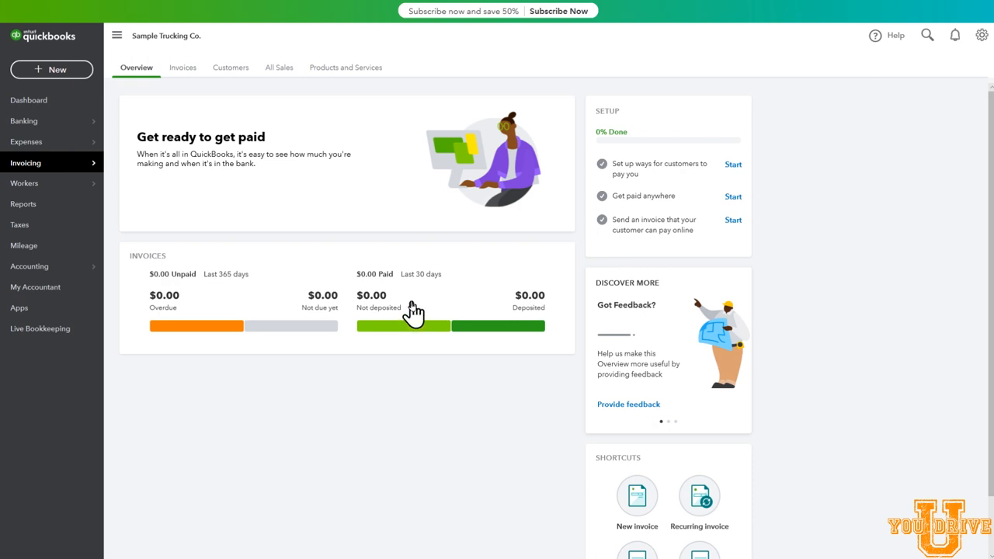
{"action": "mouse_move", "coordinate": [429, 311]}
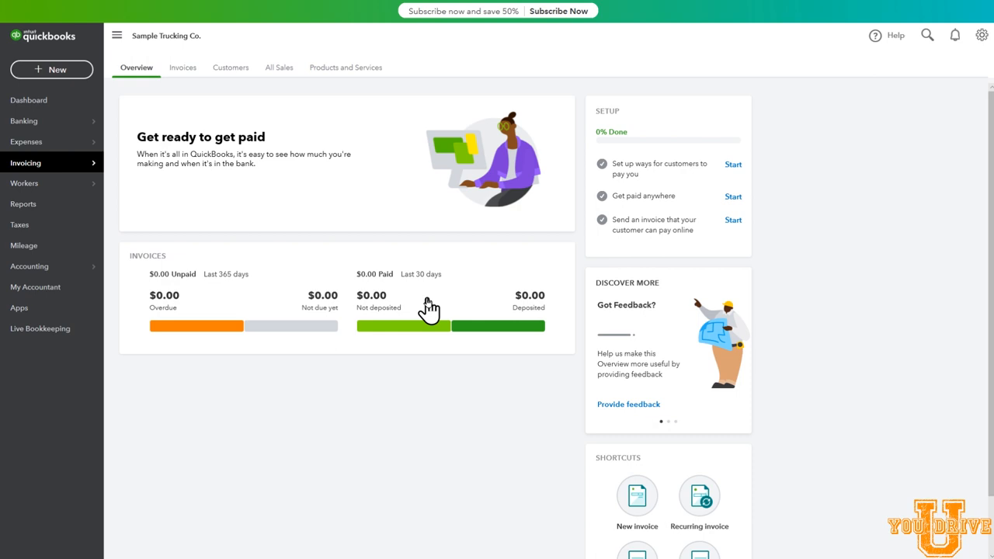
{"action": "mouse_move", "coordinate": [556, 317]}
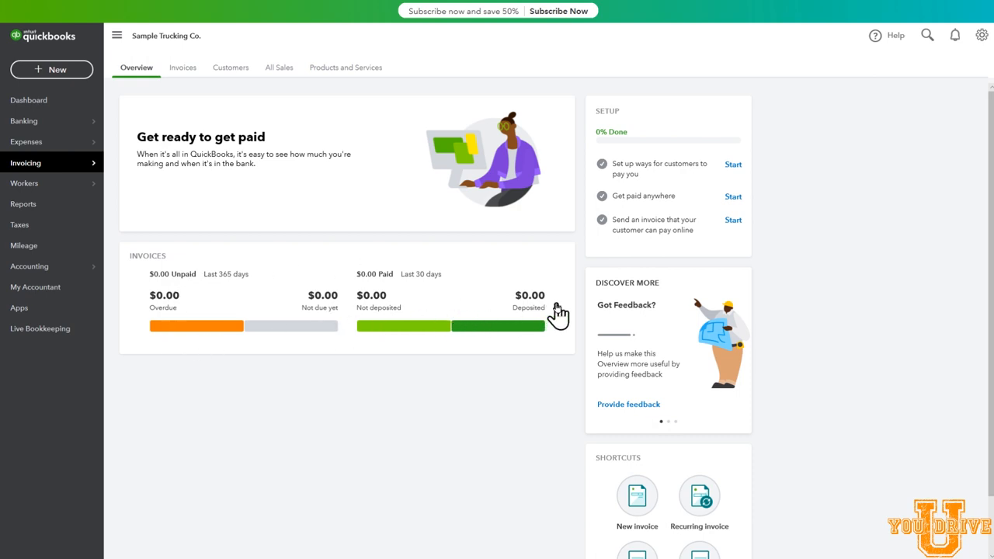
{"action": "mouse_move", "coordinate": [280, 302]}
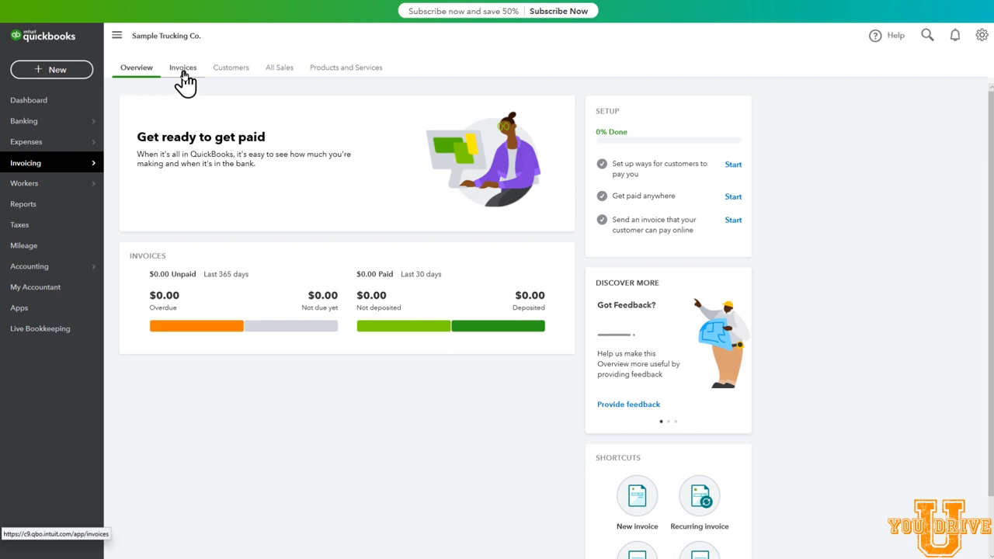
- From the Invoices list start the first invoice and show its customer choices
{"action": "left_click", "coordinate": [182, 68]}
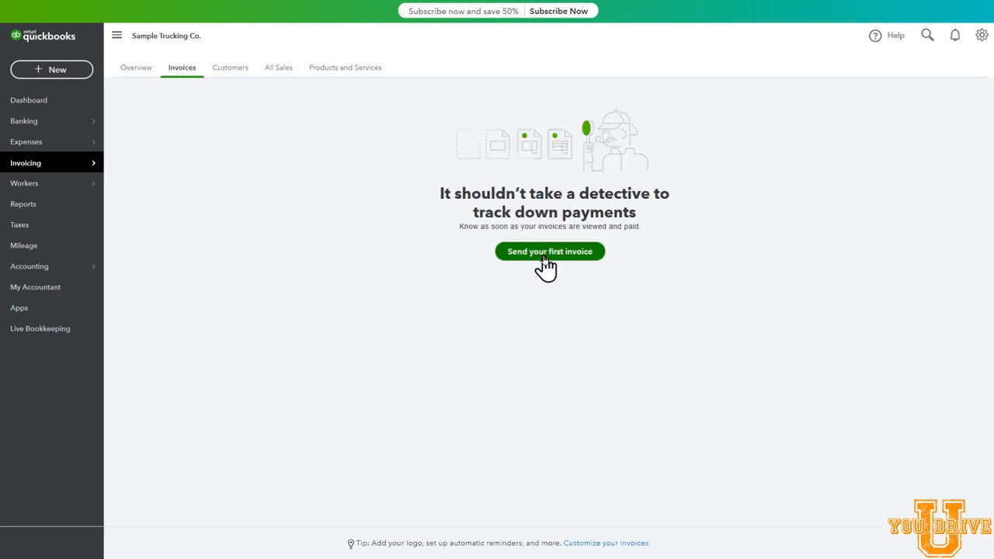
{"action": "left_click", "coordinate": [550, 251]}
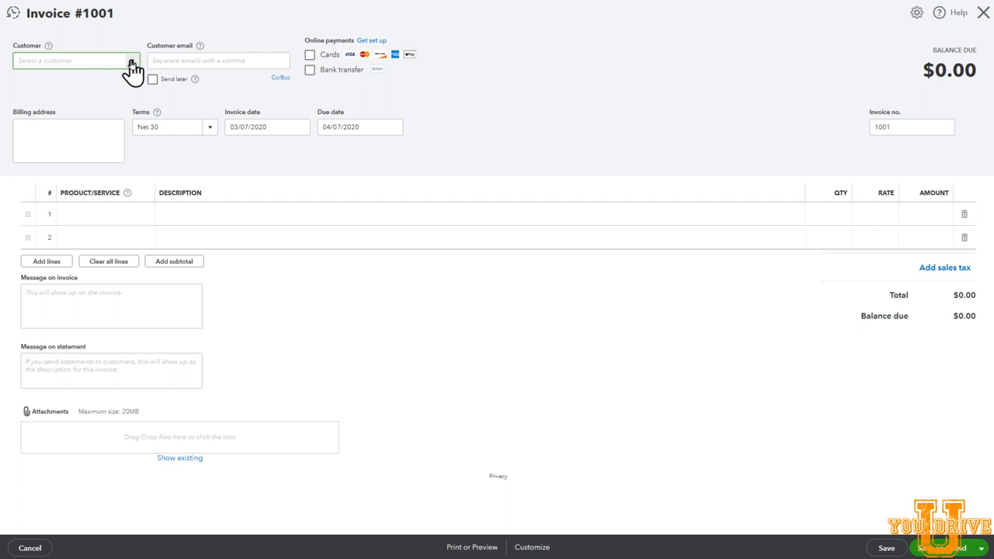
{"action": "left_click", "coordinate": [75, 61]}
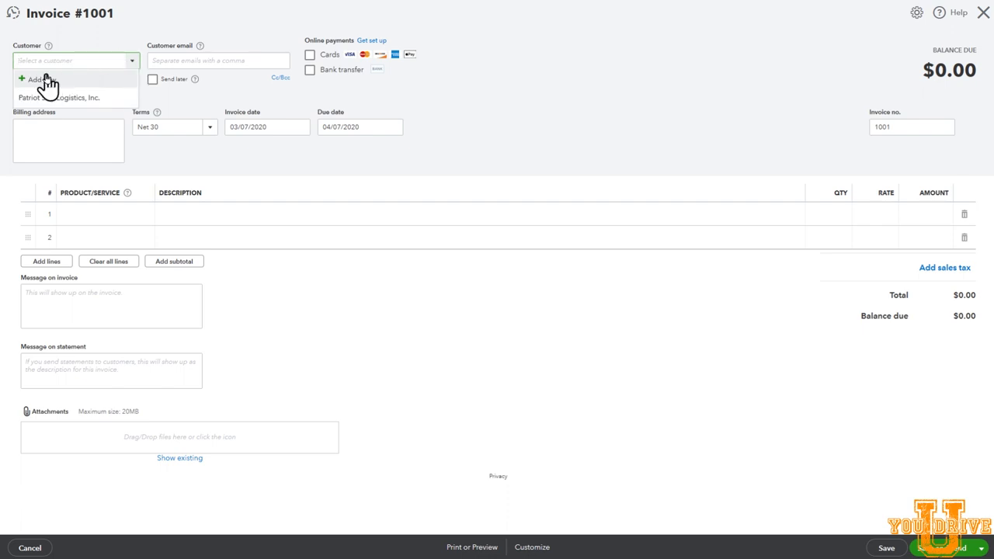
{"action": "mouse_move", "coordinate": [41, 84]}
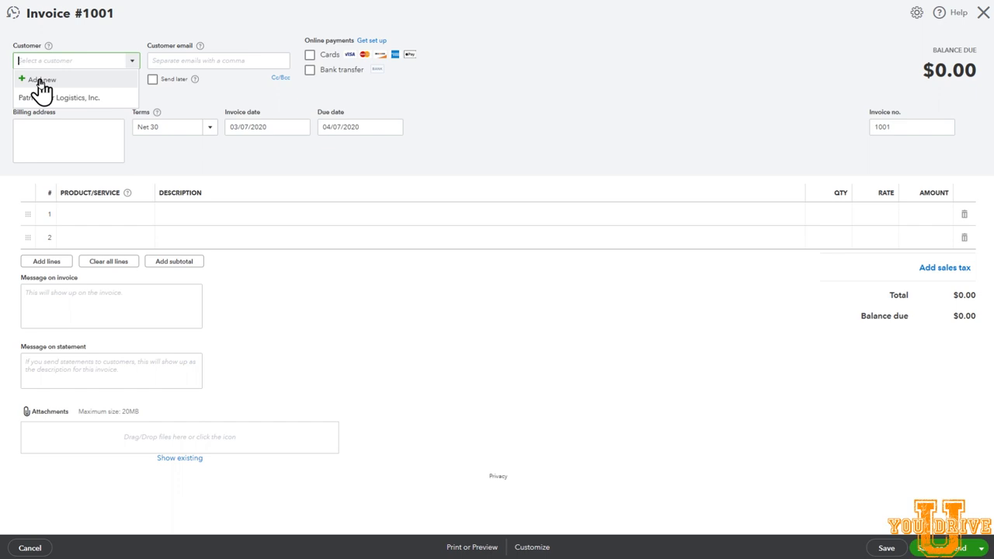
{"action": "mouse_move", "coordinate": [53, 83]}
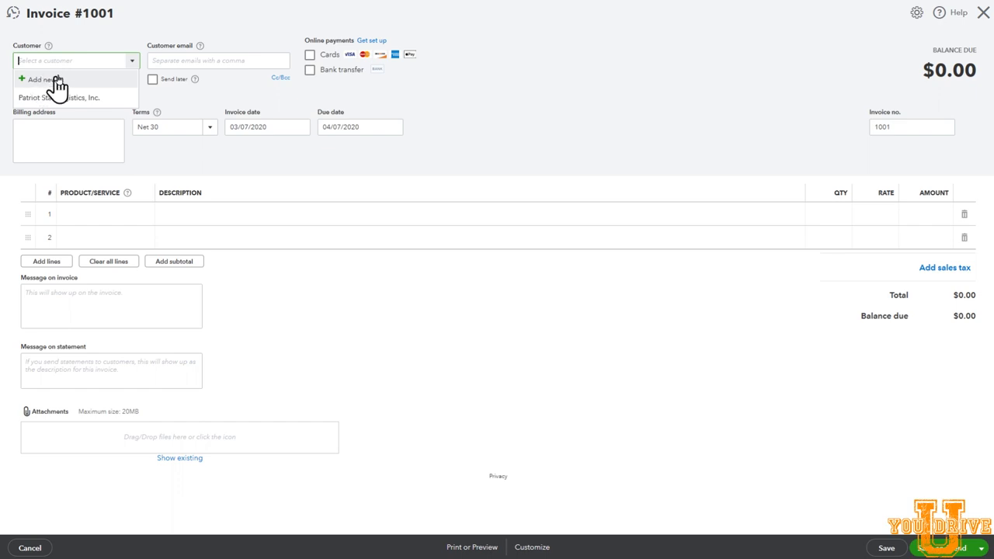
{"action": "left_click", "coordinate": [44, 79]}
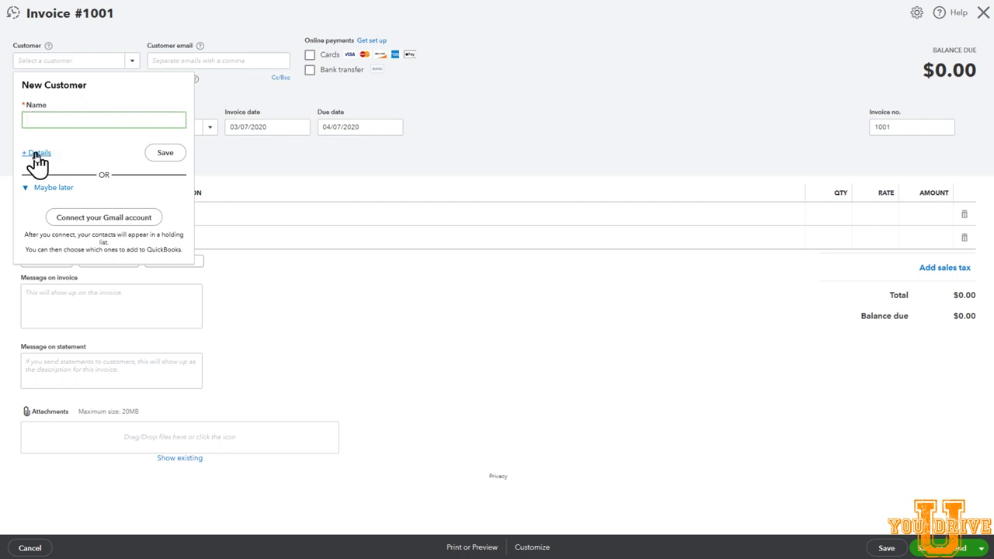
{"action": "left_click", "coordinate": [37, 153]}
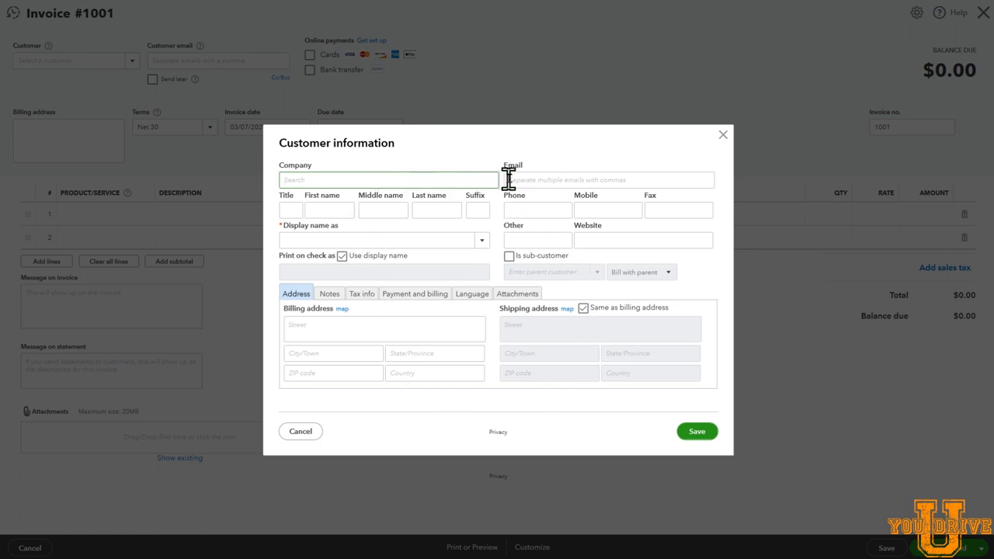
{"action": "mouse_move", "coordinate": [493, 202]}
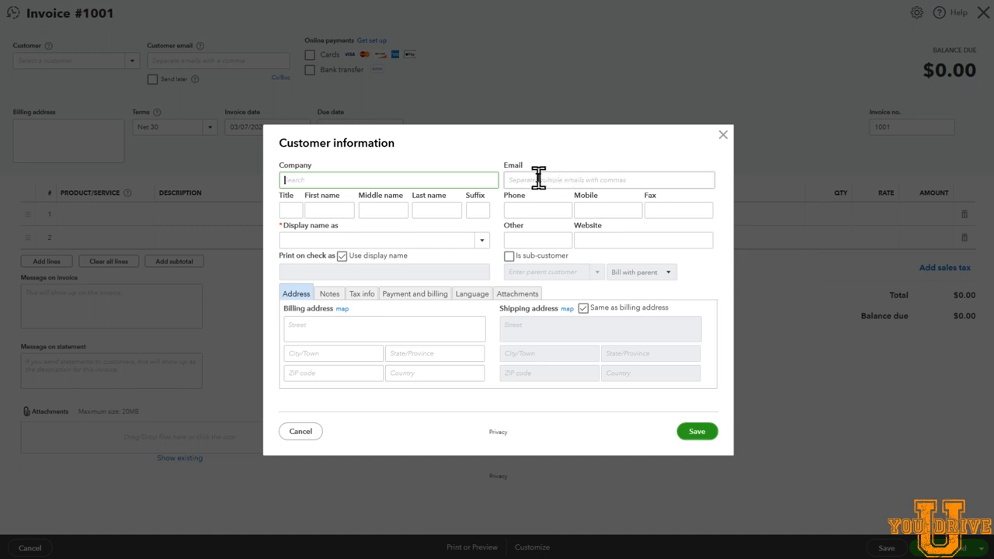
{"action": "mouse_move", "coordinate": [634, 177]}
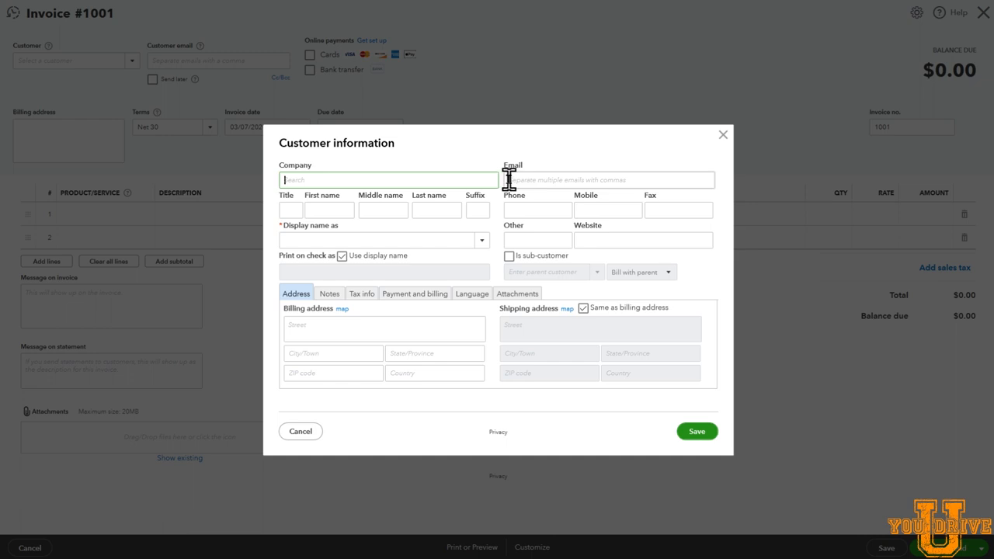
{"action": "mouse_move", "coordinate": [659, 180]}
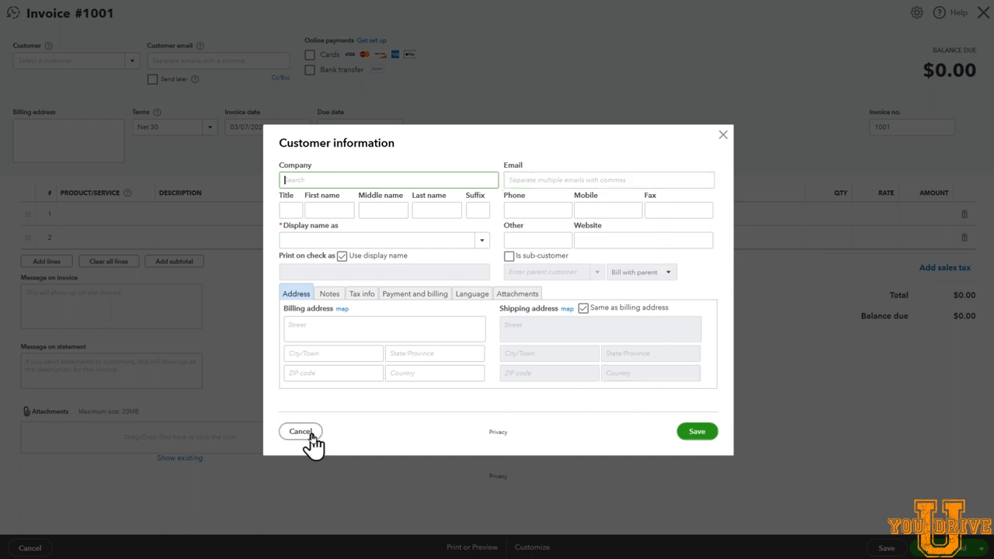
{"action": "left_click", "coordinate": [301, 432]}
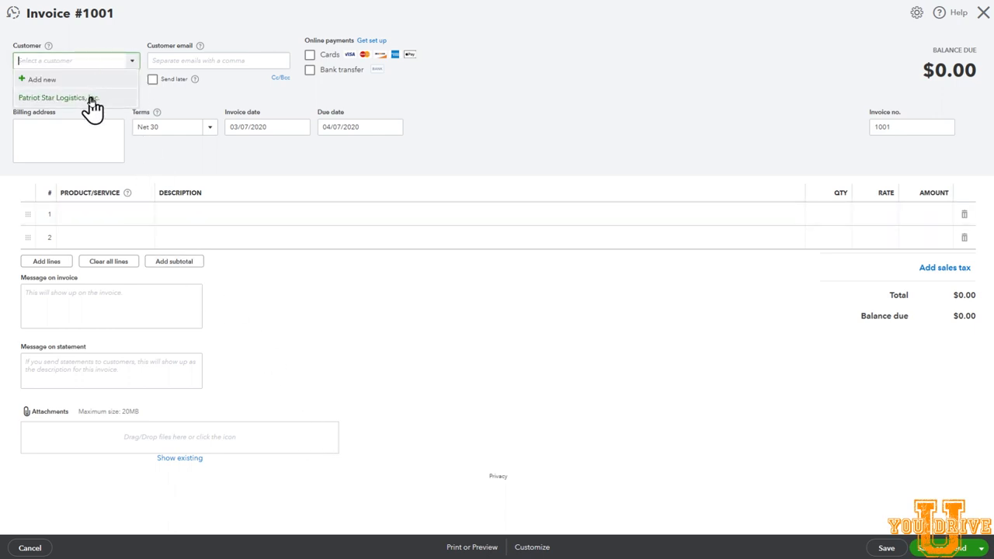
- Bill Patriot Star Logistics, Inc. on invoice #1001 and toggle Send later
{"action": "left_click", "coordinate": [56, 96]}
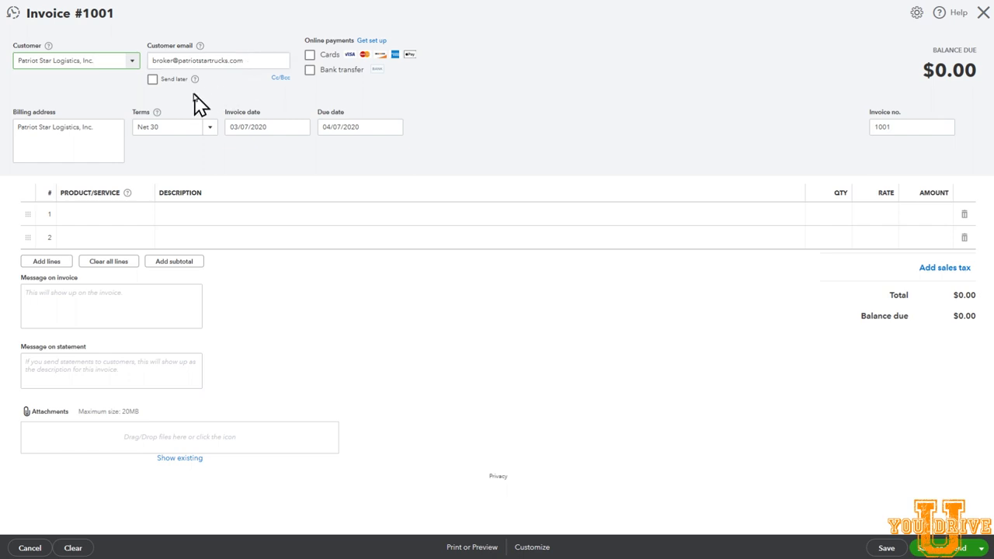
{"action": "mouse_move", "coordinate": [153, 81]}
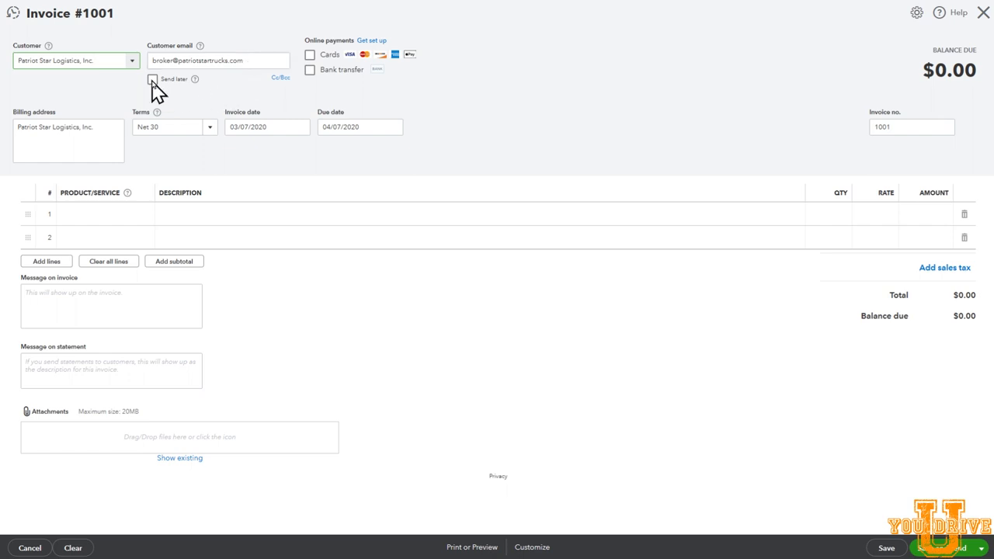
{"action": "left_click", "coordinate": [76, 60]}
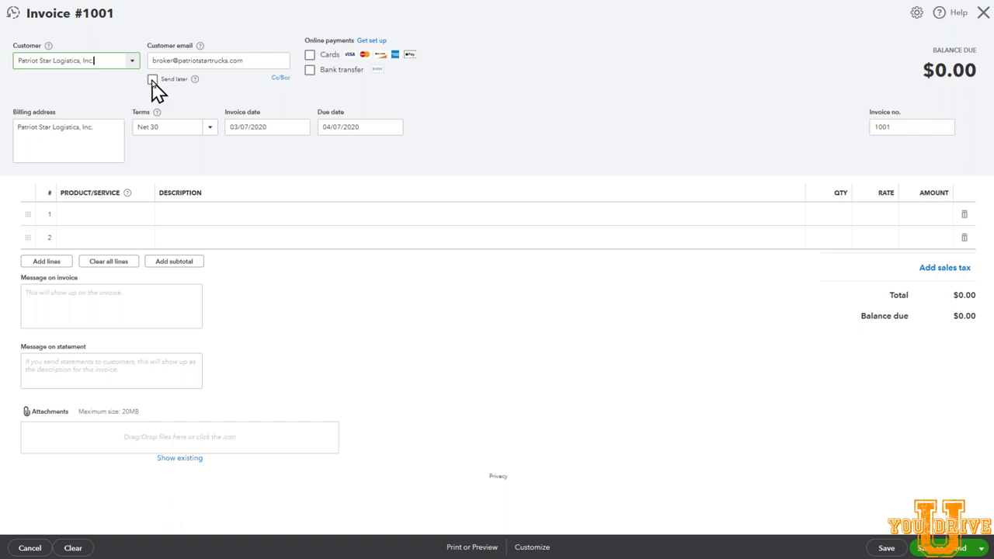
{"action": "mouse_move", "coordinate": [131, 94]}
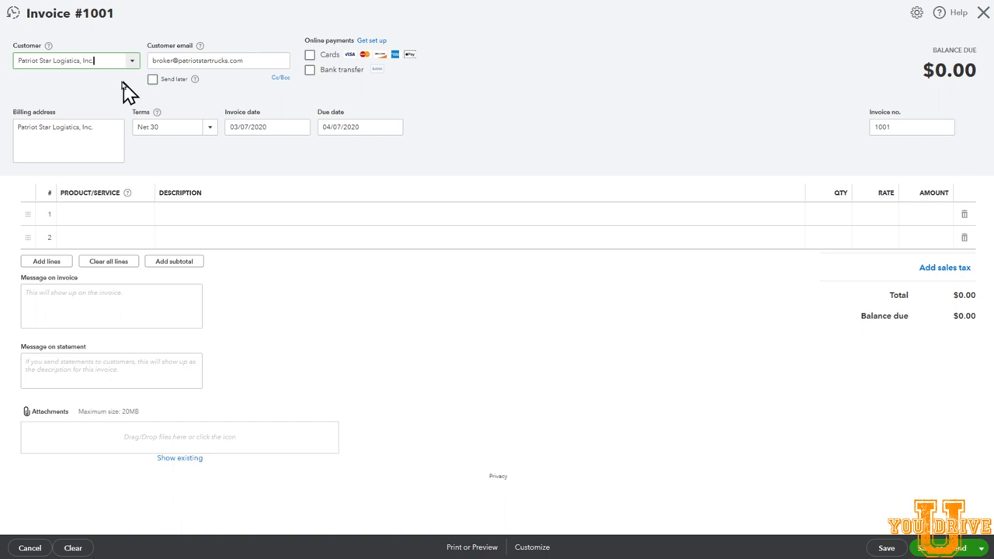
{"action": "mouse_move", "coordinate": [108, 100]}
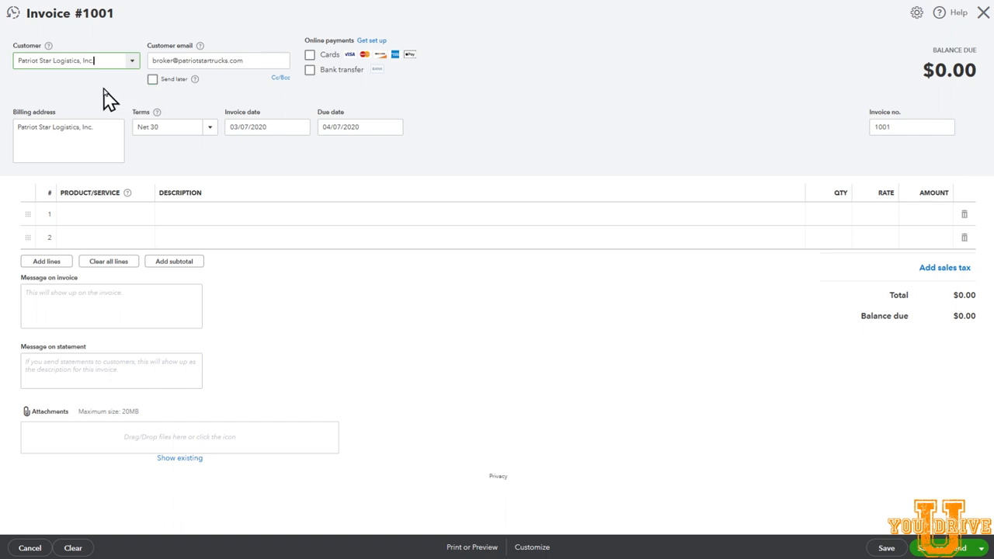
{"action": "mouse_move", "coordinate": [183, 127]}
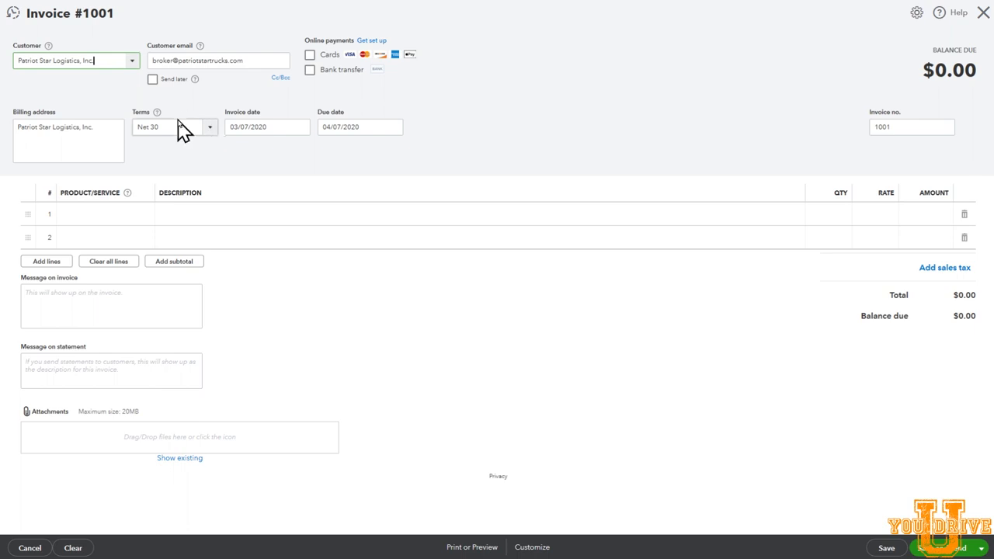
{"action": "mouse_move", "coordinate": [146, 131]}
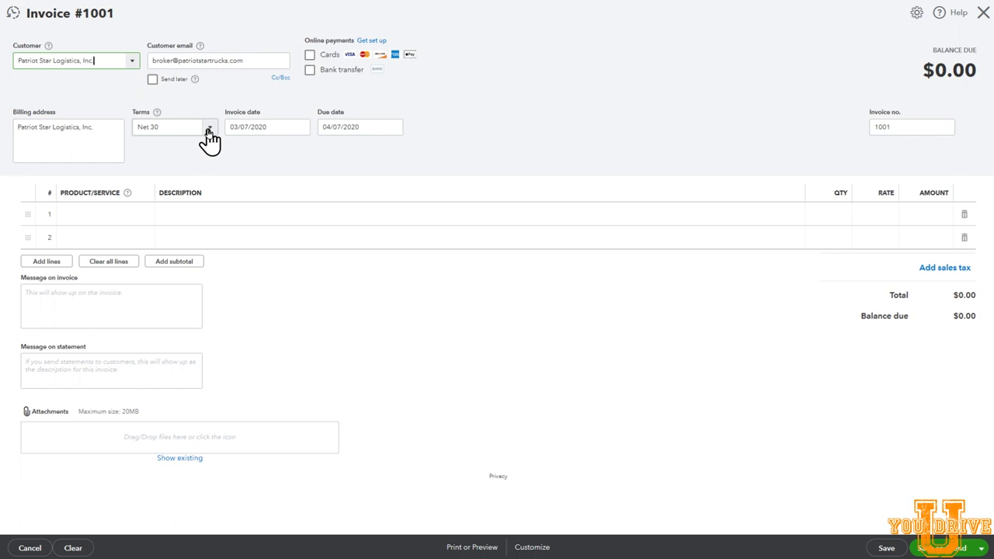
- Review the payment terms list, keeping Net 30, and clear the customer fields
{"action": "left_click", "coordinate": [210, 127]}
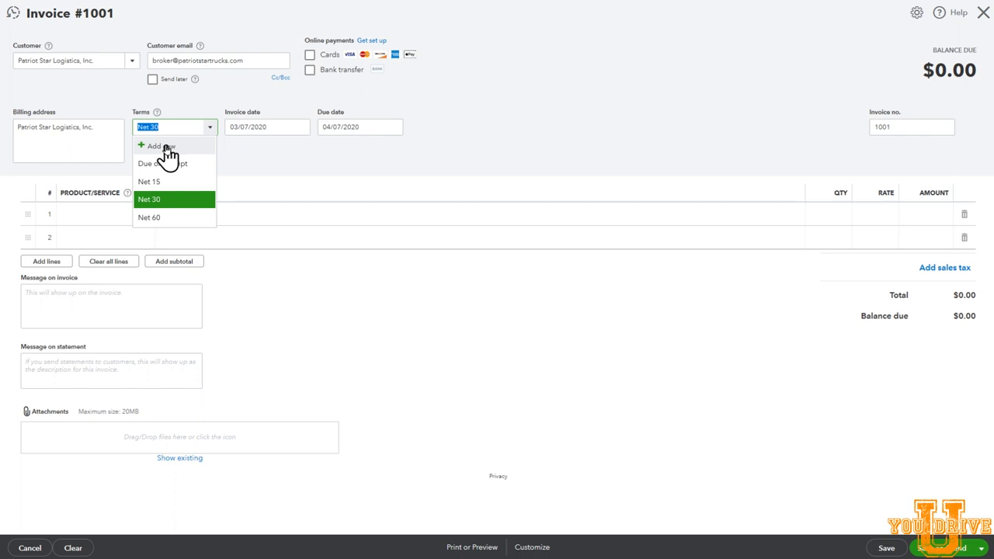
{"action": "mouse_move", "coordinate": [159, 221]}
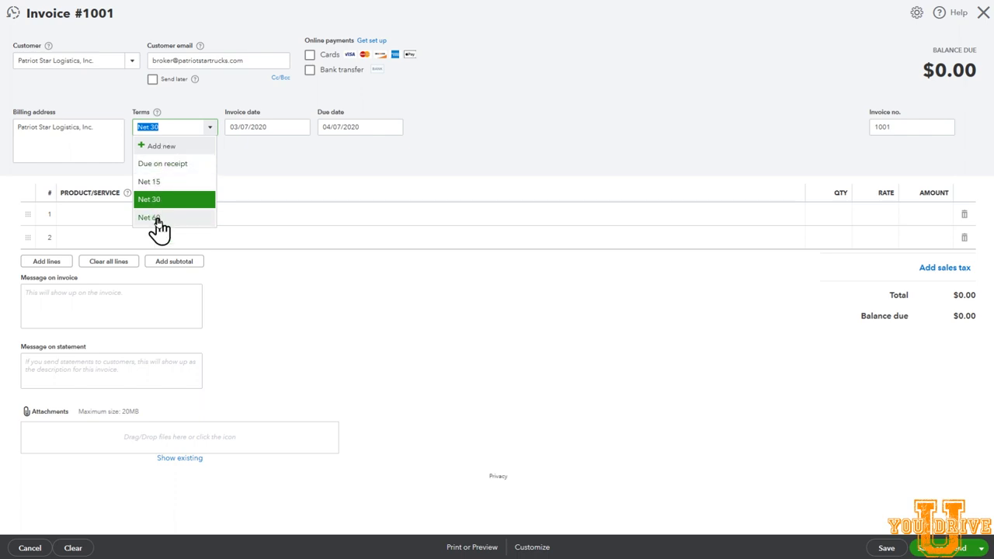
{"action": "mouse_move", "coordinate": [159, 199]}
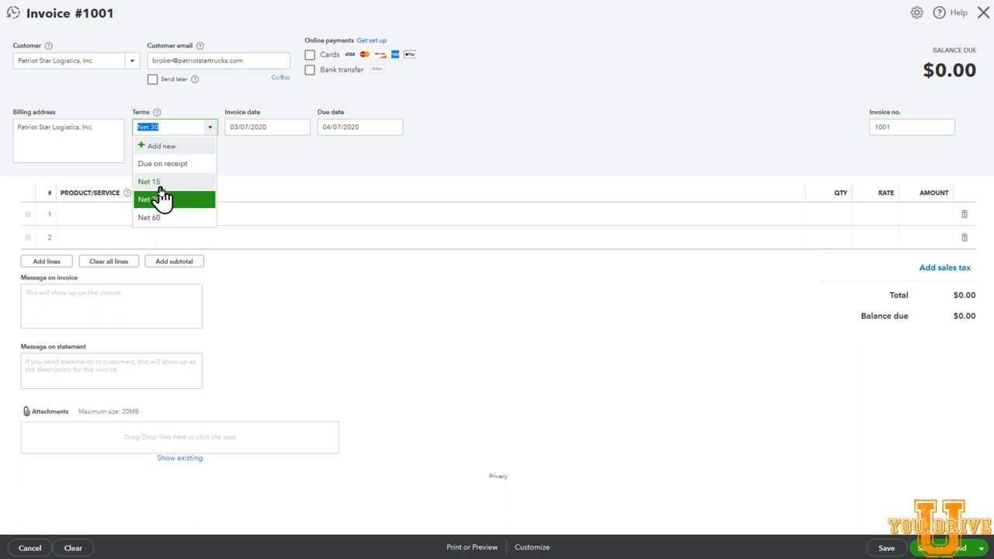
{"action": "mouse_move", "coordinate": [170, 198]}
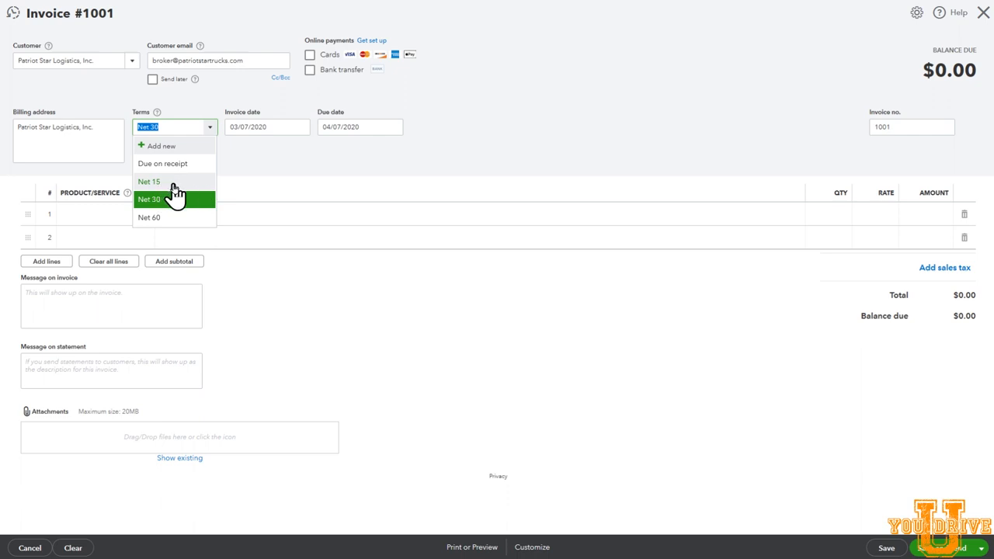
{"action": "mouse_move", "coordinate": [186, 168]}
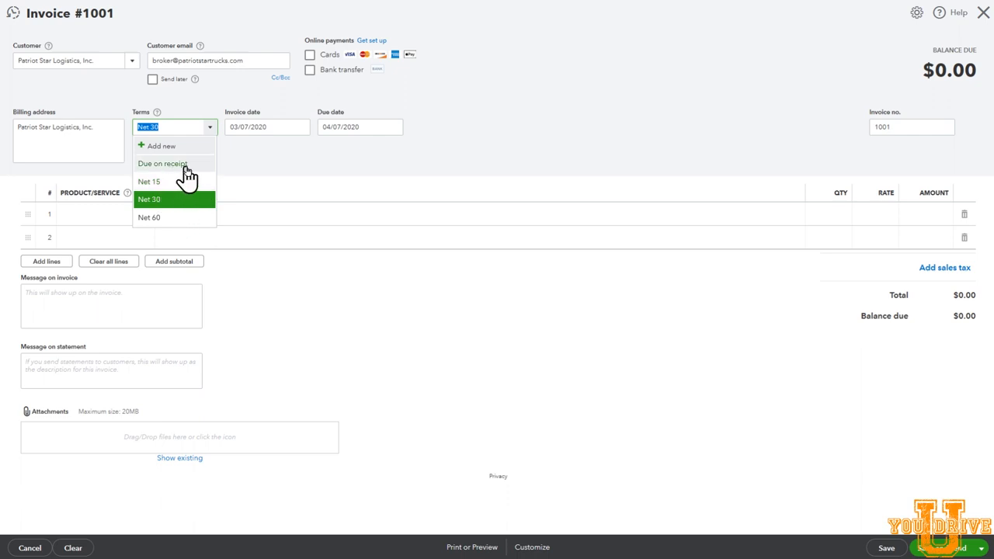
{"action": "left_click", "coordinate": [162, 163]}
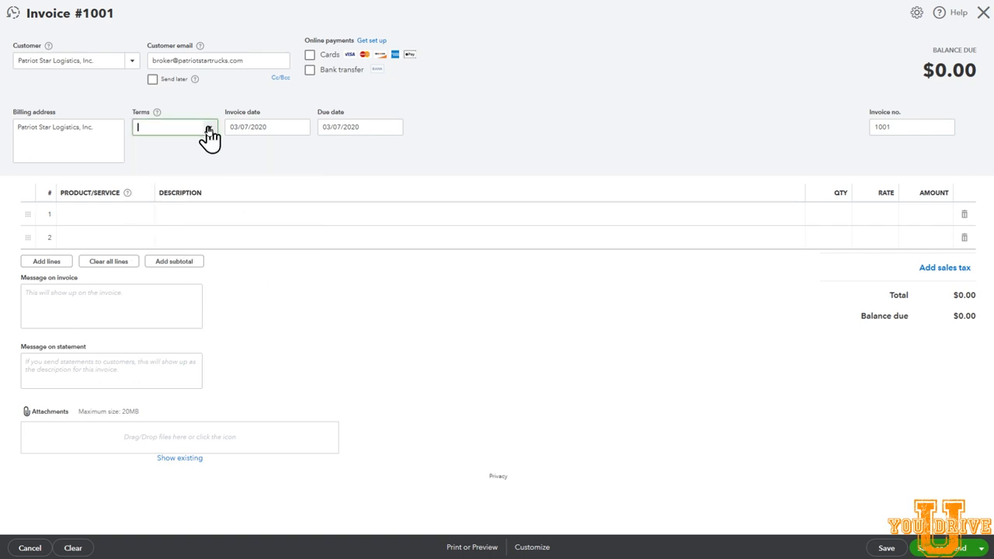
{"action": "left_click", "coordinate": [174, 128]}
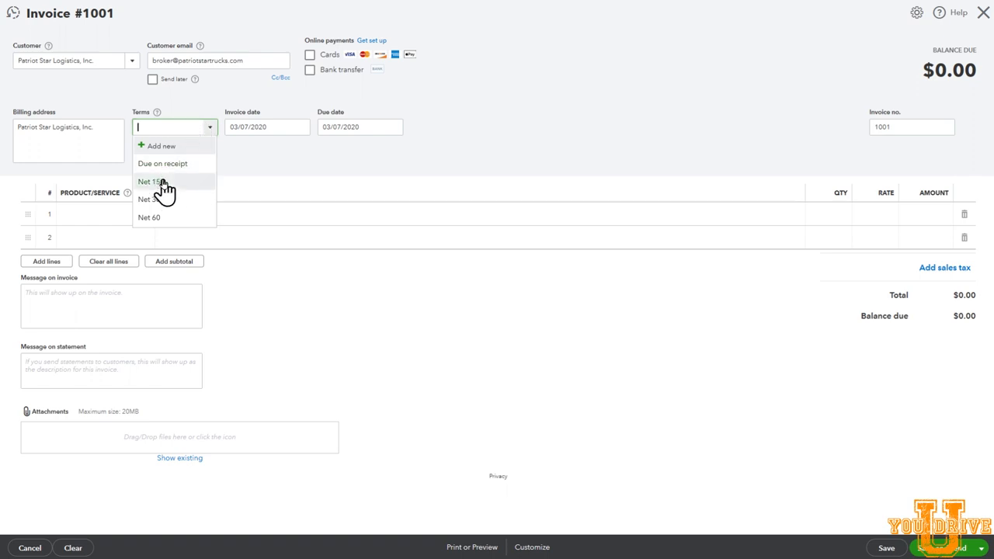
{"action": "left_click", "coordinate": [148, 199]}
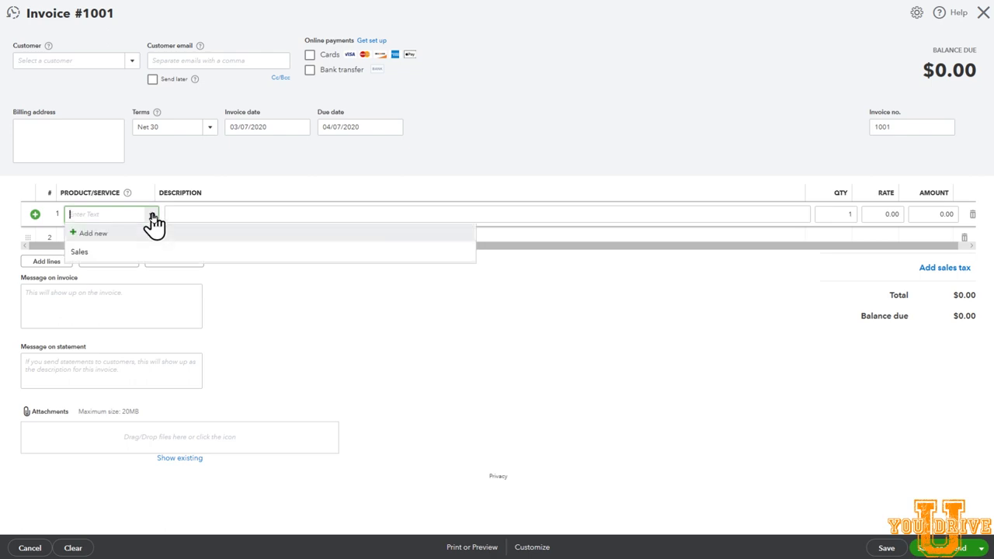
{"action": "mouse_move", "coordinate": [96, 237]}
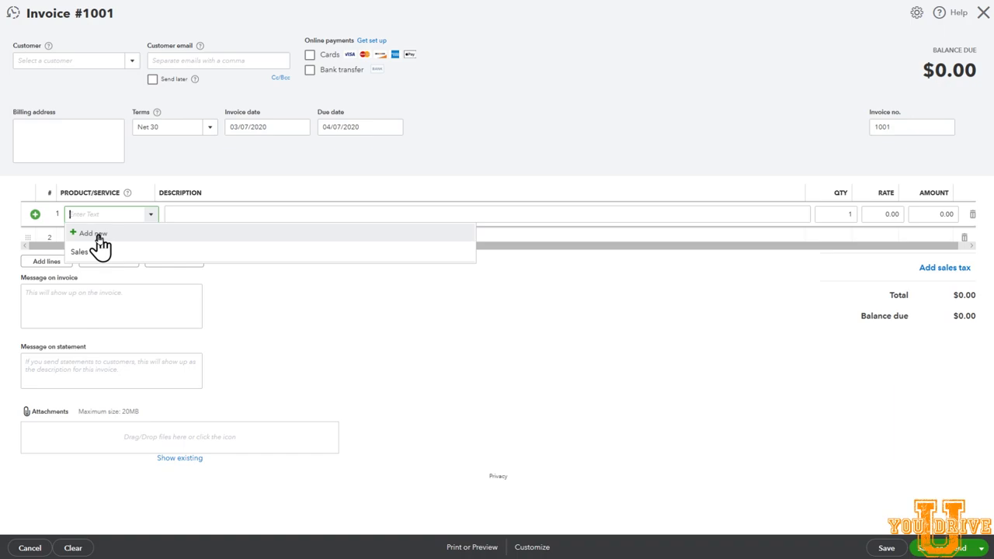
- Start a new service named Linehaul Flat Rate in the Linehaul Flat Rate category
{"action": "left_click", "coordinate": [92, 233]}
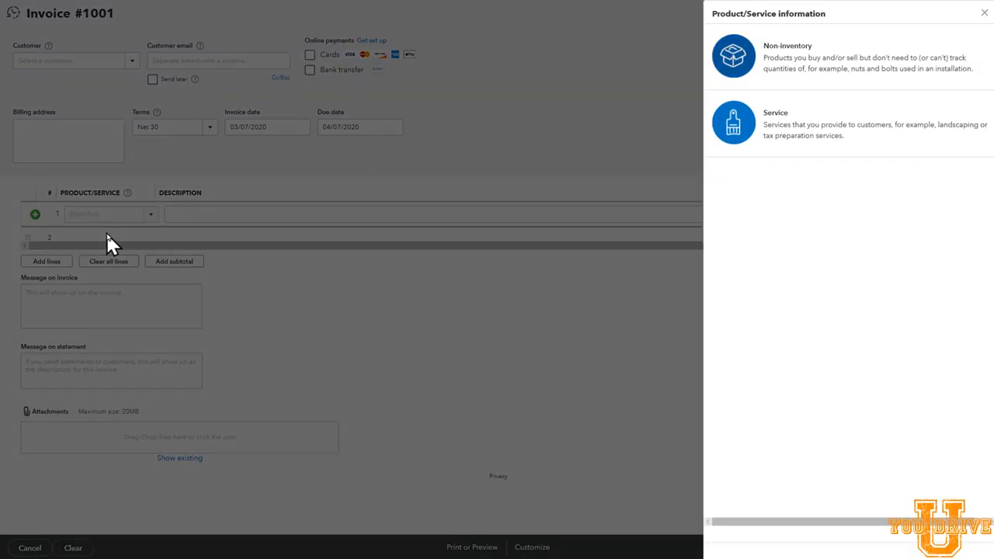
{"action": "mouse_move", "coordinate": [734, 192]}
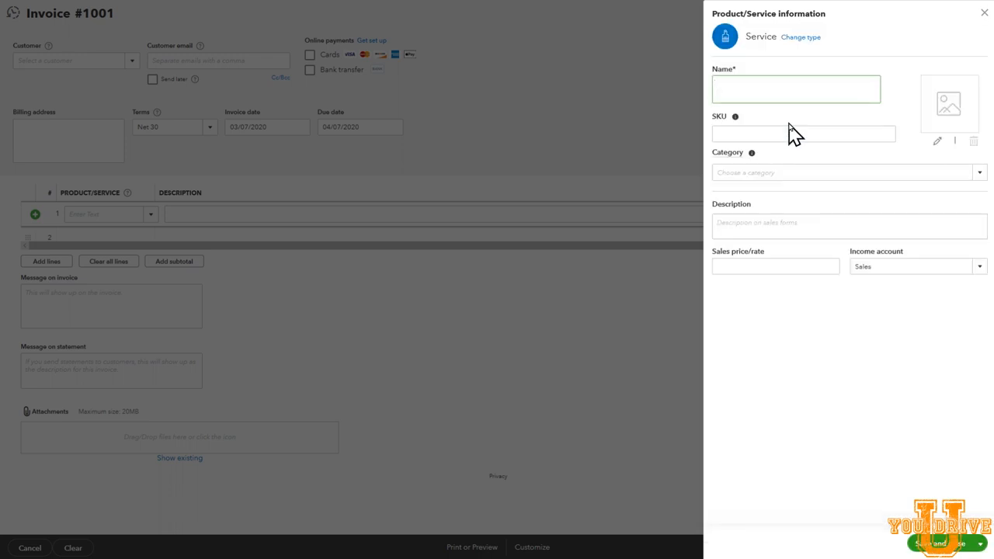
{"action": "left_click", "coordinate": [795, 89]}
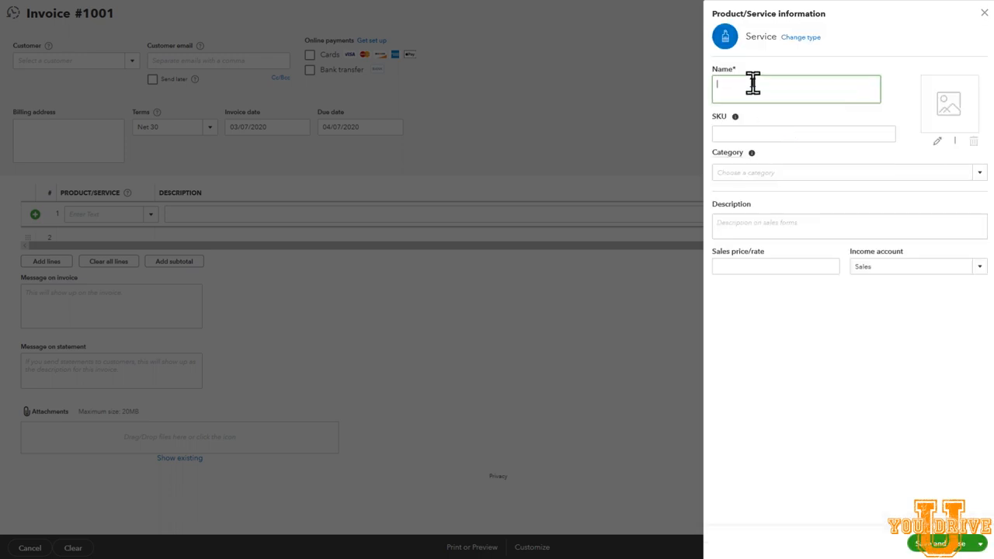
{"action": "type", "text": "Linehaul Flat Rate"}
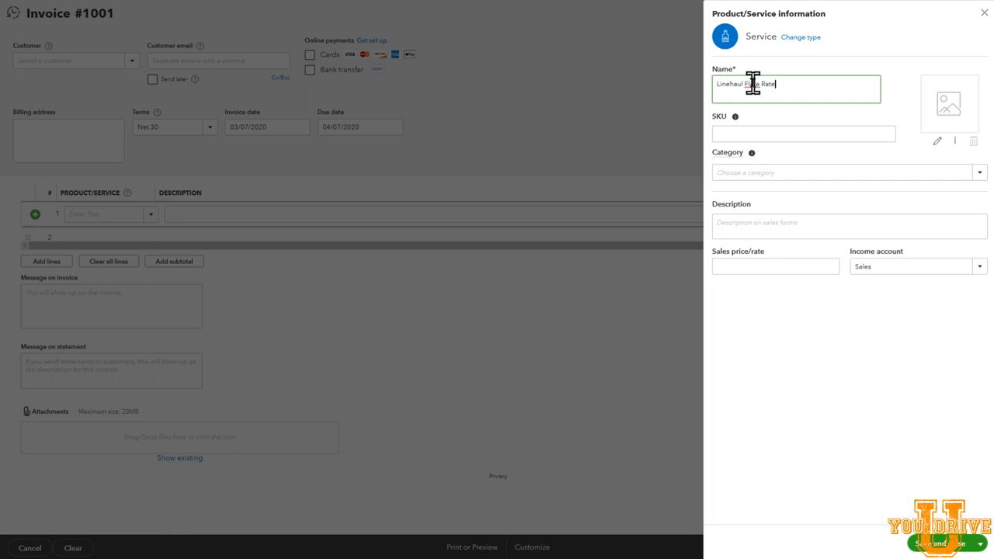
{"action": "left_click", "coordinate": [847, 173]}
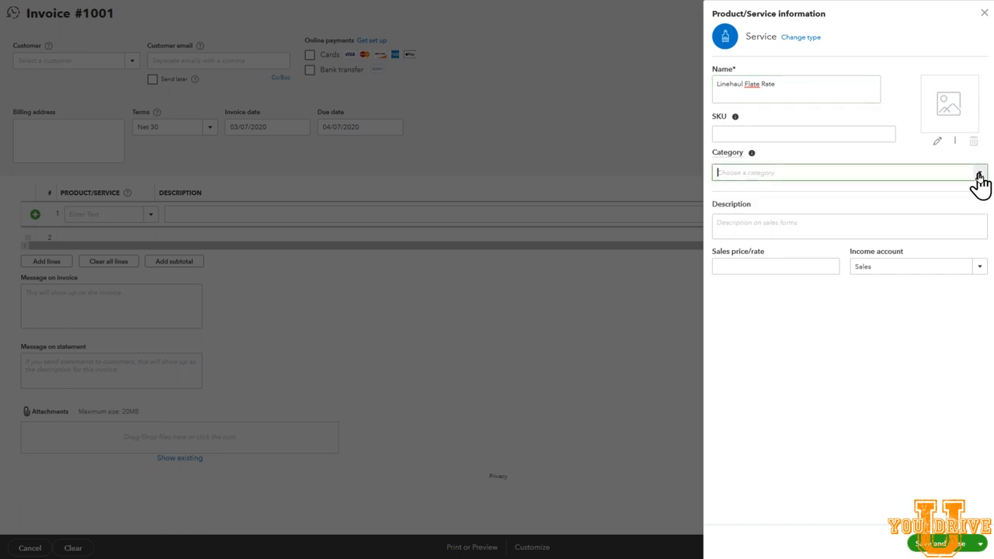
{"action": "type", "text": "Linehaul Flat Rate"}
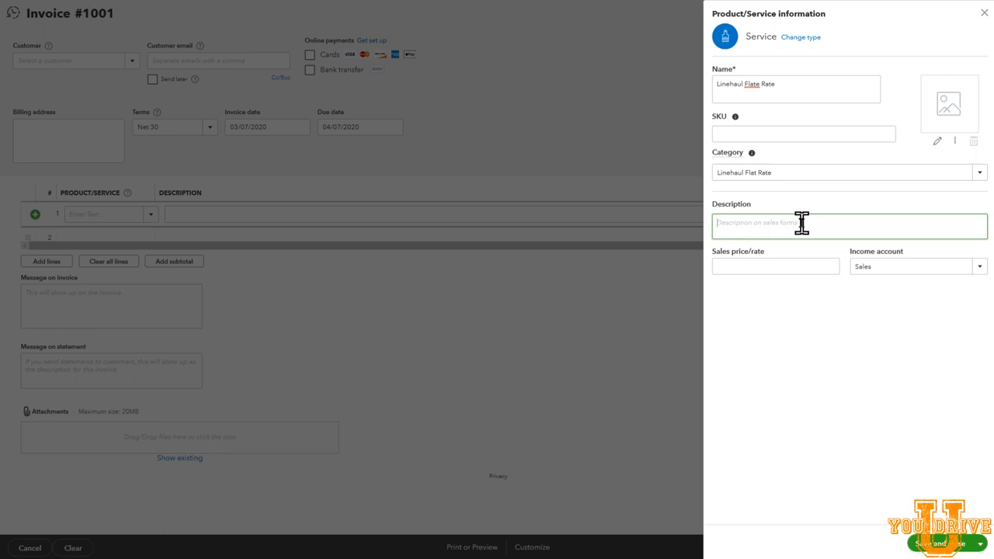
- Describe it Linehaul Flat Rate, assign the Linehaul Flat Rate income account and save
{"action": "type", "text": "Linehaul Flat Rate"}
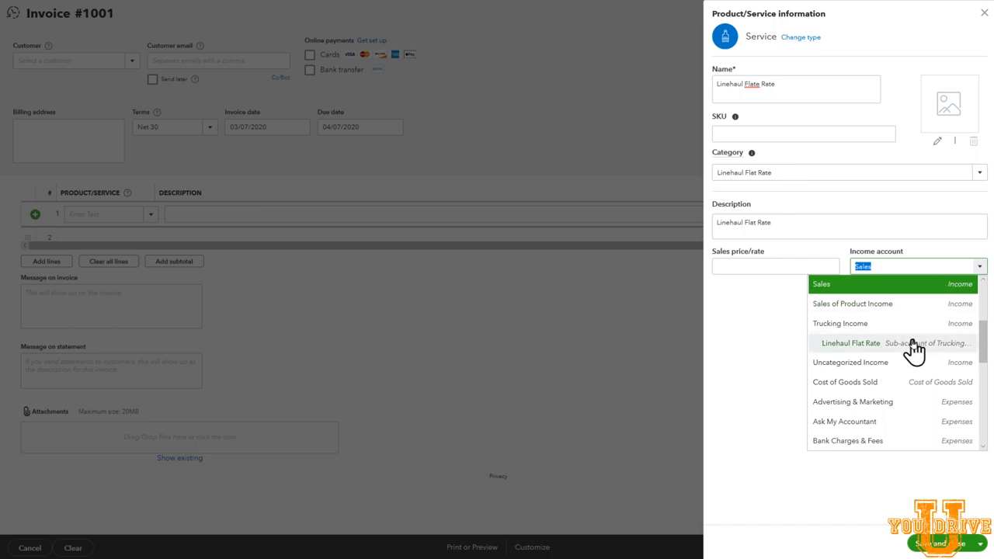
{"action": "mouse_move", "coordinate": [915, 354]}
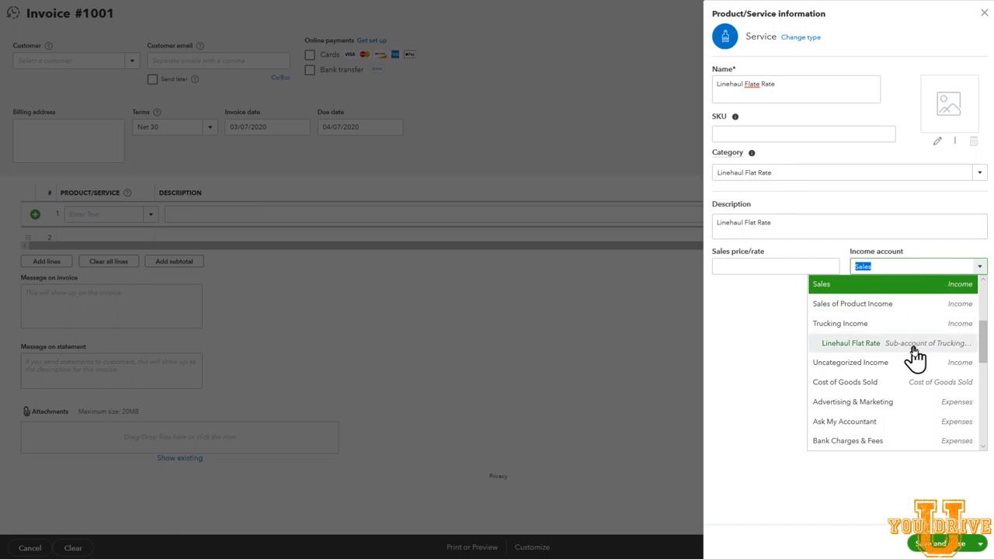
{"action": "left_click", "coordinate": [851, 343]}
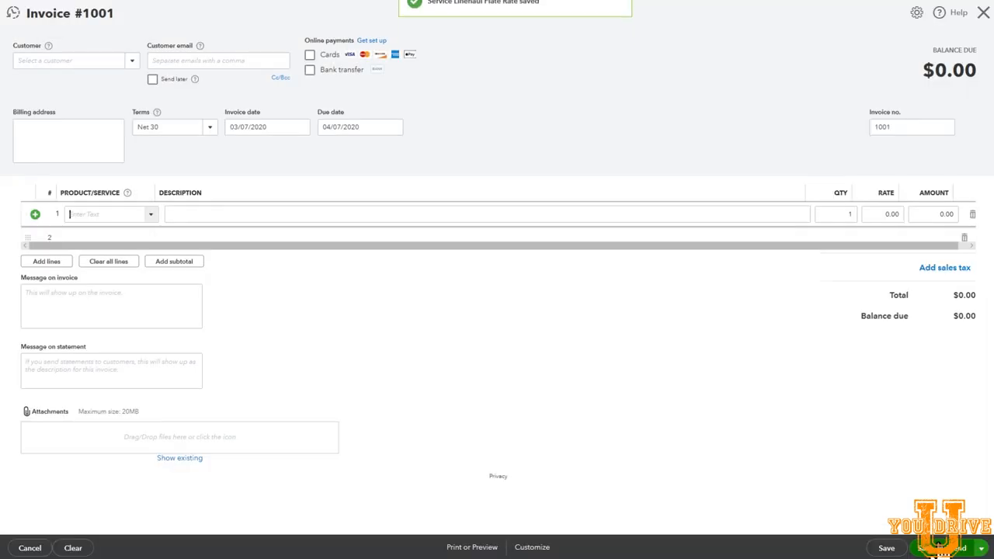
- Bill one Linehaul Flat Rate at rate 2,500 on line 1, correcting the mistyped quantity and rate
{"action": "left_click", "coordinate": [109, 215]}
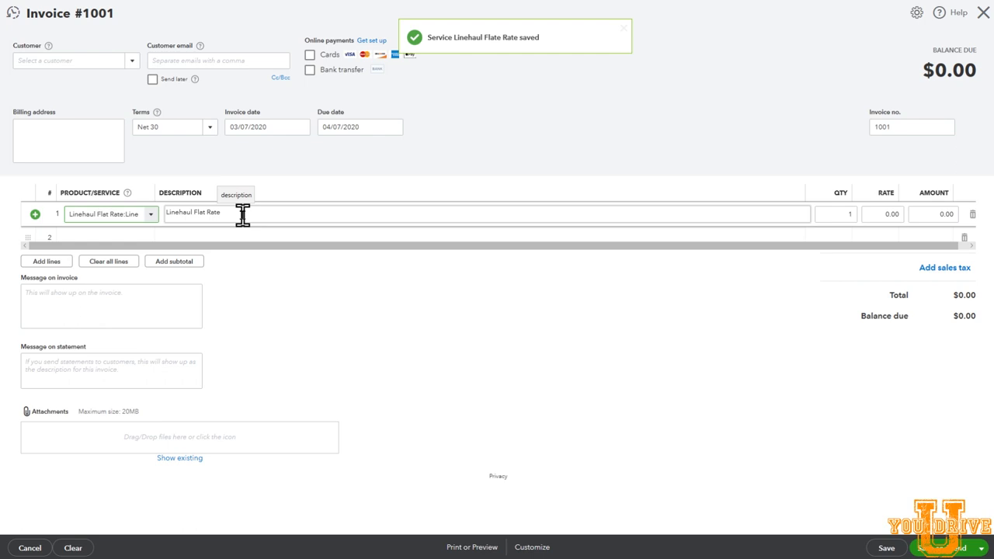
{"action": "left_click", "coordinate": [836, 214]}
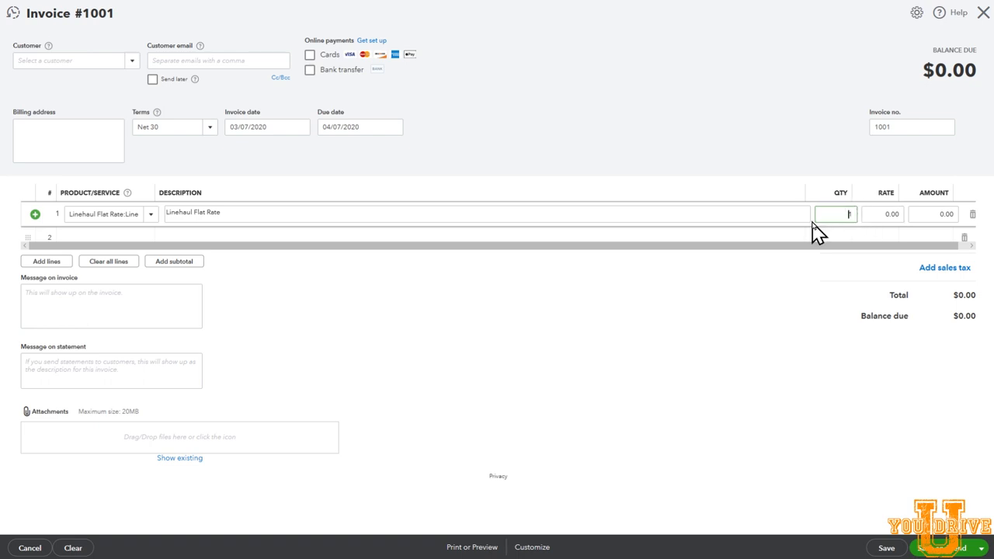
{"action": "type", "text": "1000"}
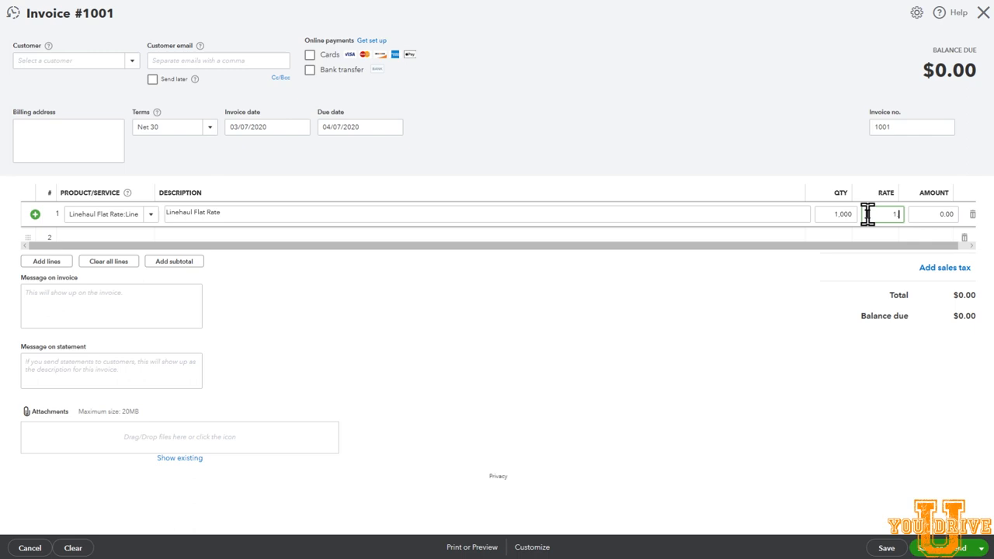
{"action": "type", "text": "1.60"}
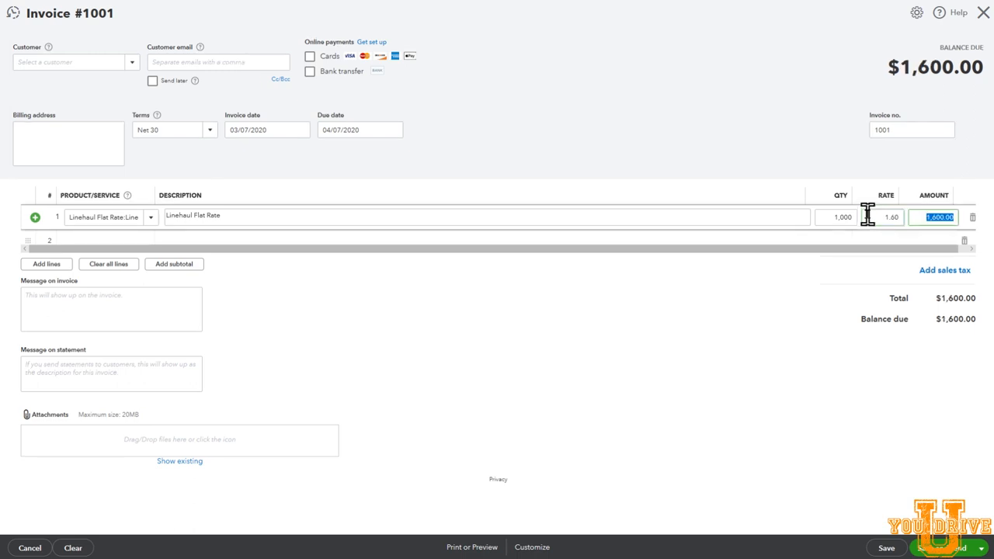
{"action": "mouse_move", "coordinate": [853, 236]}
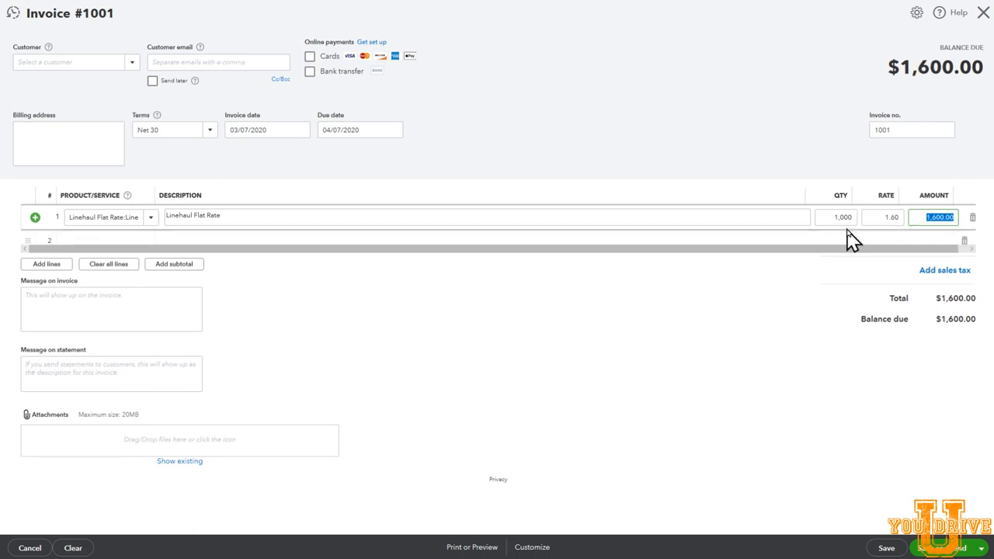
{"action": "left_click", "coordinate": [837, 217]}
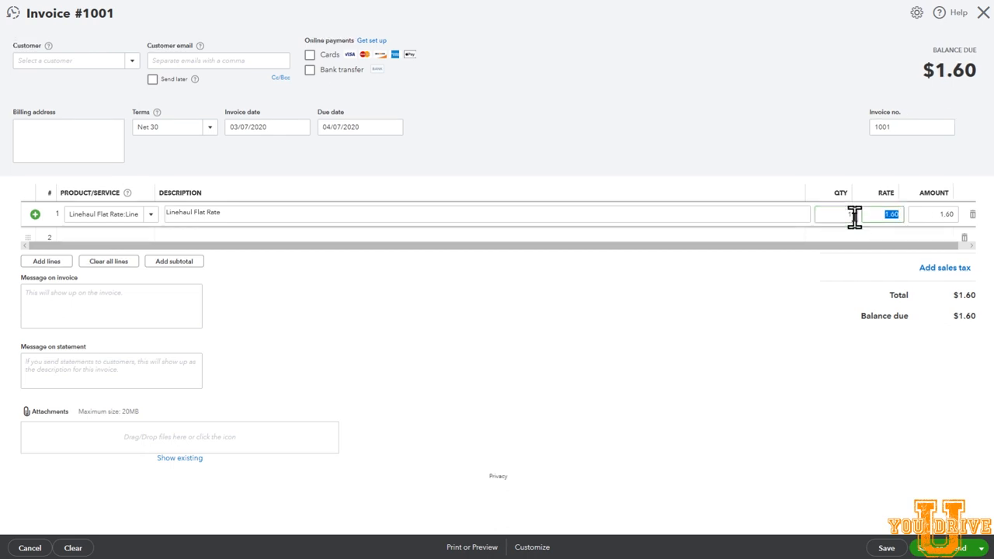
{"action": "type", "text": "2500"}
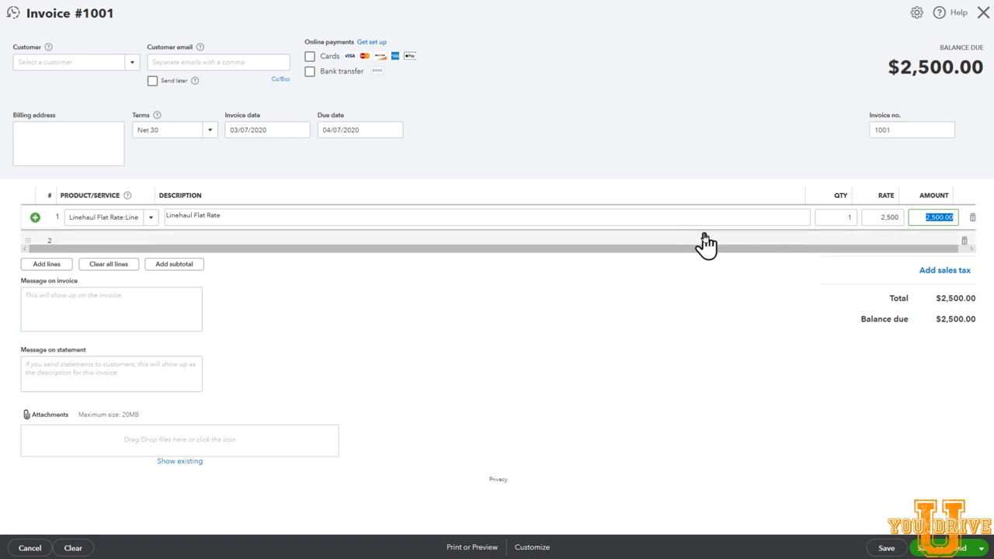
{"action": "mouse_move", "coordinate": [954, 345]}
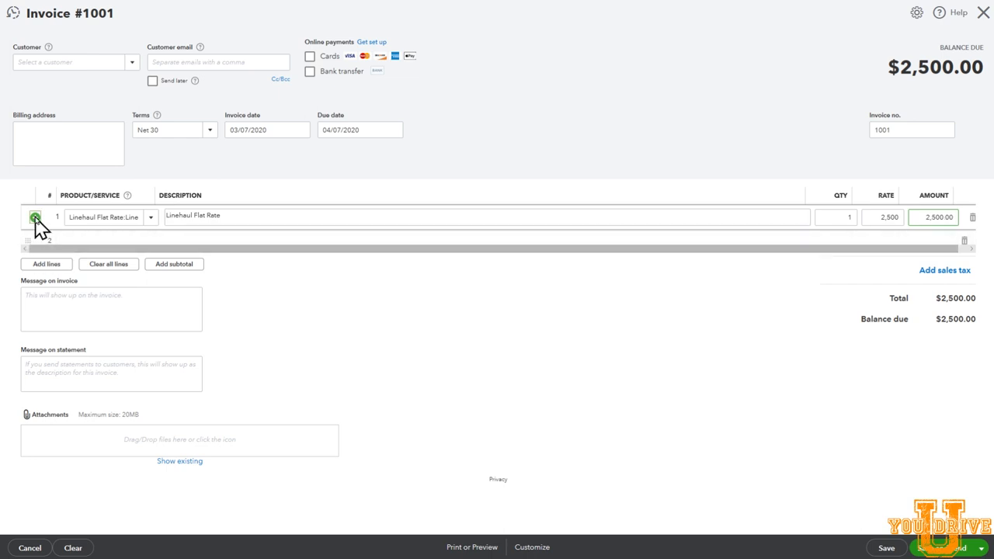
- Insert a blank line above and start a new Detention service under Linehaul Flat Rate
{"action": "left_click", "coordinate": [34, 218]}
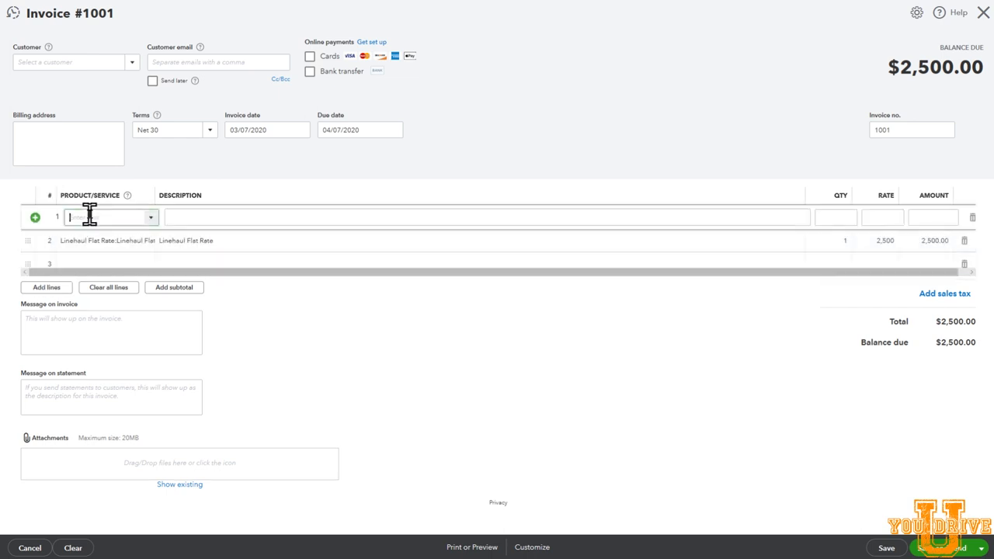
{"action": "left_click", "coordinate": [108, 217]}
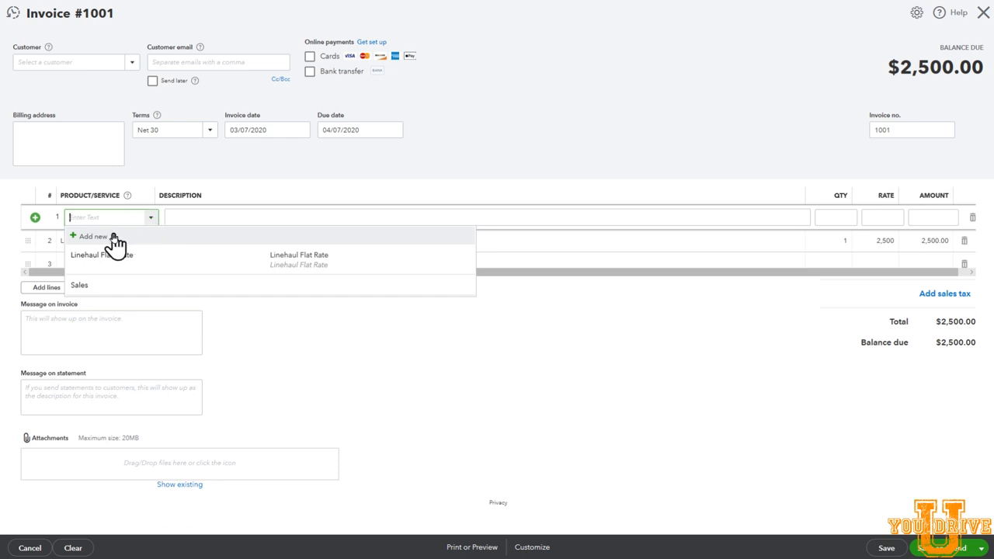
{"action": "left_click", "coordinate": [93, 236]}
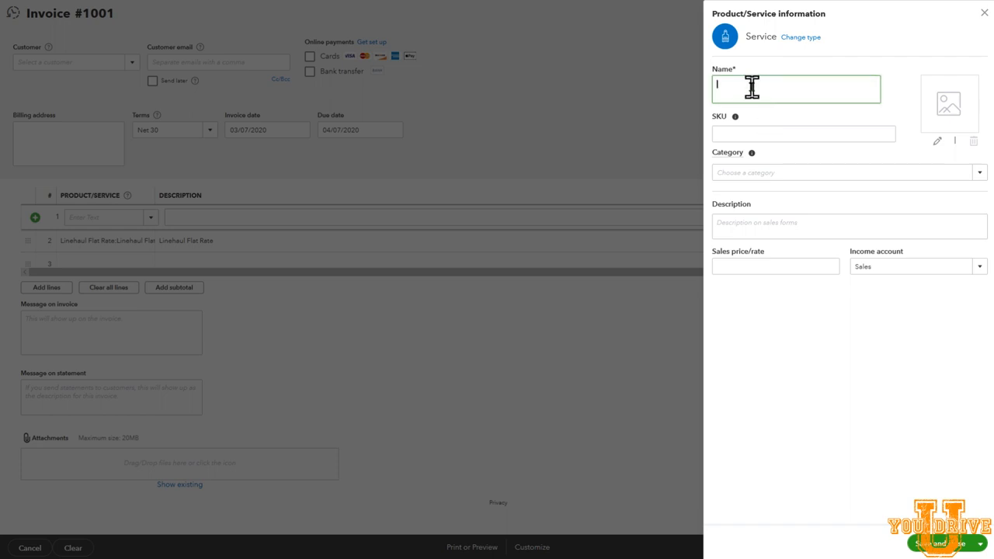
{"action": "type", "text": "Detention"}
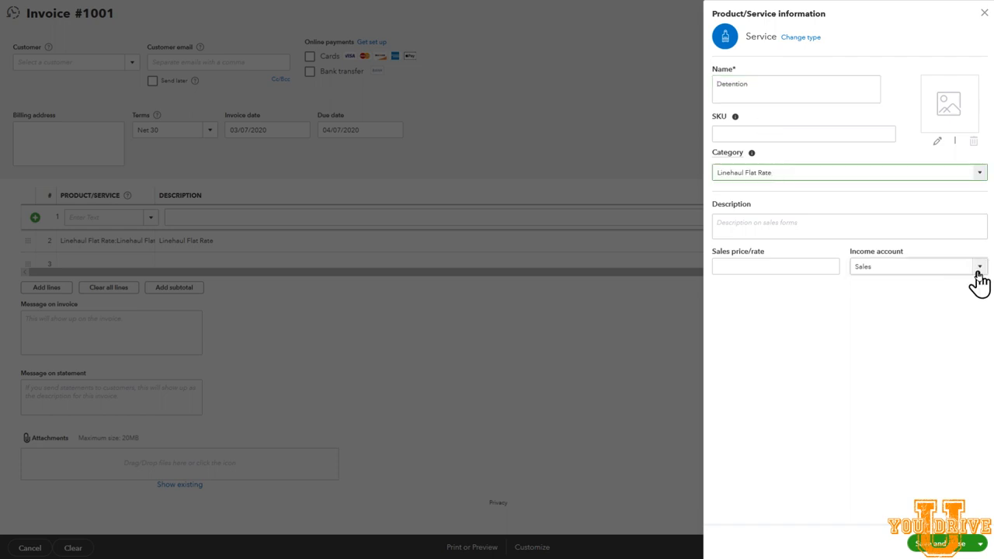
{"action": "left_click", "coordinate": [979, 267]}
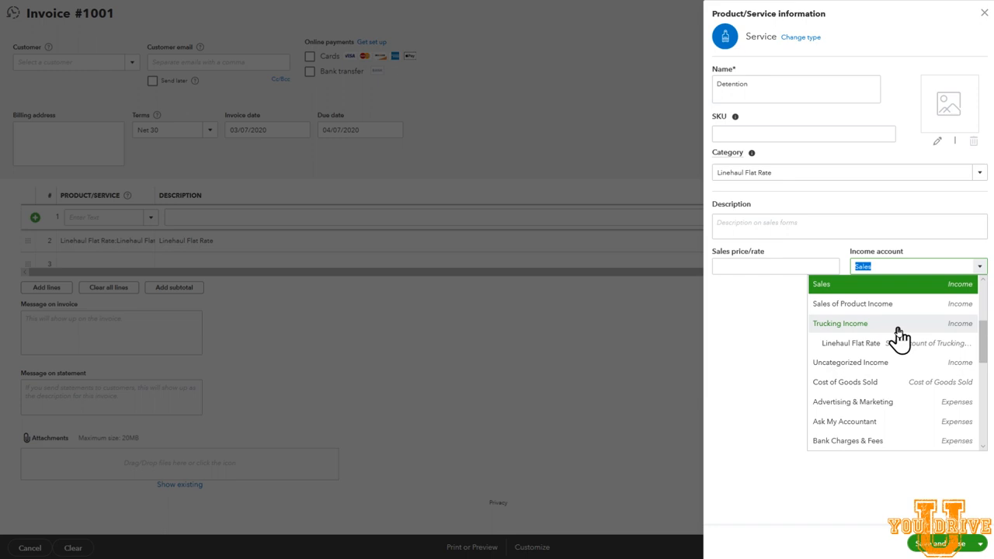
{"action": "mouse_move", "coordinate": [885, 332]}
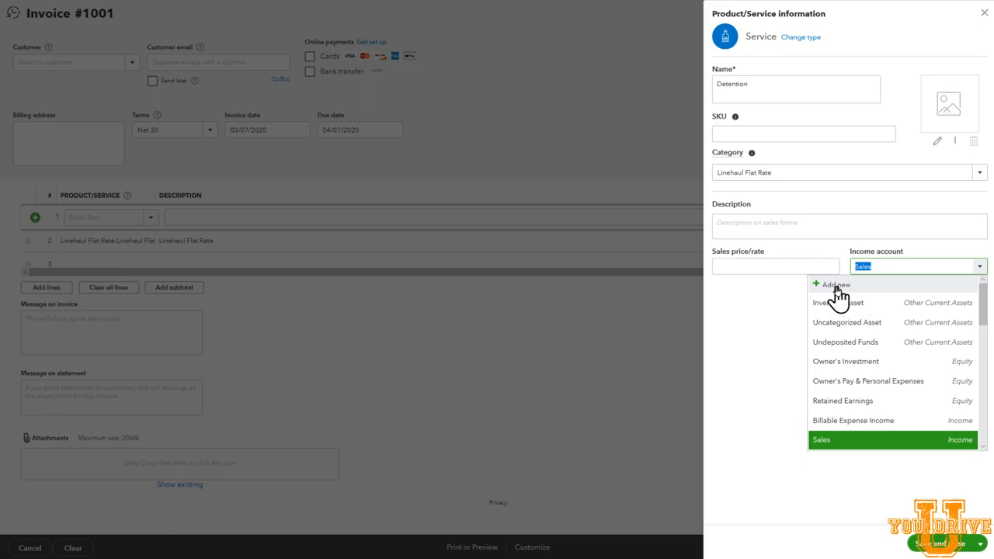
- Start a new Income account of Service/Fee Income detail named and described Detention
{"action": "left_click", "coordinate": [836, 284]}
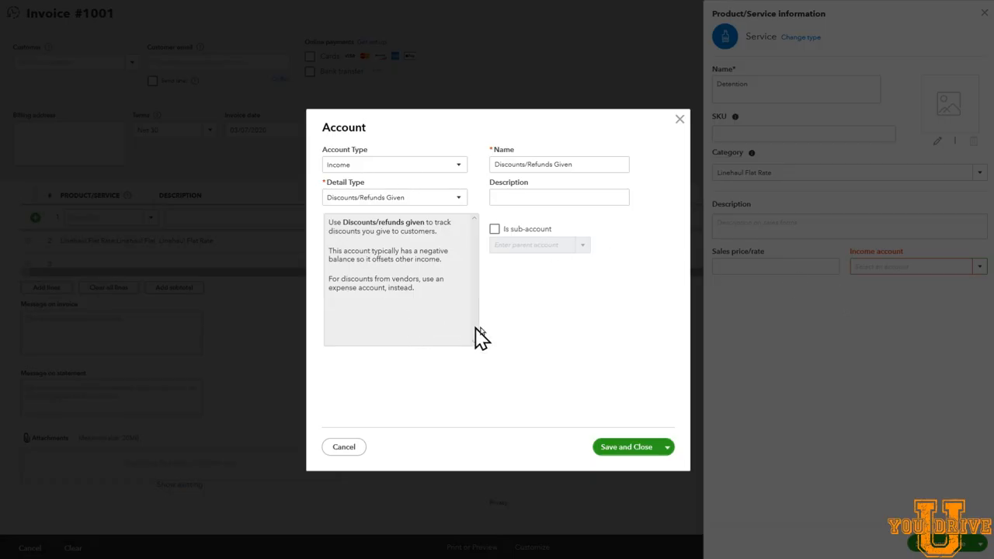
{"action": "mouse_move", "coordinate": [465, 178]}
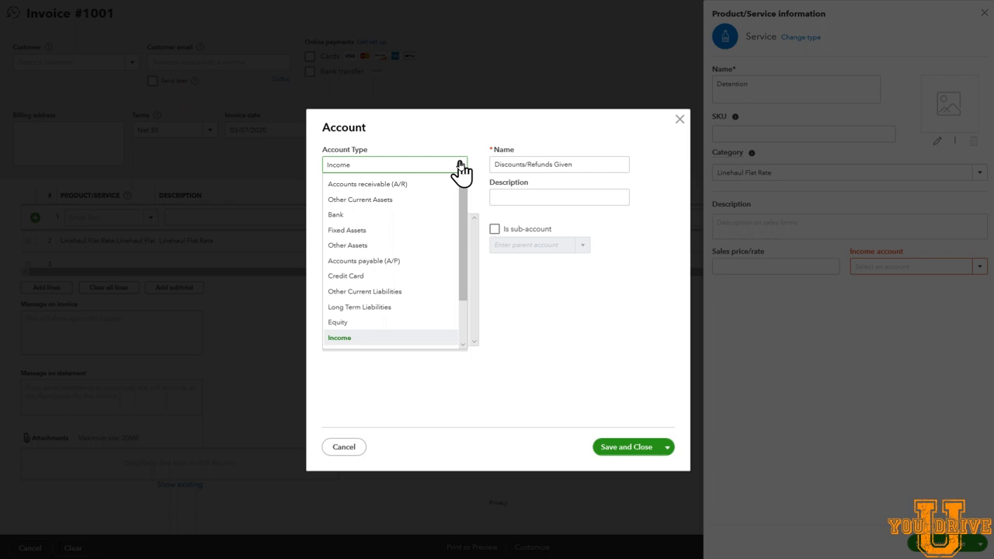
{"action": "mouse_move", "coordinate": [376, 349]}
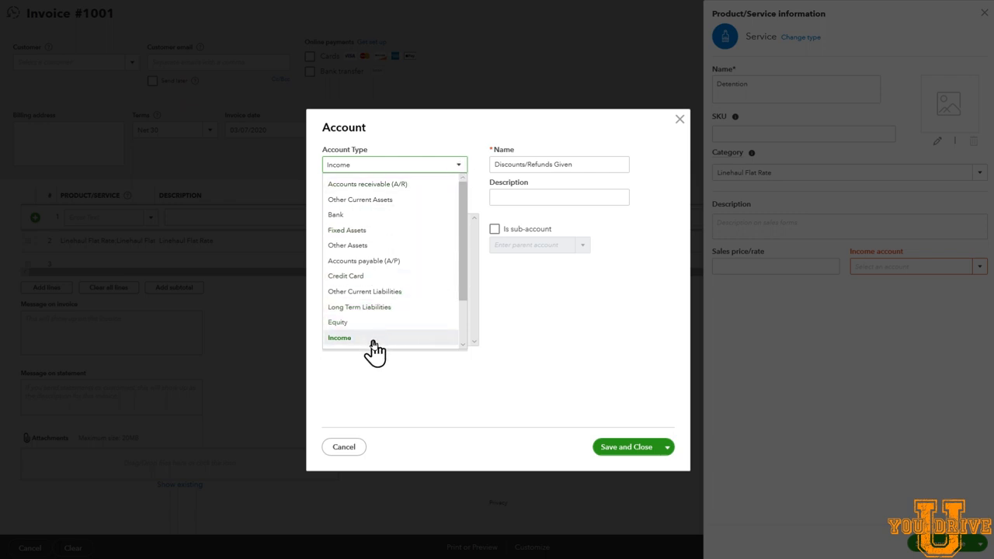
{"action": "left_click", "coordinate": [339, 338]}
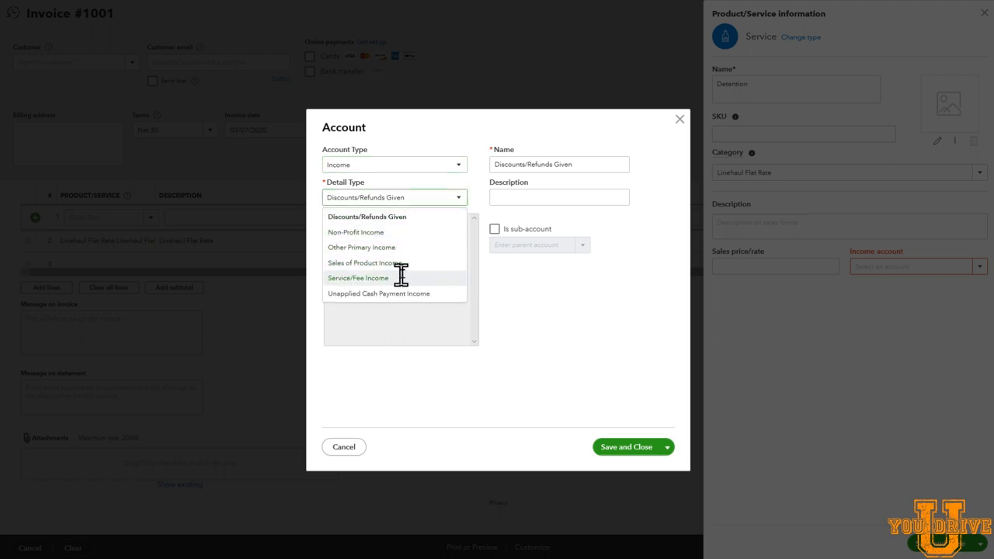
{"action": "left_click", "coordinate": [358, 278]}
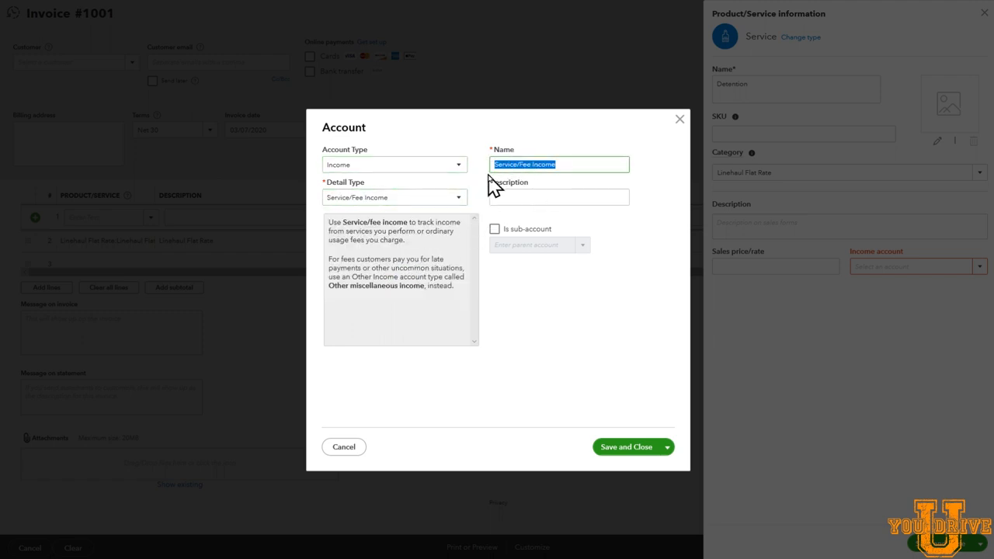
{"action": "type", "text": "Detention"}
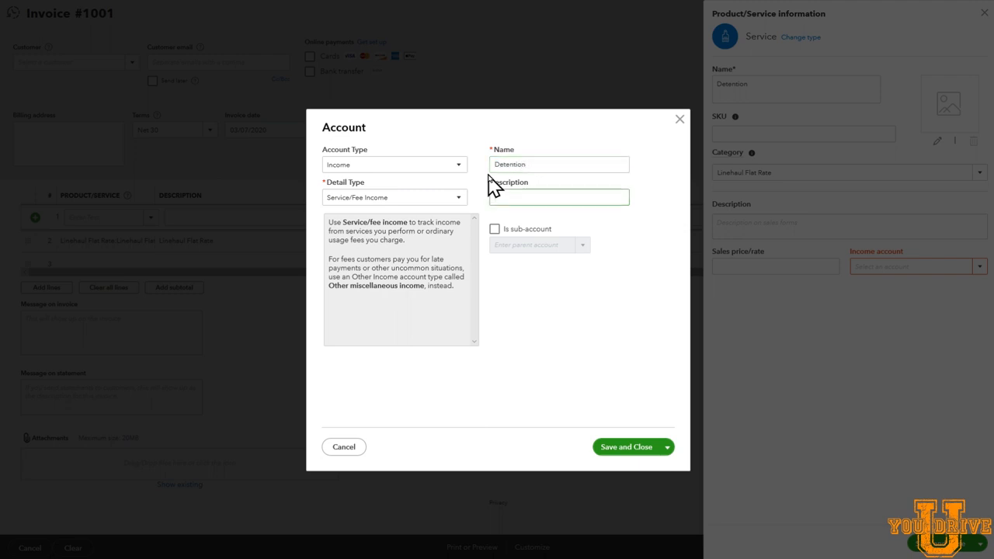
{"action": "type", "text": "Detention"}
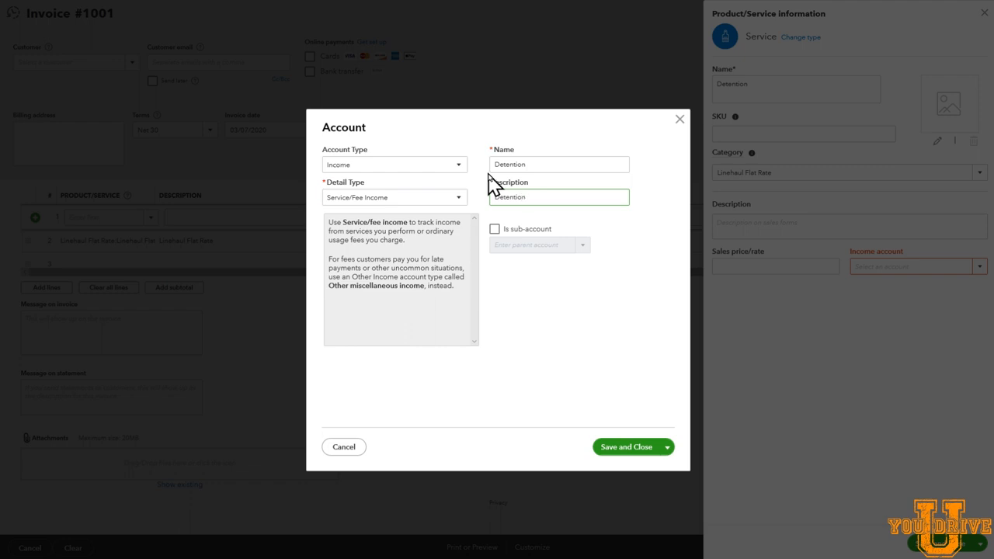
- Make it a sub-account of Trucking Income and save the Detention account
{"action": "left_click", "coordinate": [494, 228]}
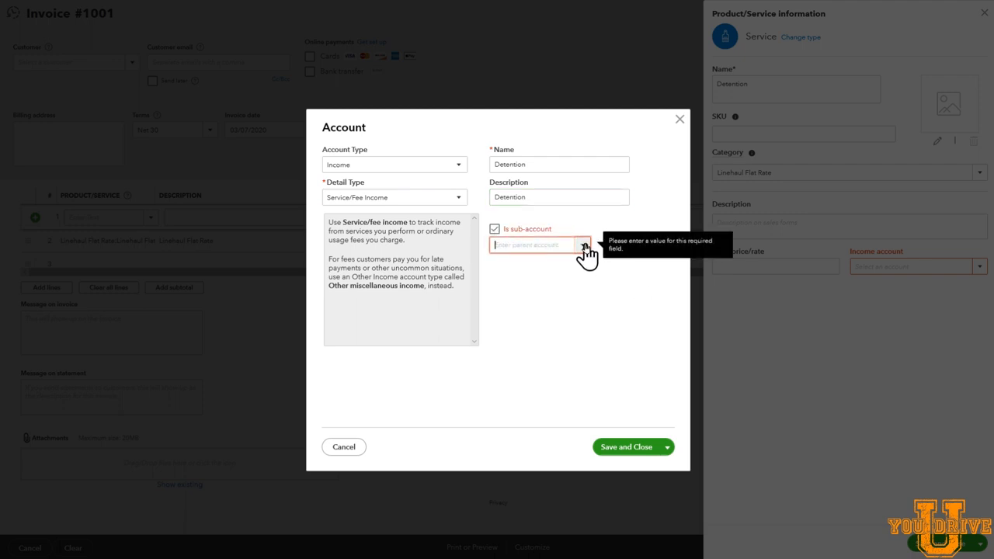
{"action": "left_click", "coordinate": [581, 246]}
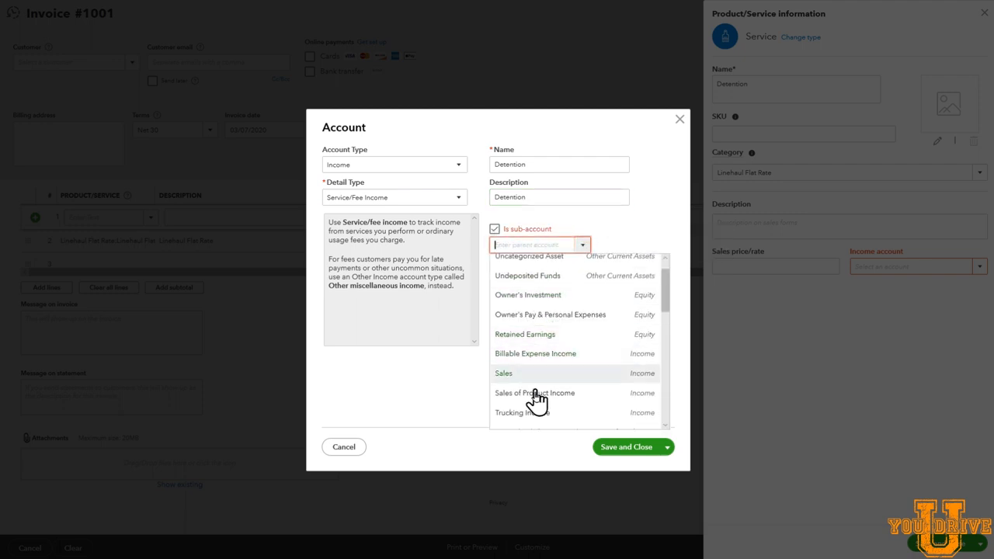
{"action": "left_click", "coordinate": [522, 414]}
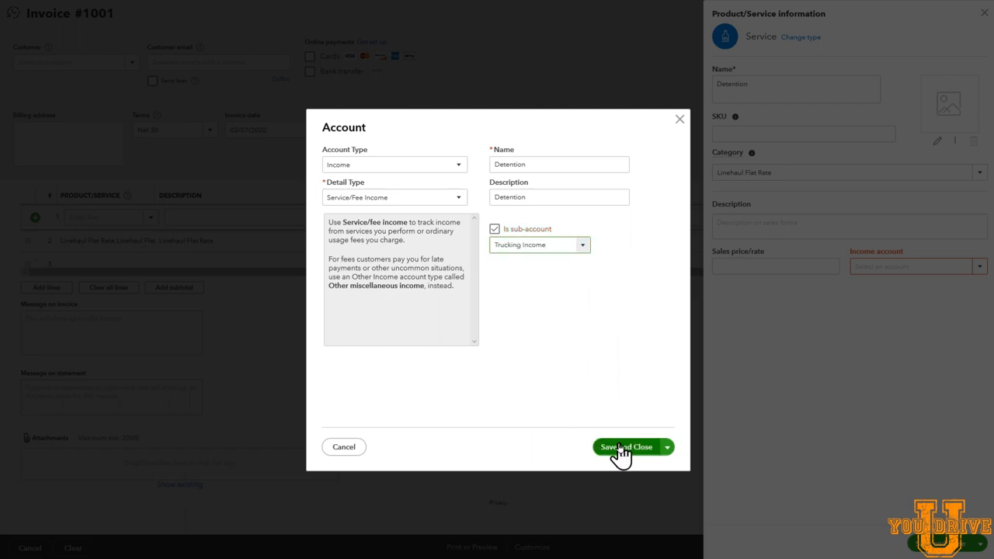
{"action": "left_click", "coordinate": [628, 447]}
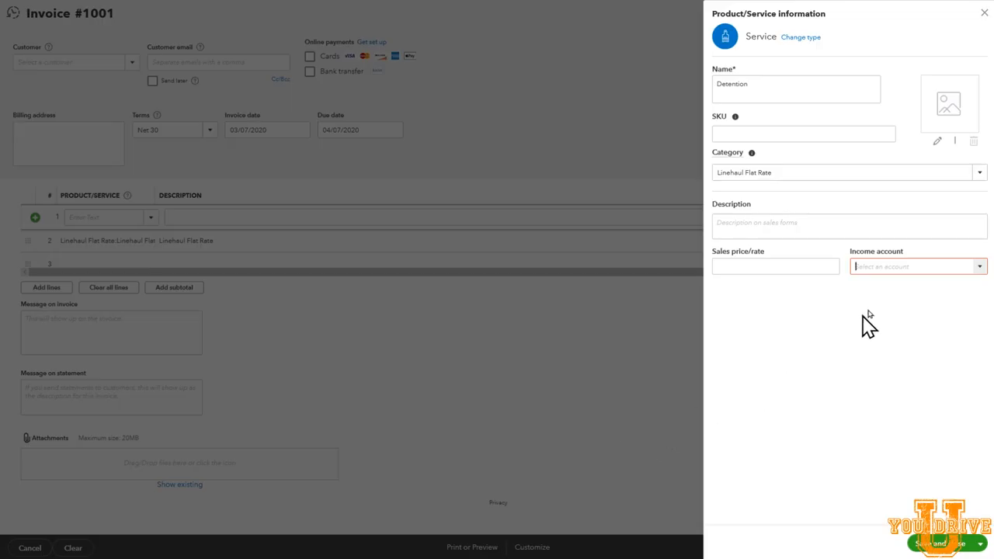
- Save the Detention service onto line 1 described as Detention at Shipper
{"action": "left_click", "coordinate": [917, 267]}
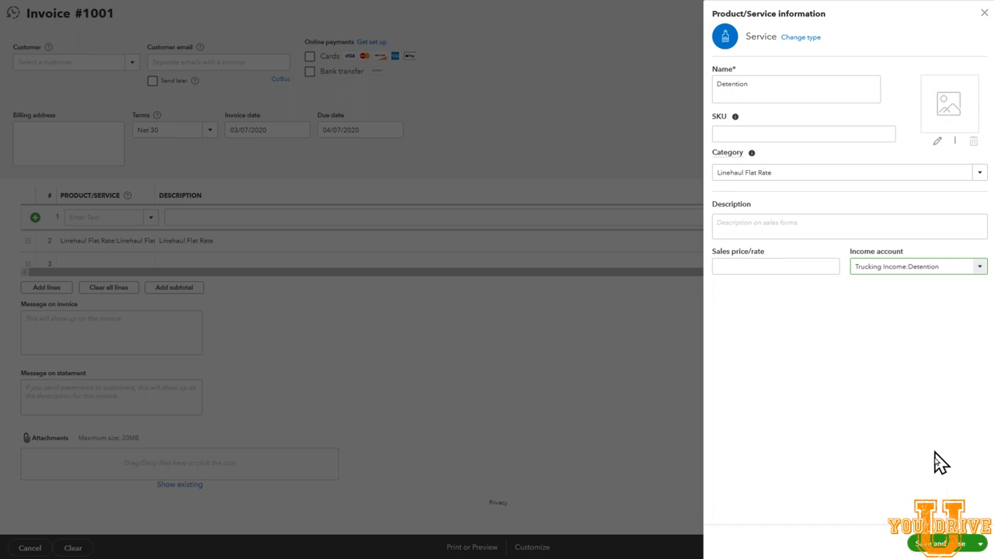
{"action": "left_click", "coordinate": [929, 543]}
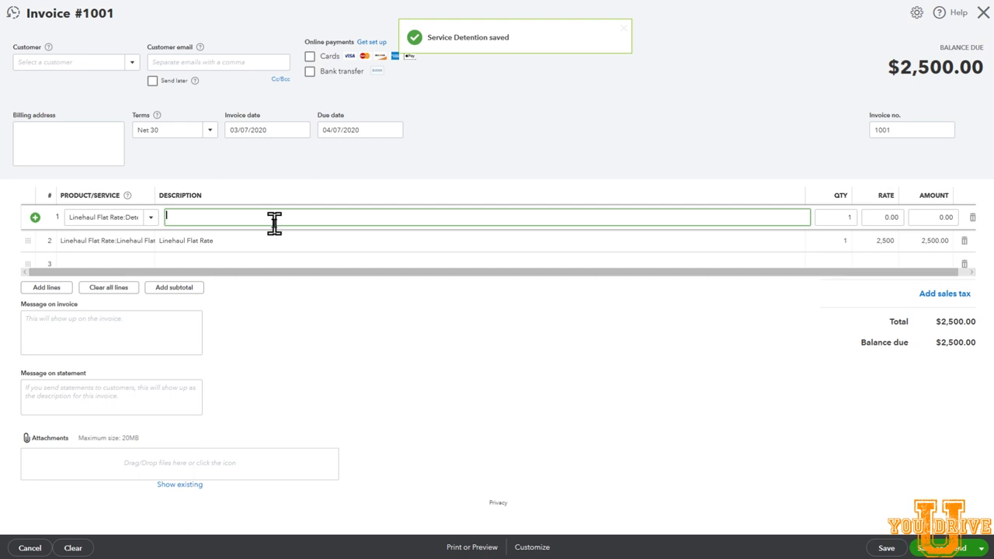
{"action": "type", "text": "Detention at"}
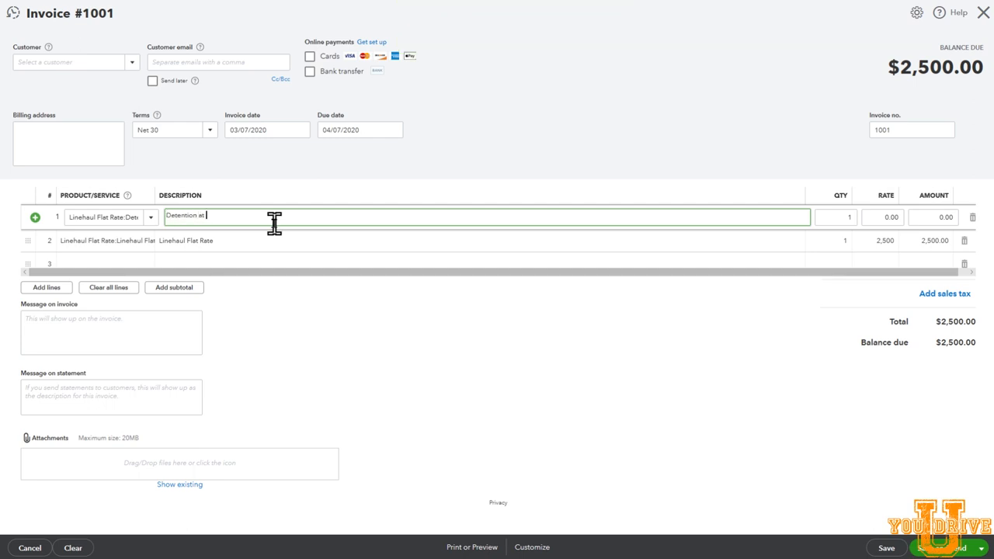
{"action": "type", "text": "Shipper"}
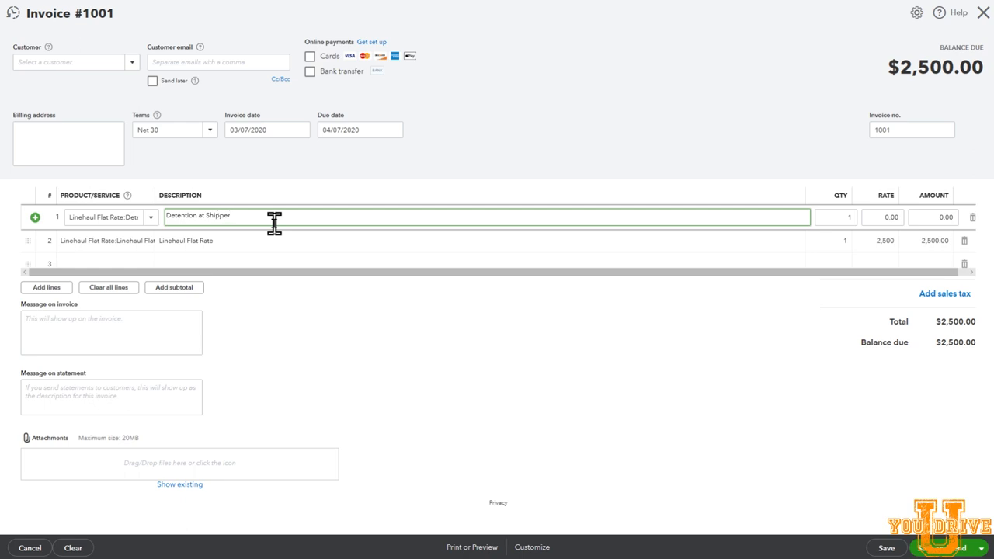
{"action": "left_click", "coordinate": [233, 240]}
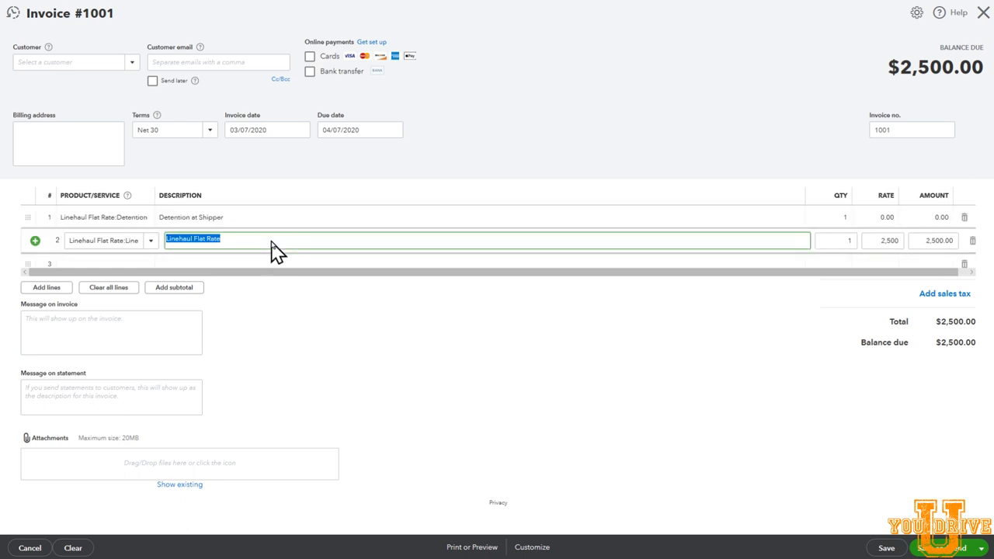
{"action": "mouse_move", "coordinate": [249, 227]}
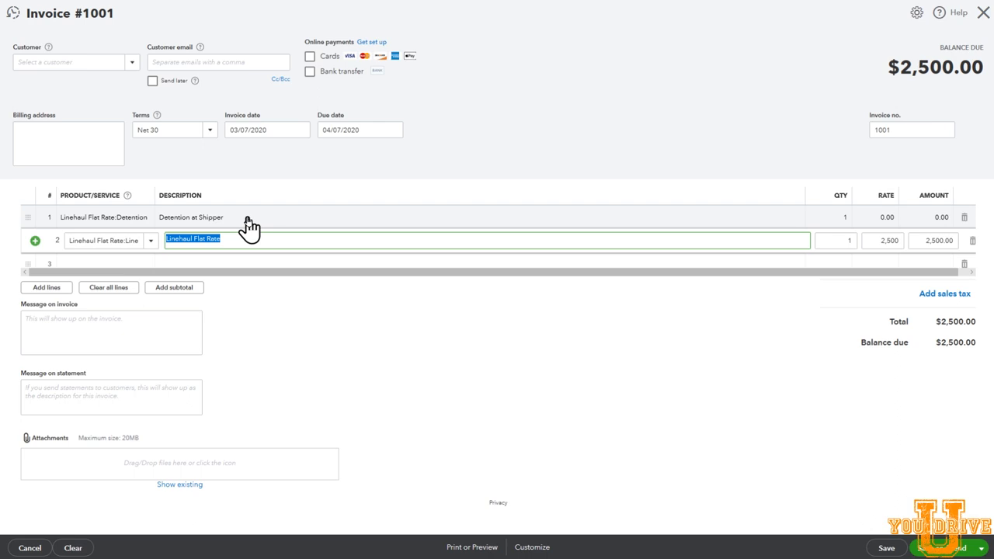
- Set the detention line to quantity 2 at rate 50, raising the total to $2,600.00
{"action": "left_click", "coordinate": [831, 218]}
{"action": "type", "text": "2"}
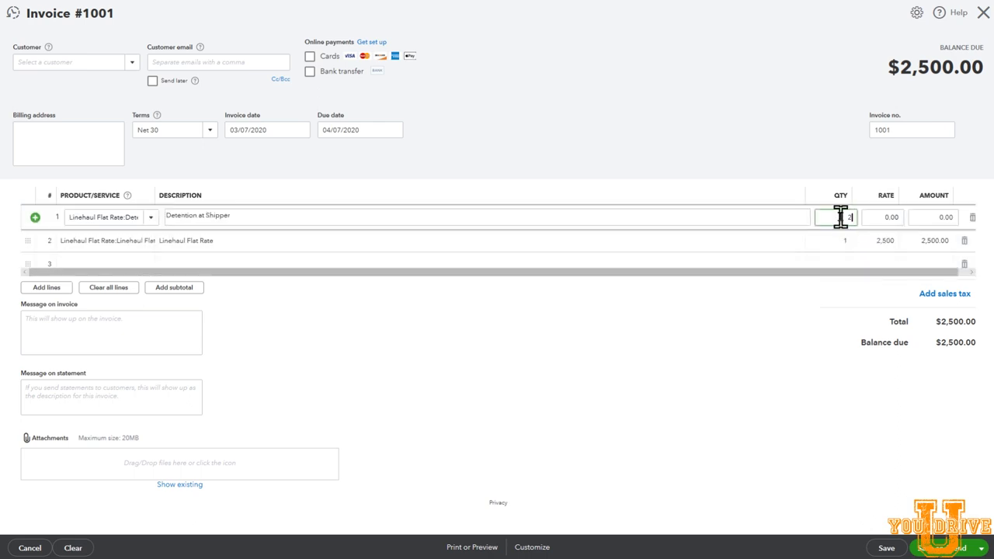
{"action": "type", "text": "50"}
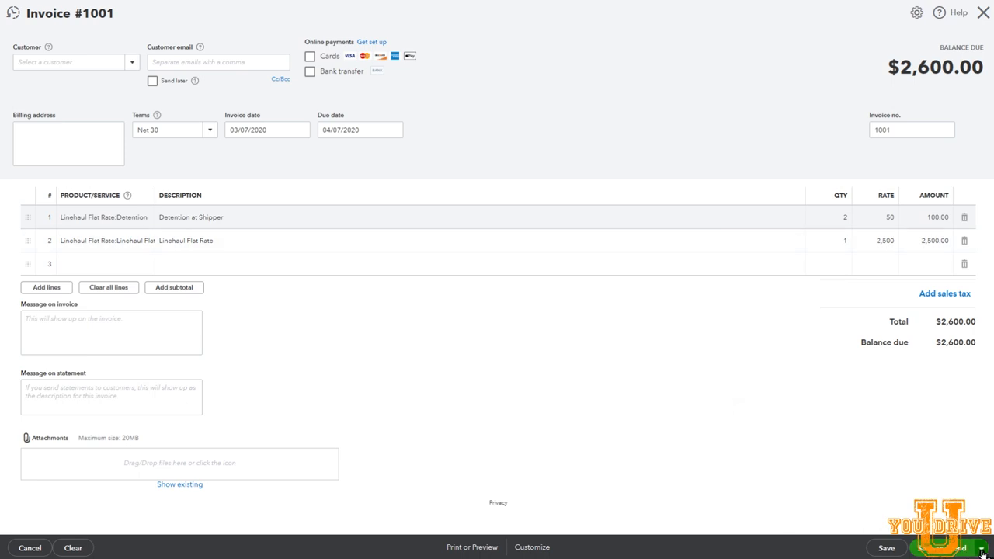
{"action": "left_click", "coordinate": [982, 547]}
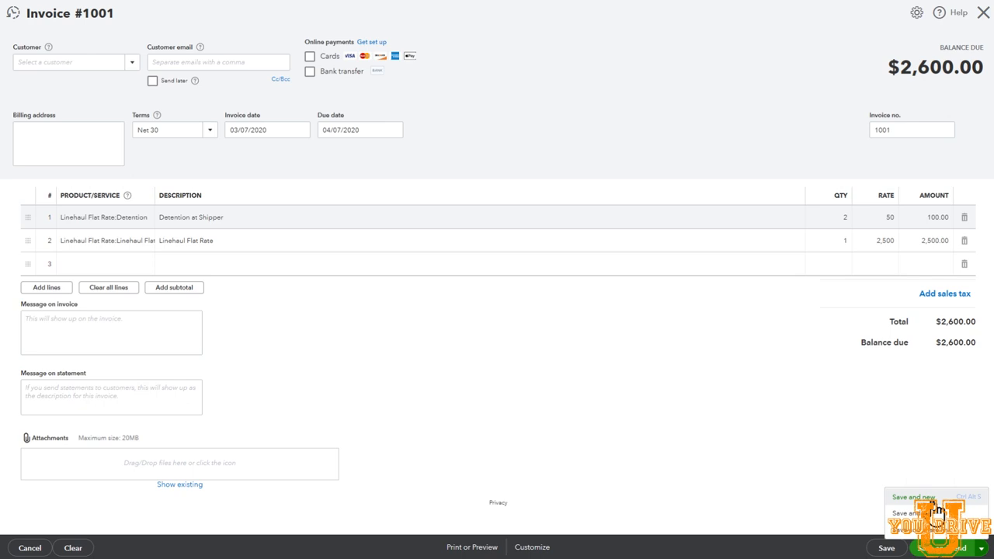
{"action": "mouse_move", "coordinate": [914, 513]}
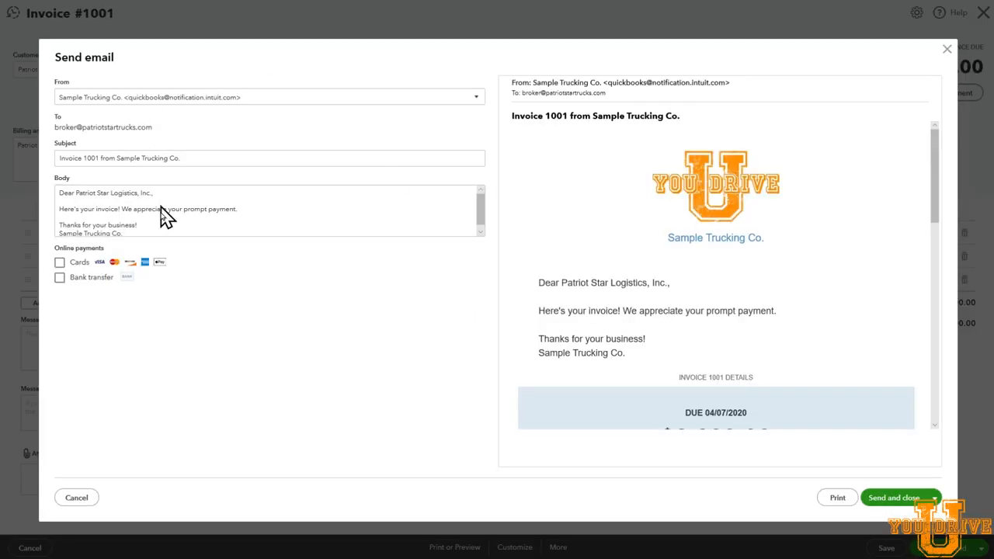
{"action": "mouse_move", "coordinate": [230, 319]}
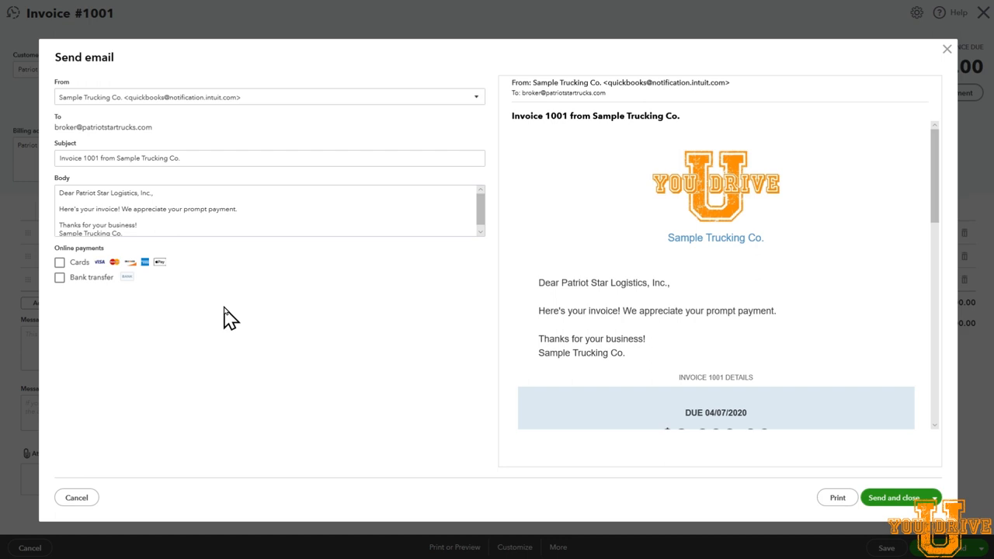
{"action": "mouse_move", "coordinate": [214, 138]}
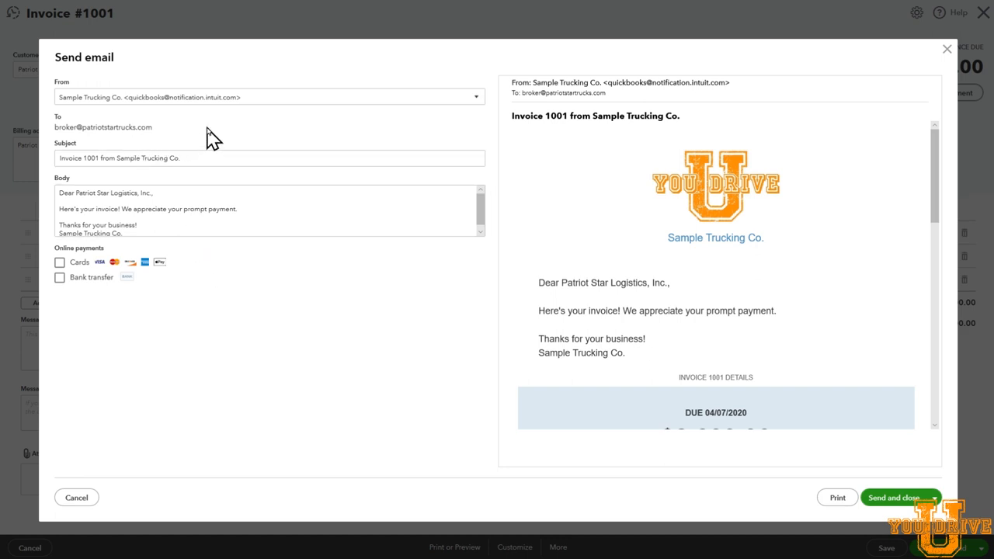
{"action": "mouse_move", "coordinate": [65, 105]}
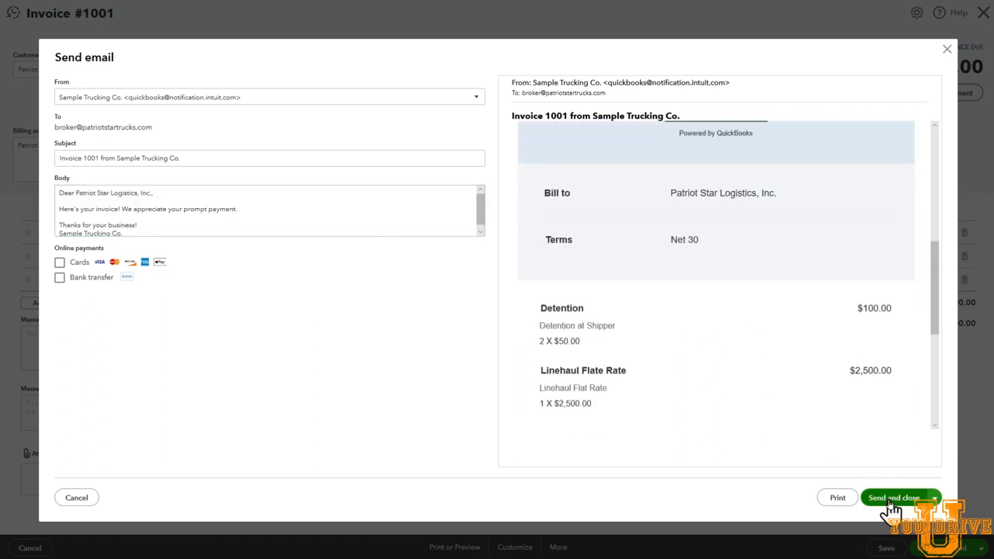
- Send invoice 1001 by email to Patriot Star Logistics and close the preview
{"action": "left_click", "coordinate": [895, 497]}
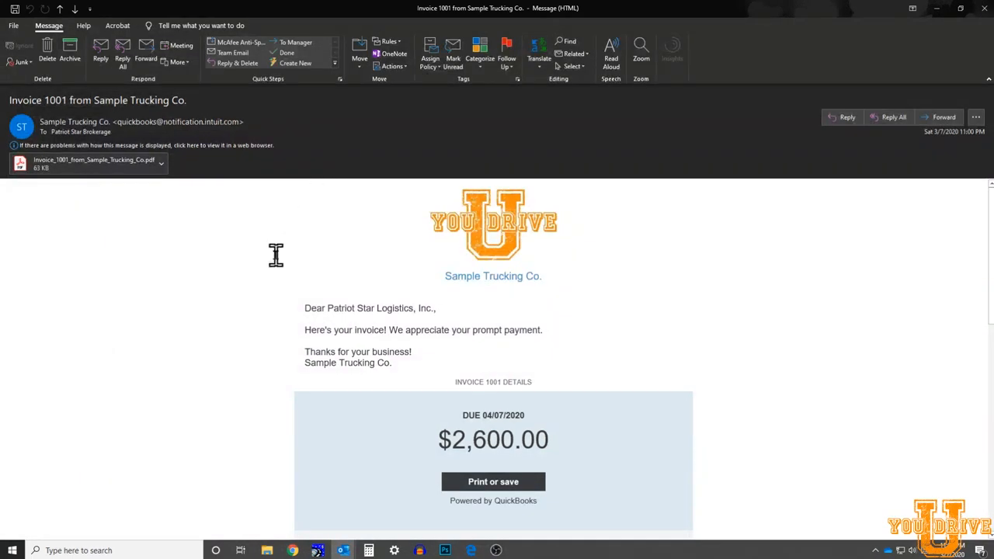
- Read the invoice email down to the $2,600.00 balance and select the Invoice_1001 PDF attachment
{"action": "scroll", "scroll_direction": "down", "scroll_amount": 3}
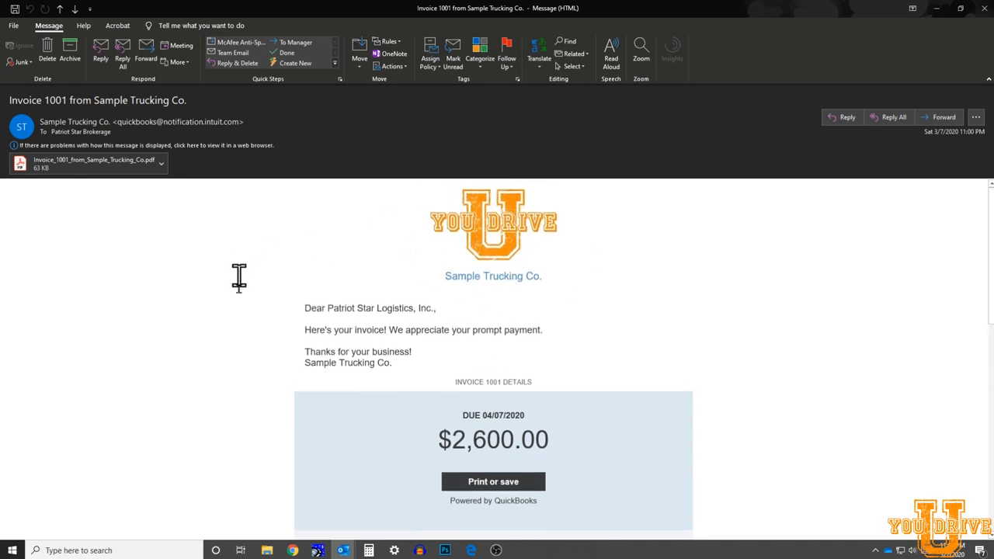
{"action": "mouse_move", "coordinate": [311, 318]}
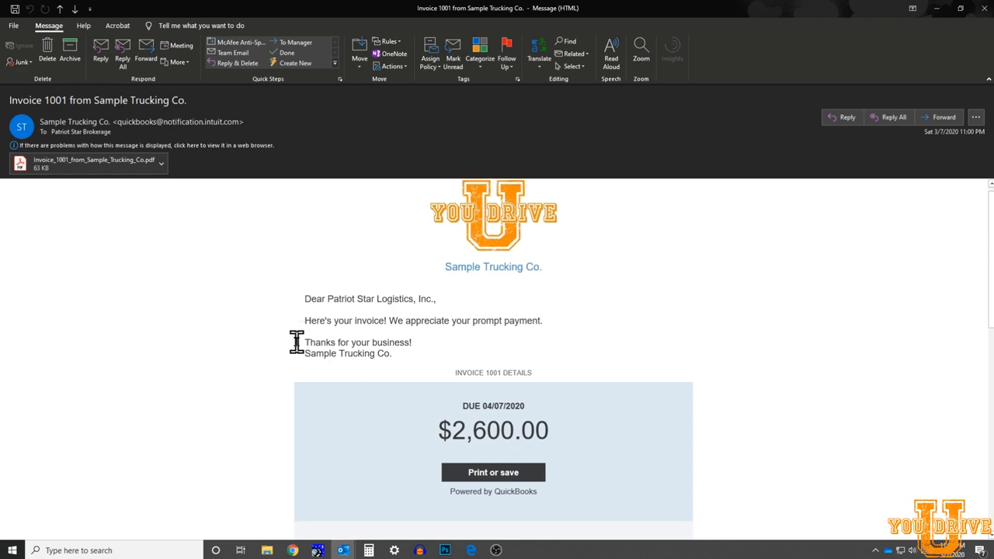
{"action": "scroll", "scroll_direction": "down", "scroll_amount": 3}
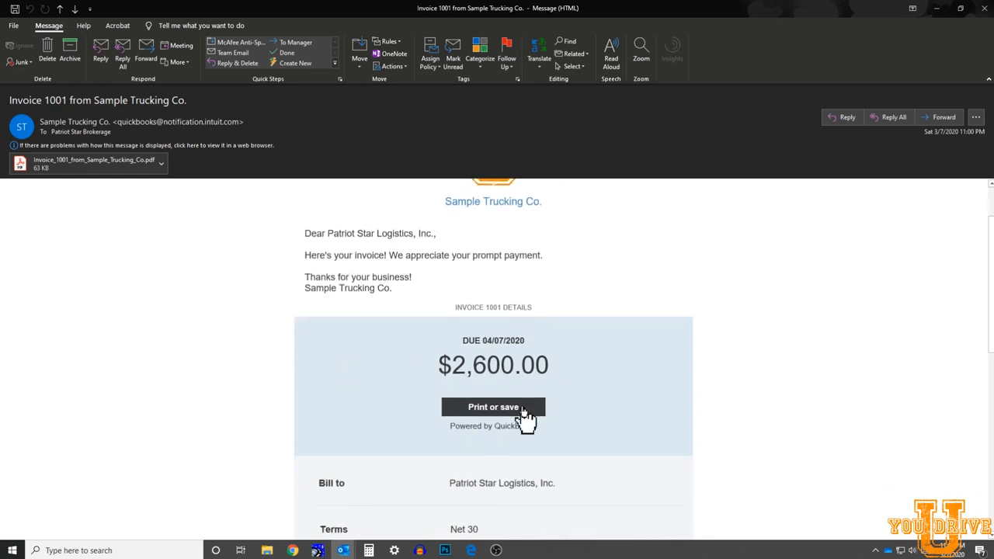
{"action": "scroll", "scroll_direction": "down", "scroll_amount": 3}
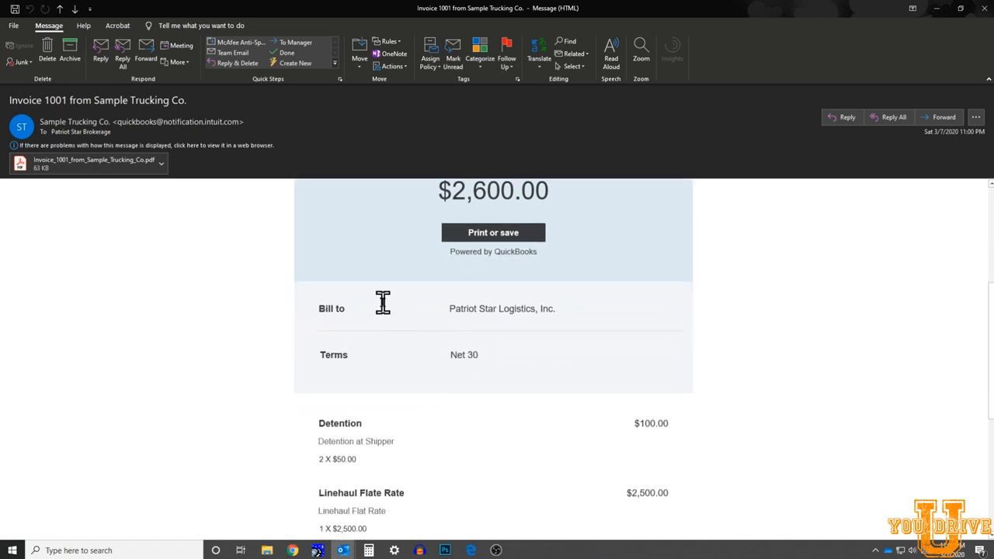
{"action": "scroll", "scroll_direction": "down", "scroll_amount": 3}
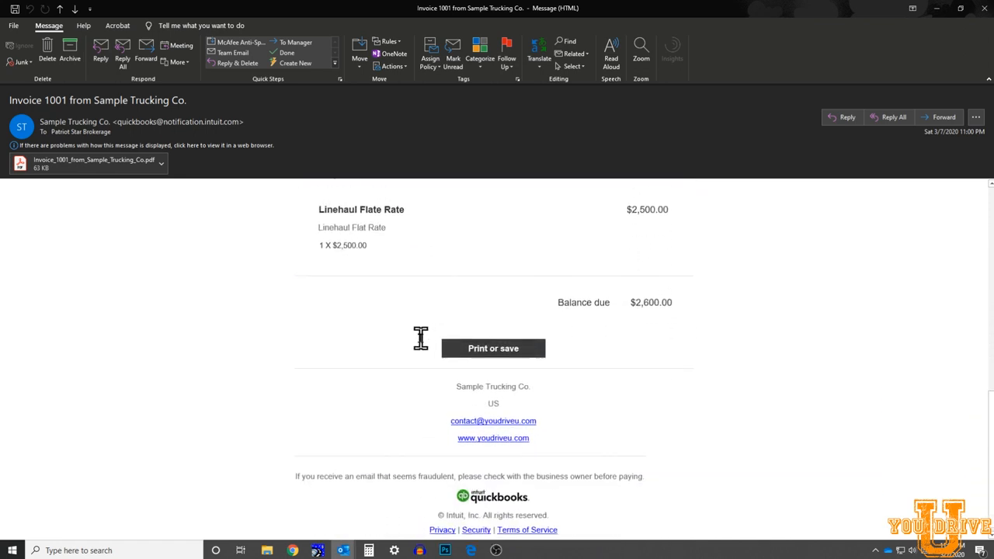
{"action": "scroll", "scroll_direction": "down", "scroll_amount": 3}
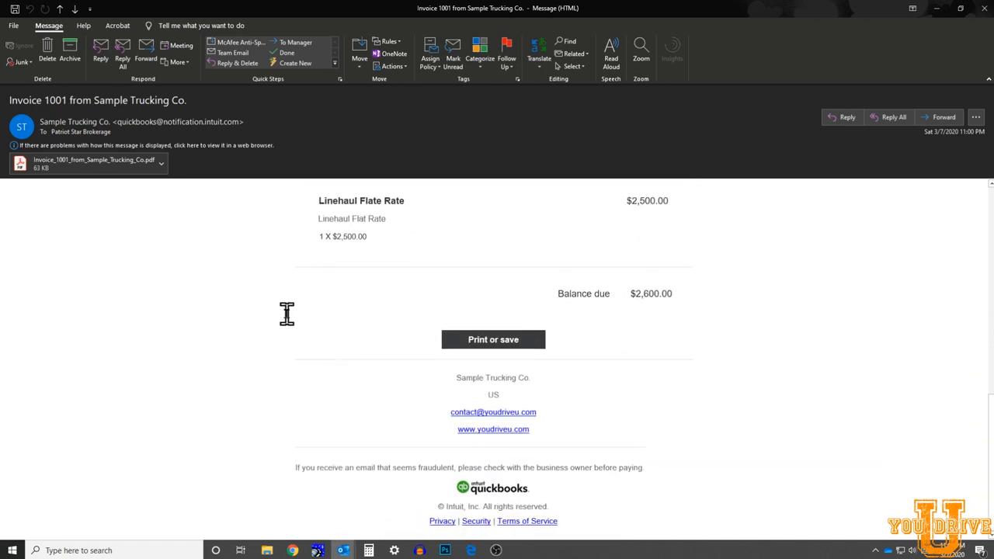
{"action": "left_click", "coordinate": [87, 163]}
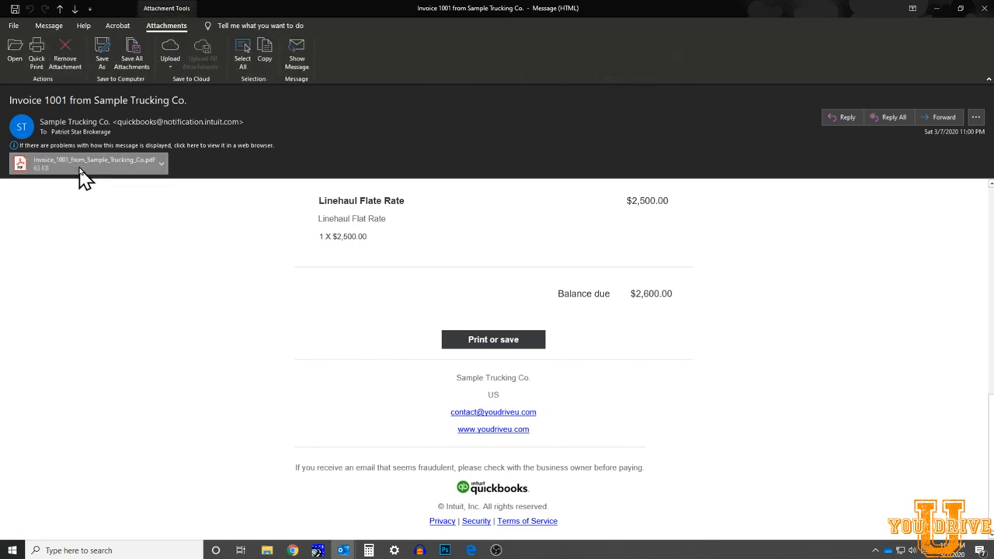
- Preview the attached invoice PDF billed to Patriot Star Logistics, Inc
{"action": "left_click", "coordinate": [86, 163]}
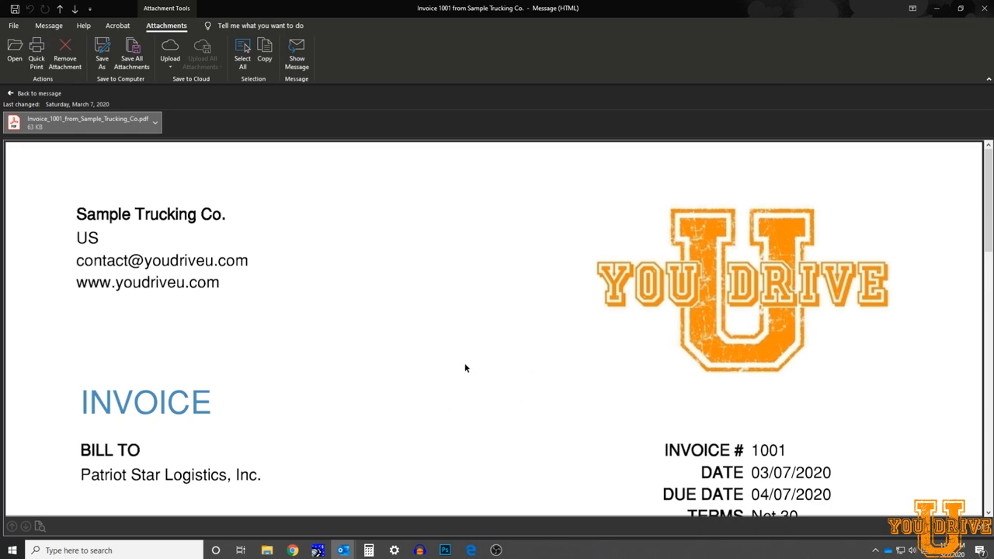
{"action": "scroll", "scroll_direction": "down", "scroll_amount": 3}
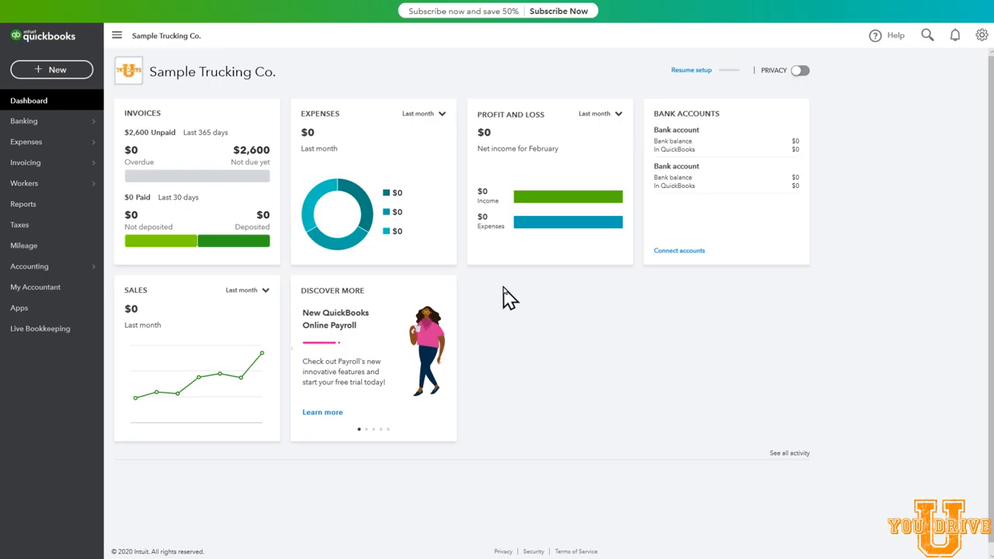
{"action": "mouse_move", "coordinate": [463, 320]}
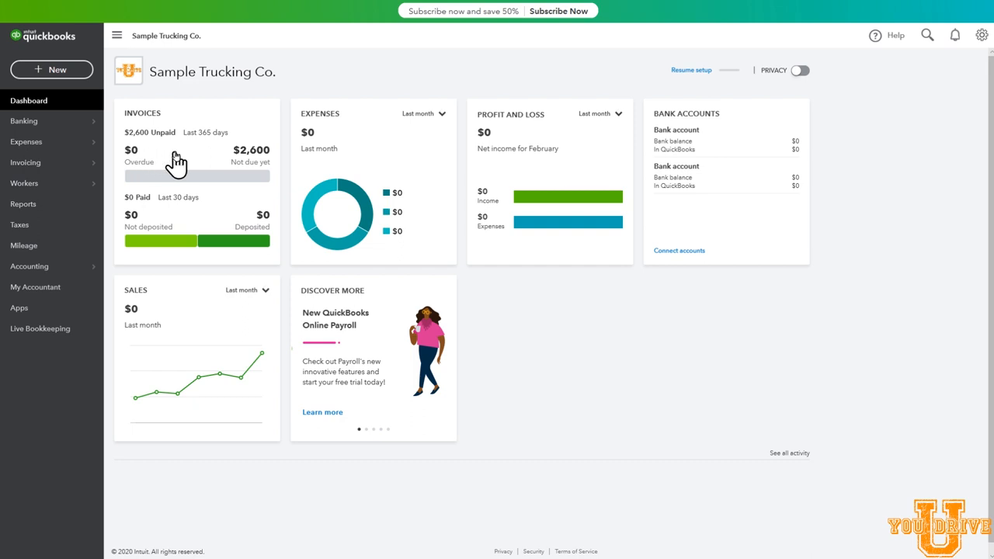
{"action": "mouse_move", "coordinate": [177, 161]}
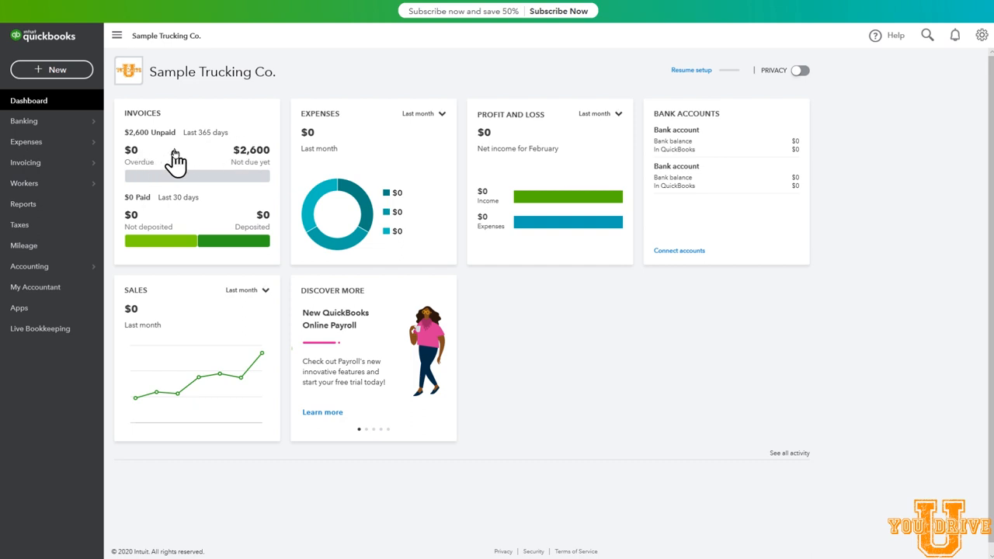
- From the unpaid invoices widget, reach the invoicing overview and reopen the $2,600.00 not-yet-due invoice #1001
{"action": "left_click", "coordinate": [25, 163]}
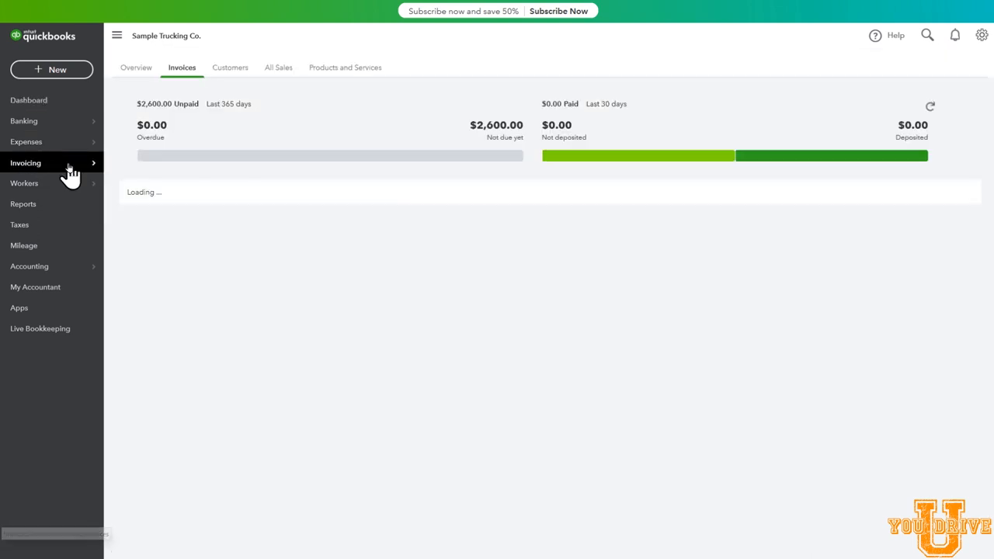
{"action": "left_click", "coordinate": [137, 69]}
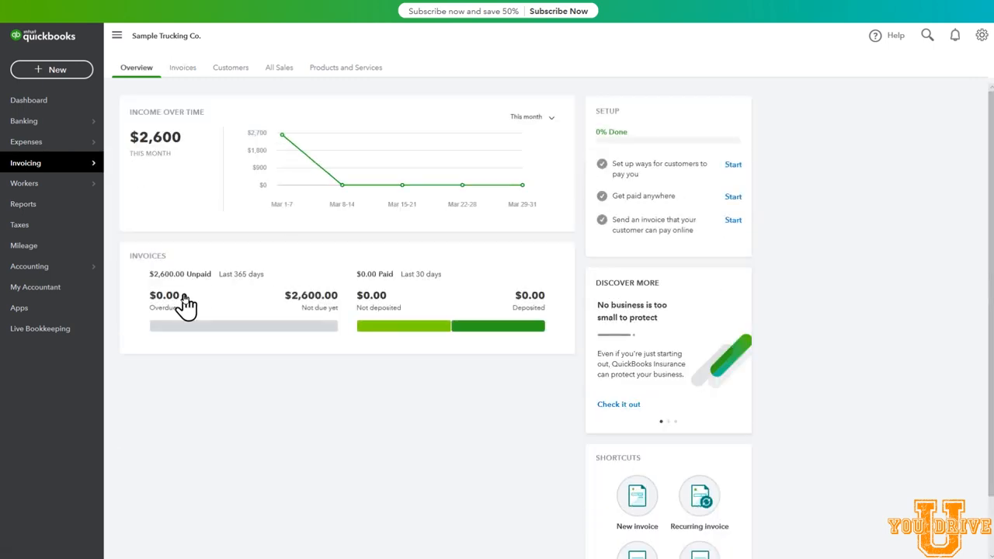
{"action": "mouse_move", "coordinate": [295, 313]}
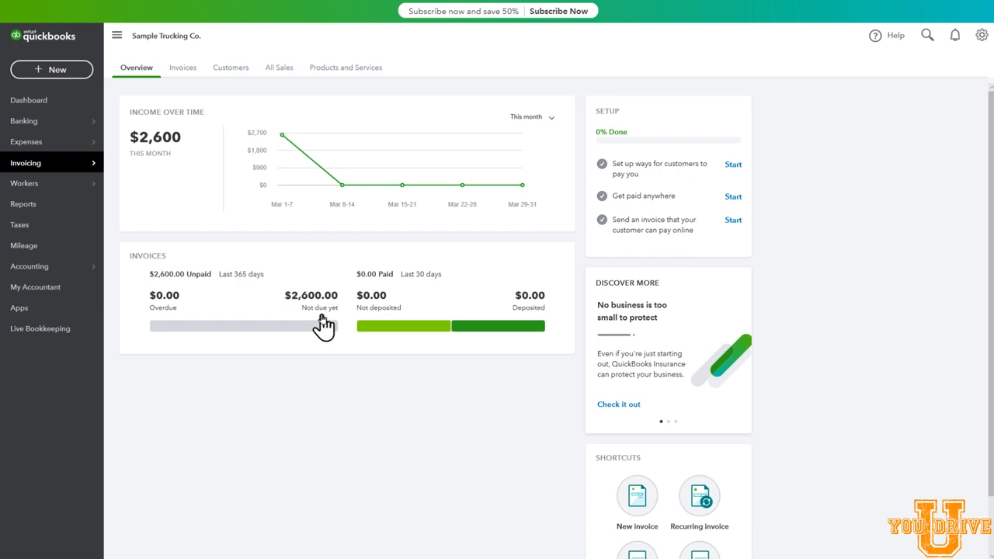
{"action": "left_click", "coordinate": [182, 66]}
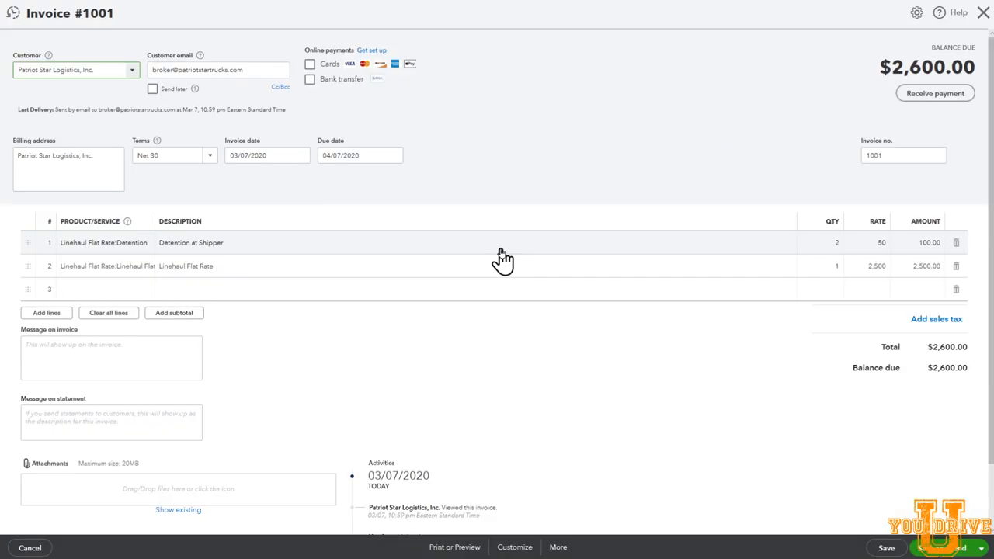
{"action": "mouse_move", "coordinate": [550, 235]}
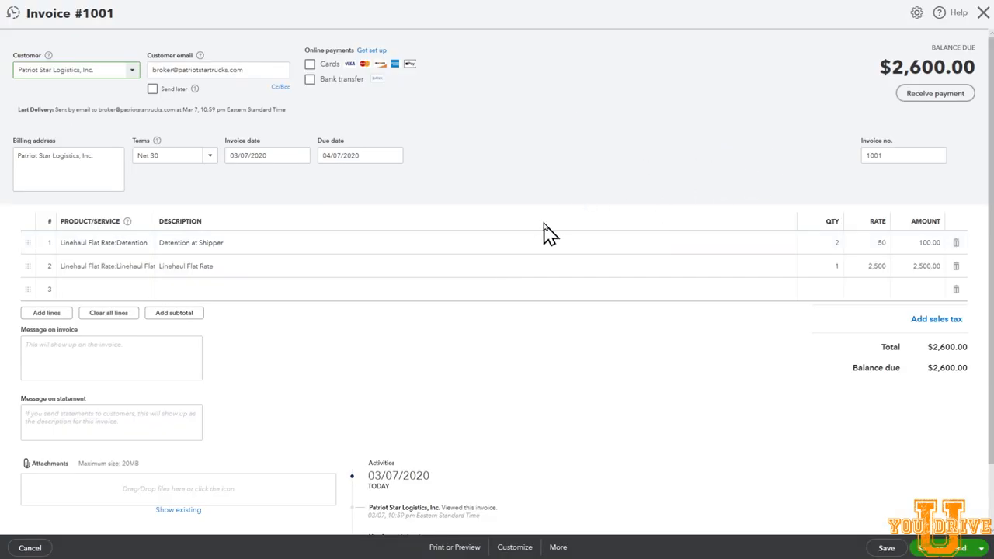
- Review the Activities section of invoice #1001, then close it back to the invoices list showing $2,600.00 due in 31 days
{"action": "scroll", "scroll_direction": "down", "scroll_amount": 3}
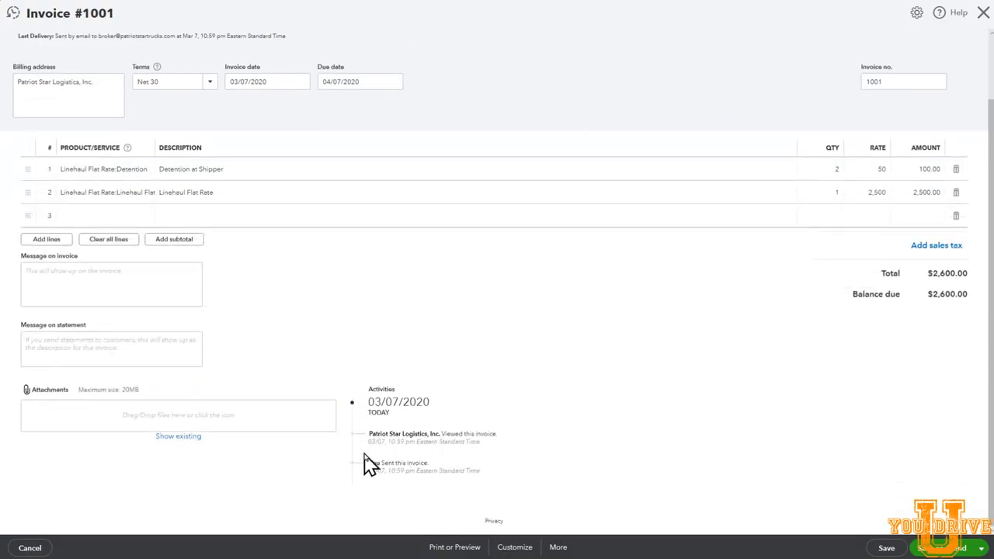
{"action": "mouse_move", "coordinate": [474, 458]}
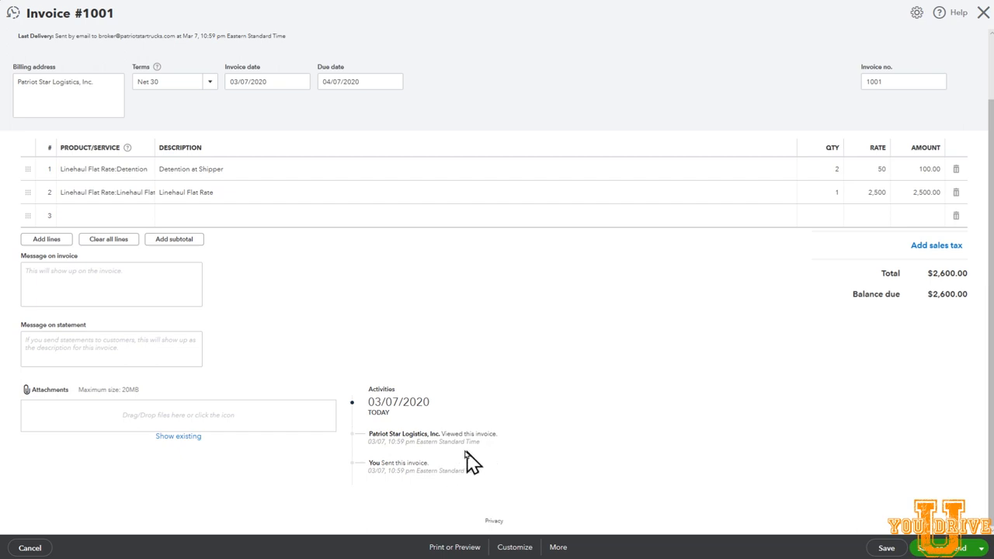
{"action": "mouse_move", "coordinate": [423, 466]}
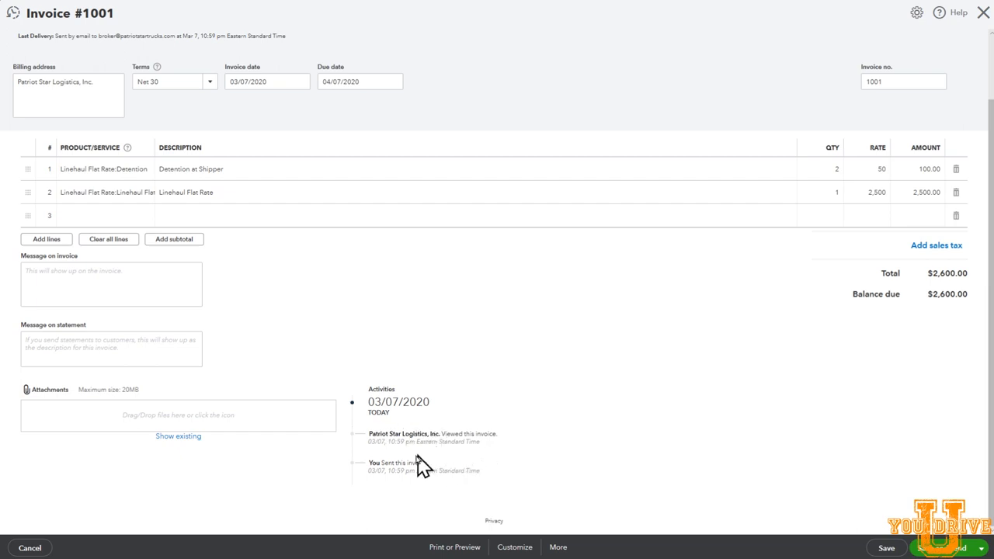
{"action": "mouse_move", "coordinate": [469, 469]}
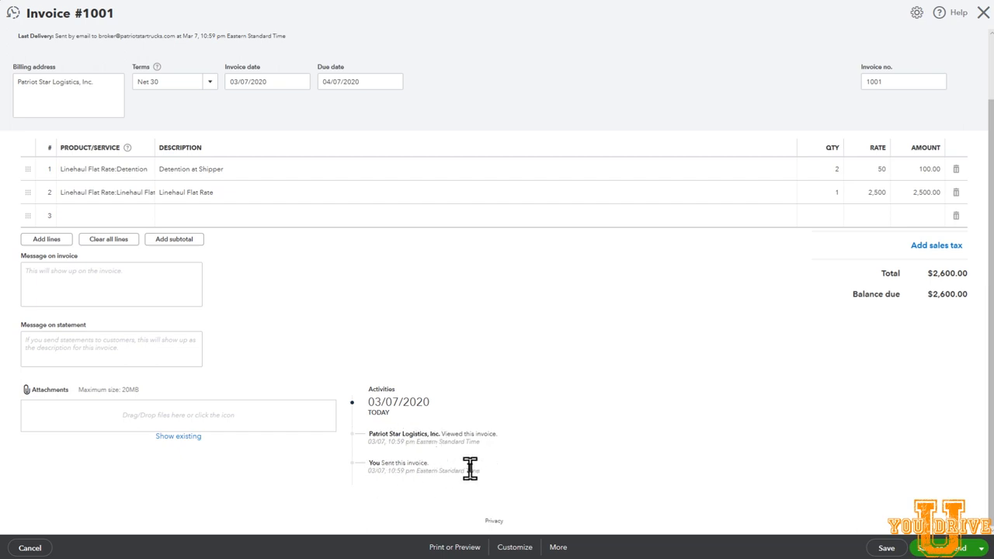
{"action": "mouse_move", "coordinate": [449, 491]}
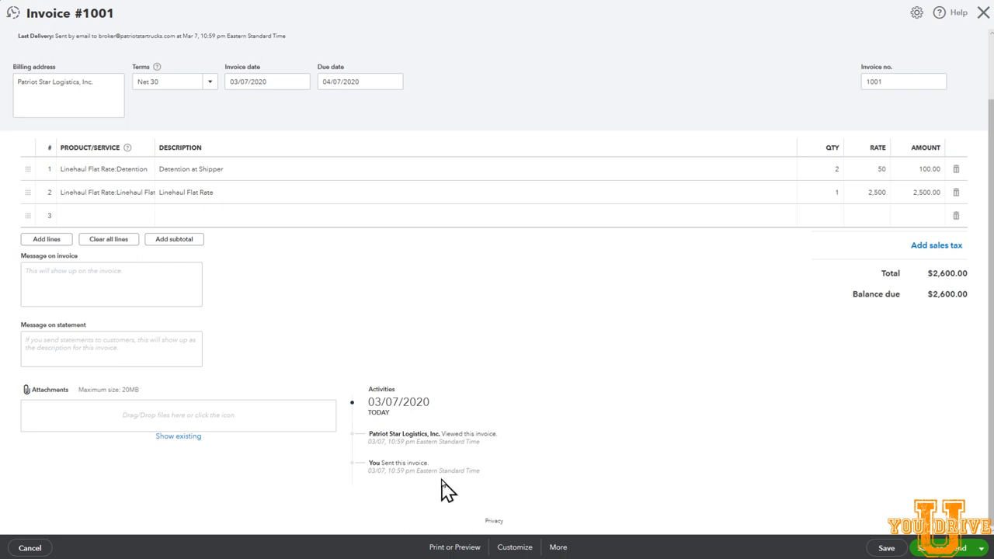
{"action": "mouse_move", "coordinate": [448, 489]}
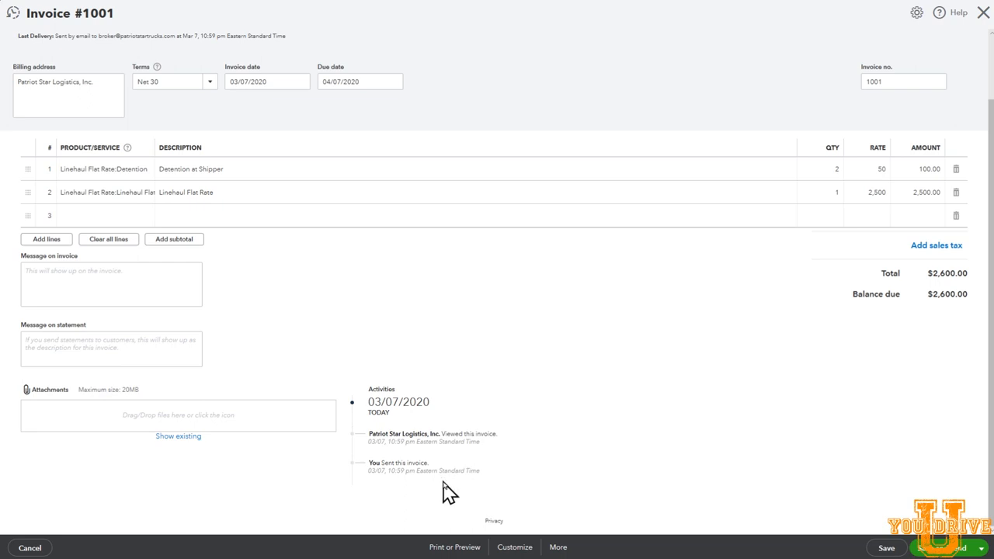
{"action": "mouse_move", "coordinate": [450, 473]}
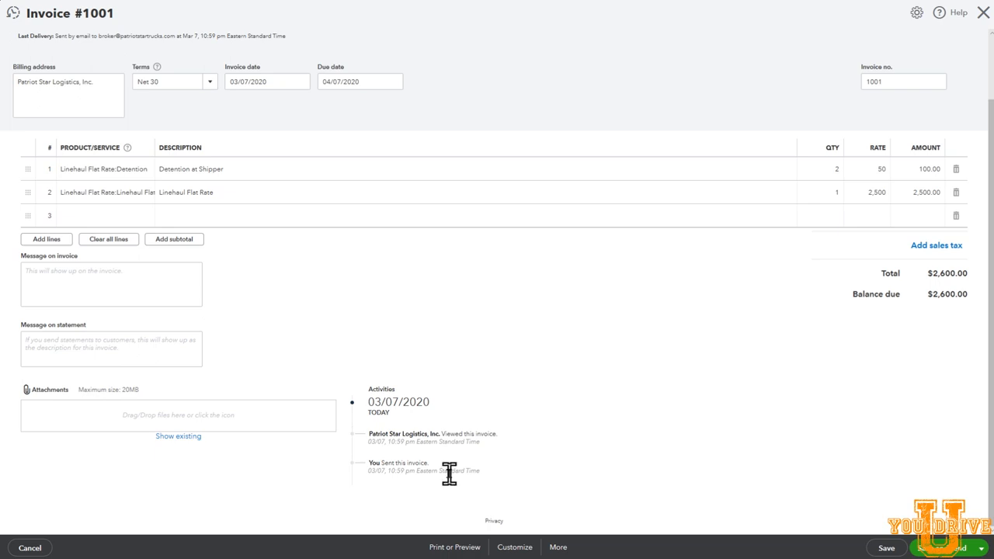
{"action": "mouse_move", "coordinate": [407, 497]}
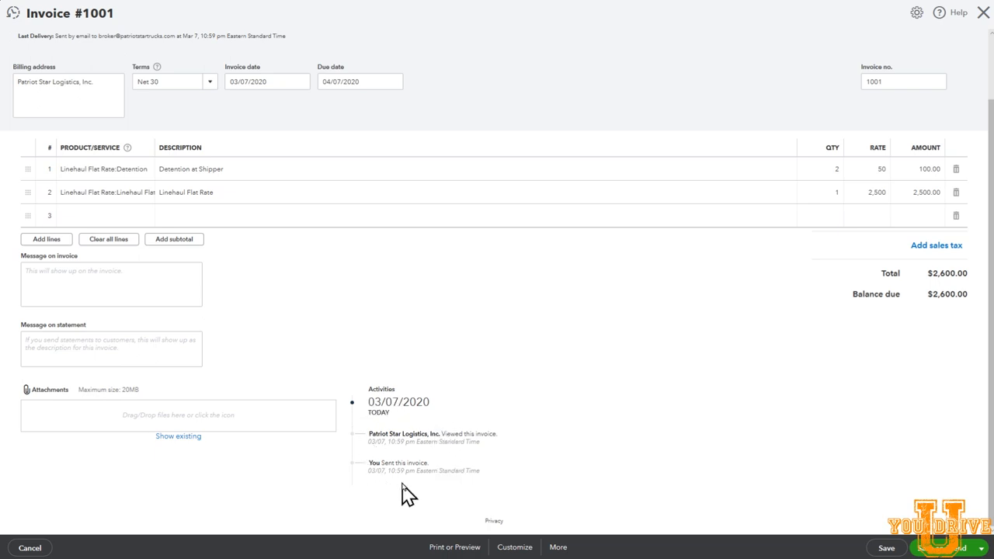
{"action": "mouse_move", "coordinate": [429, 441]}
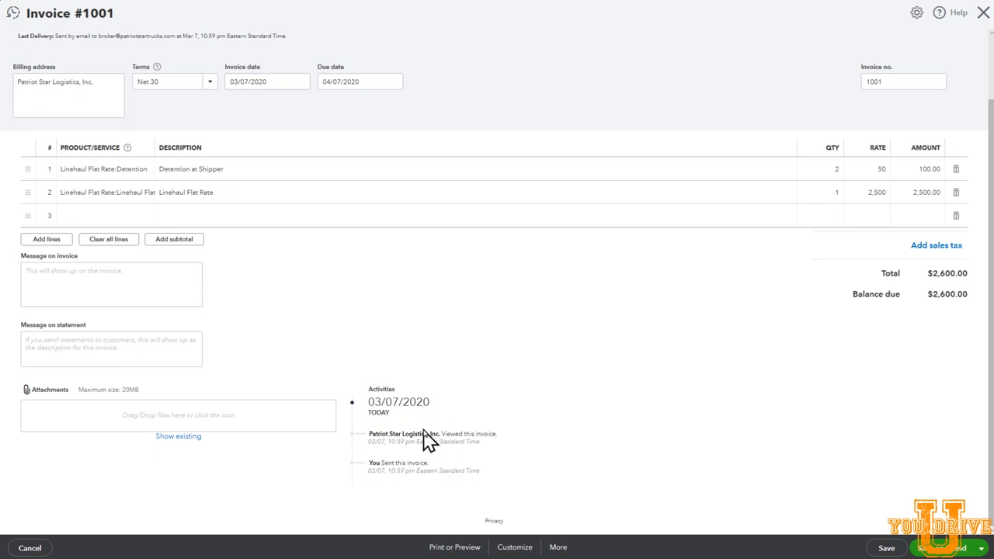
{"action": "mouse_move", "coordinate": [977, 30]}
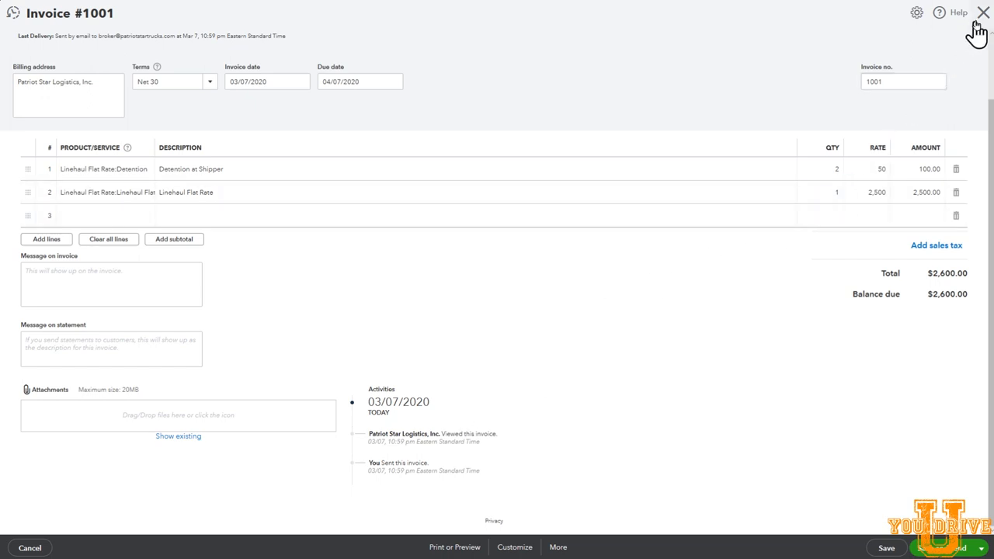
{"action": "left_click", "coordinate": [981, 13]}
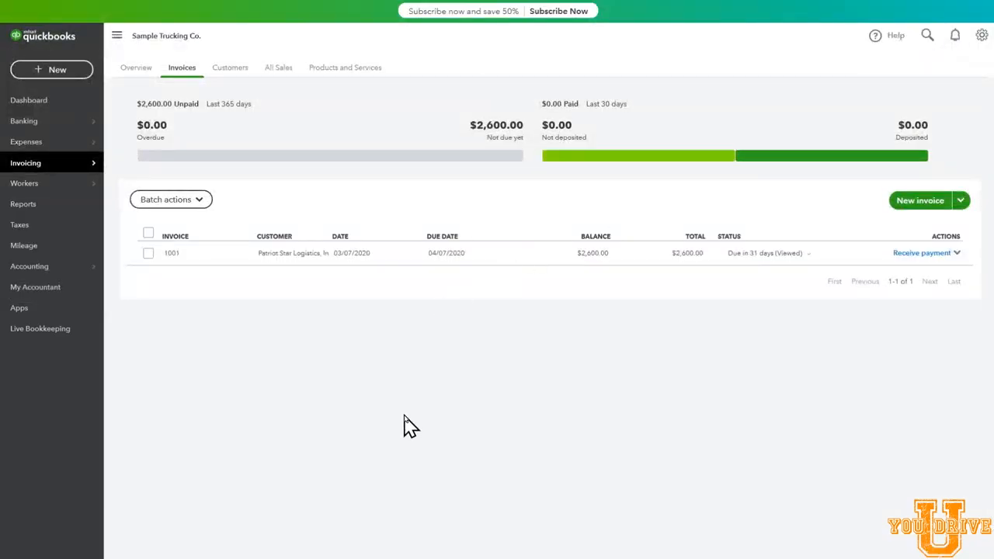
{"action": "mouse_move", "coordinate": [28, 99]}
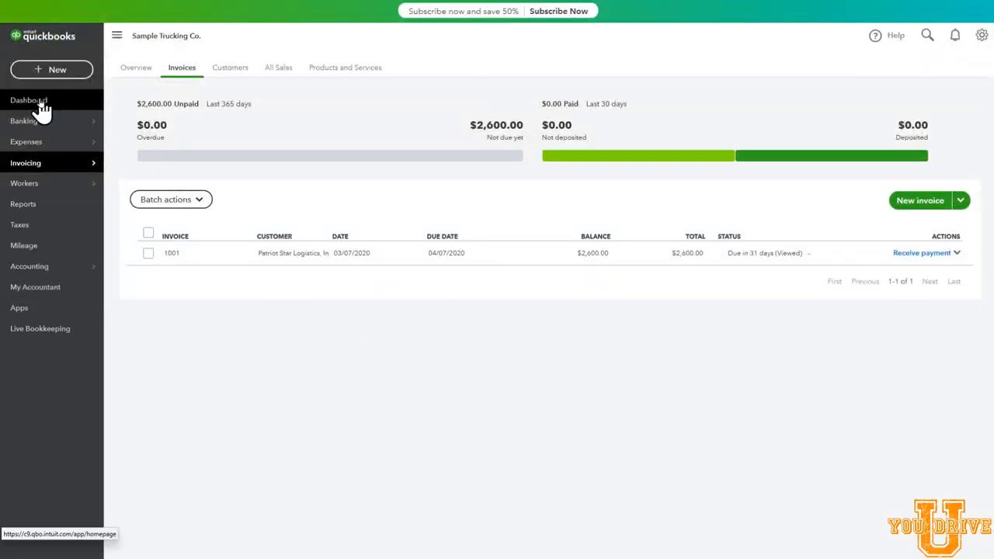